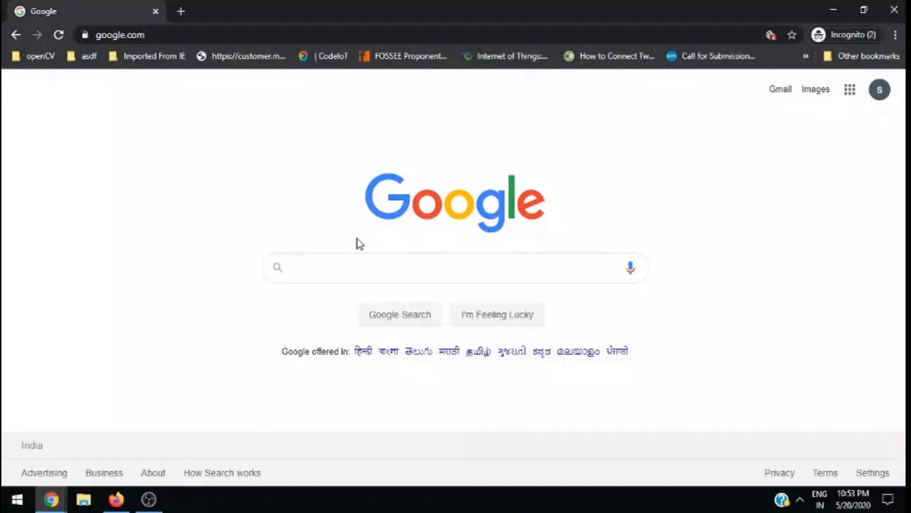
- Search Google for 'vlab coep' and open the CoEP VLAB virtual labs result
type("v")
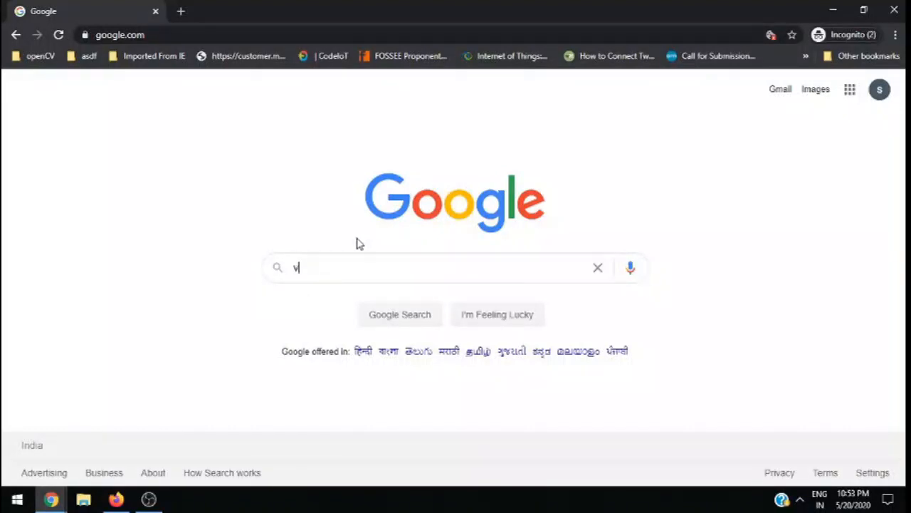
type("lab c")
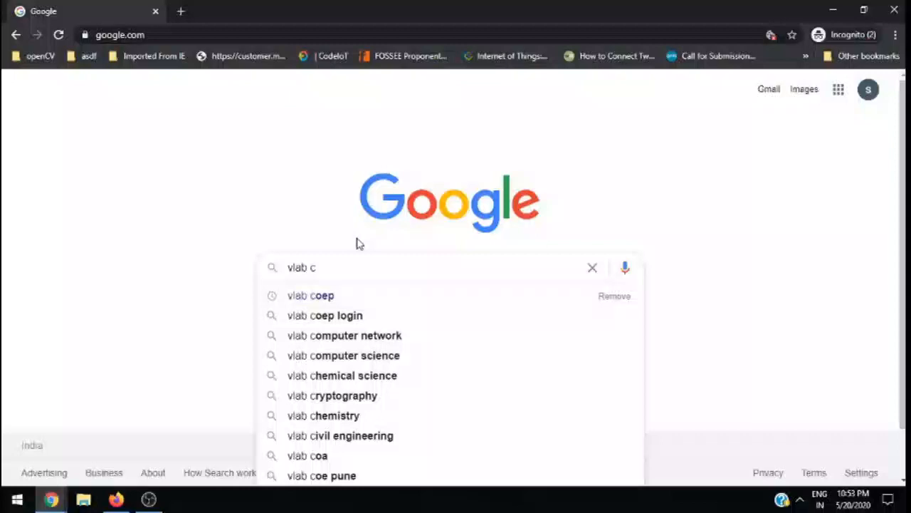
left_click(311, 295)
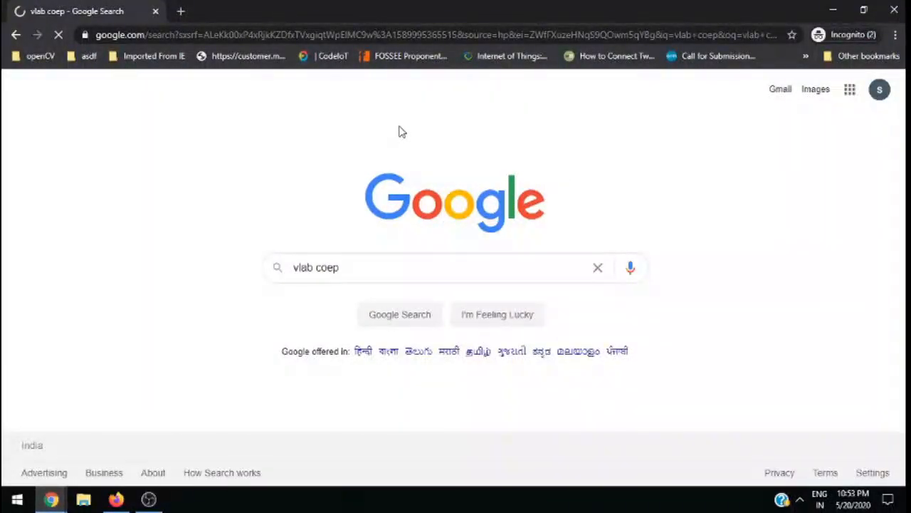
left_click(398, 315)
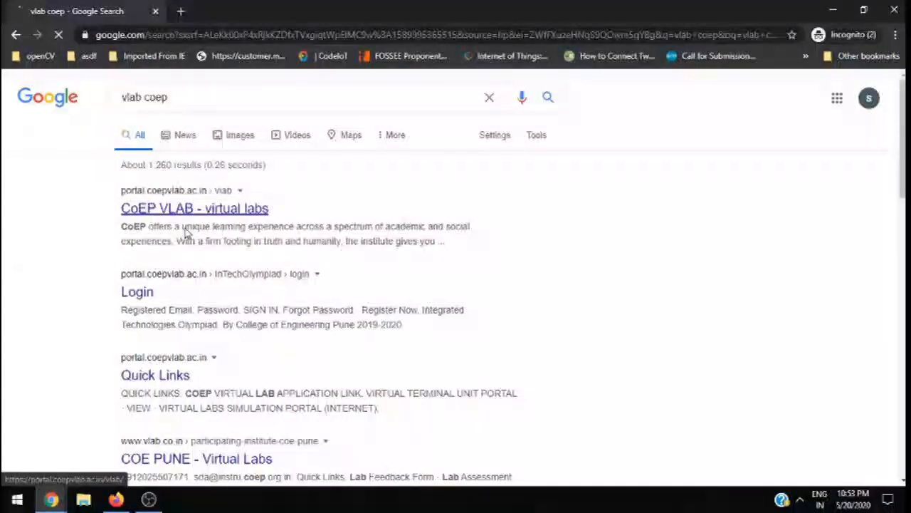
left_click(194, 207)
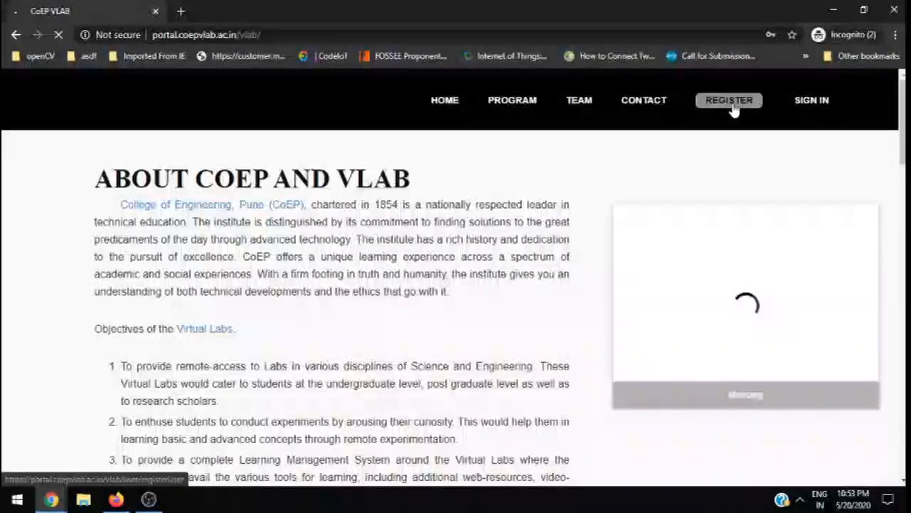
- Start the sign-up form and fill first, middle and last name from saved suggestions
left_click(729, 100)
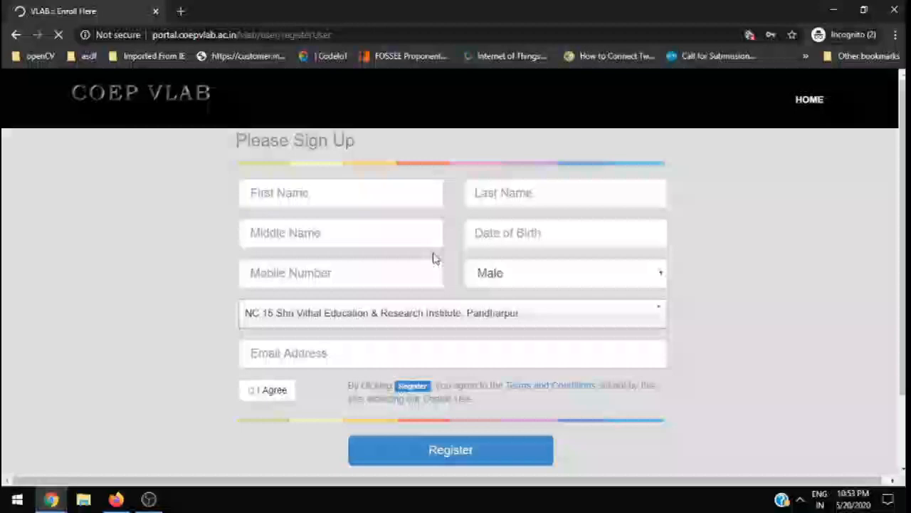
left_click(340, 192)
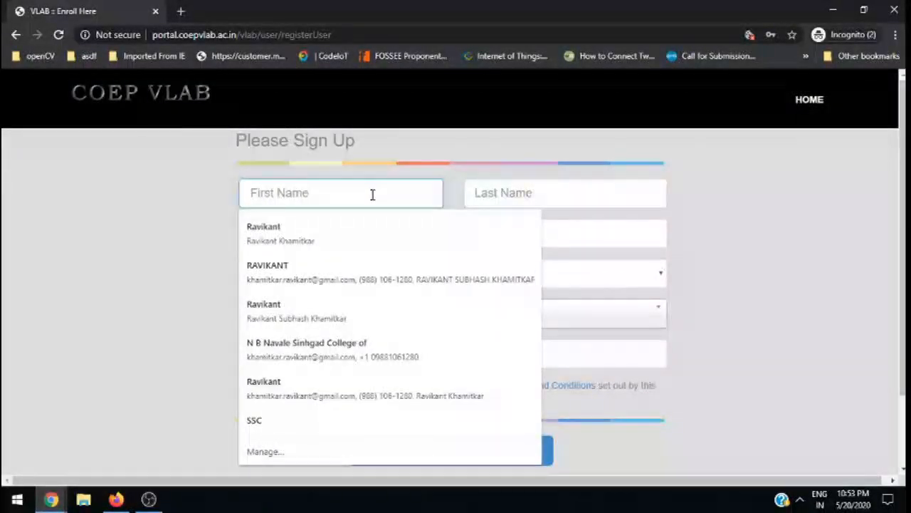
type("Ra")
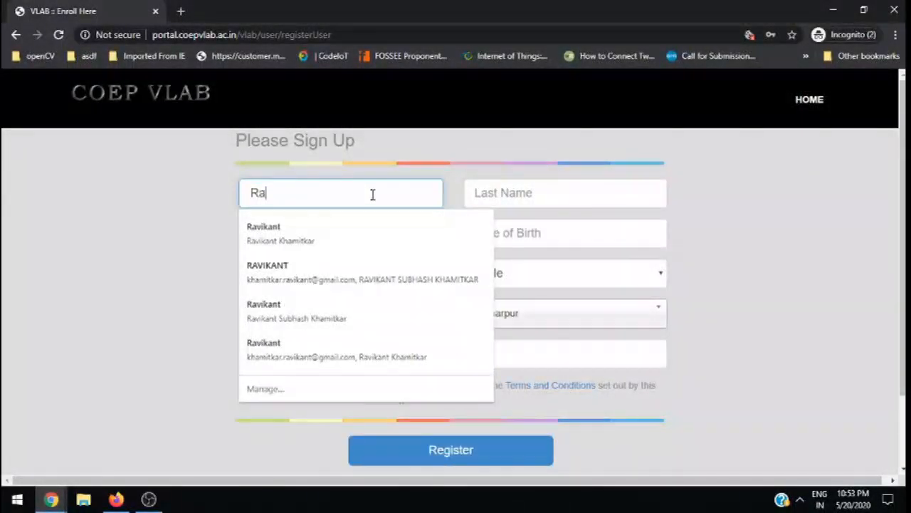
left_click(264, 227)
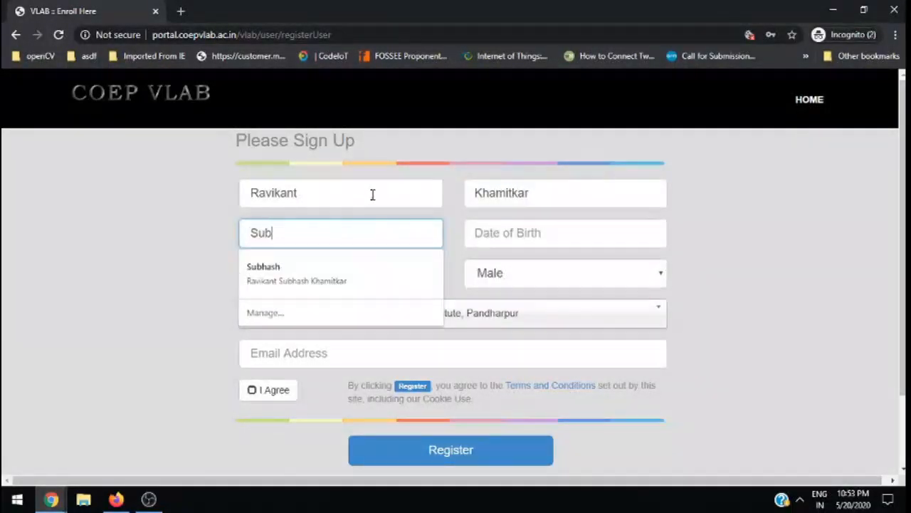
left_click(564, 233)
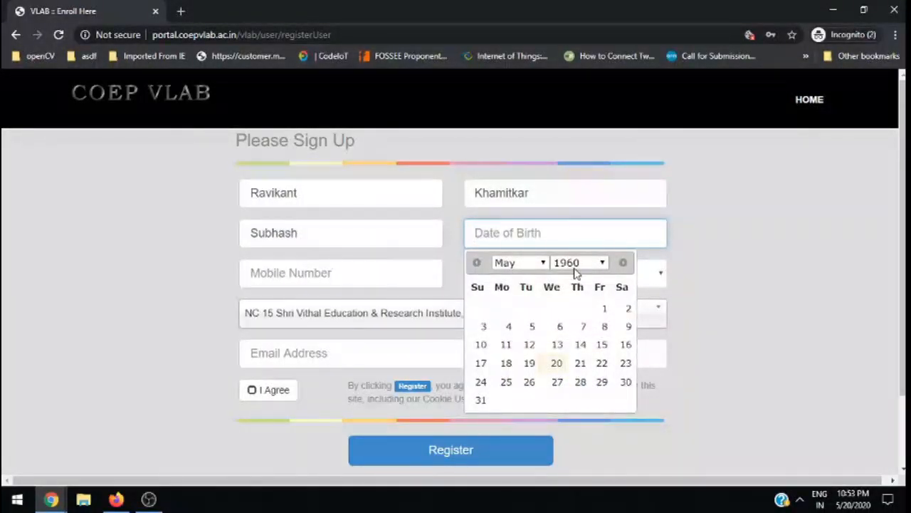
left_click(579, 262)
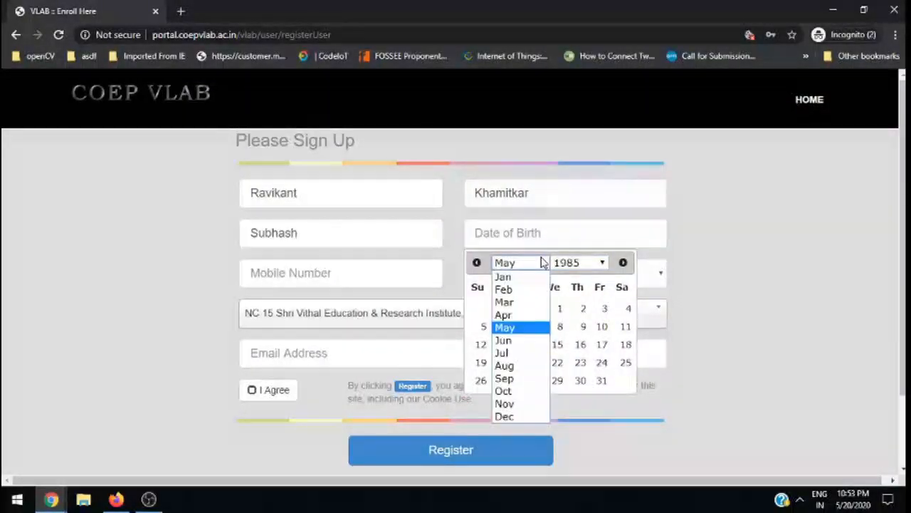
mouse_move(504, 314)
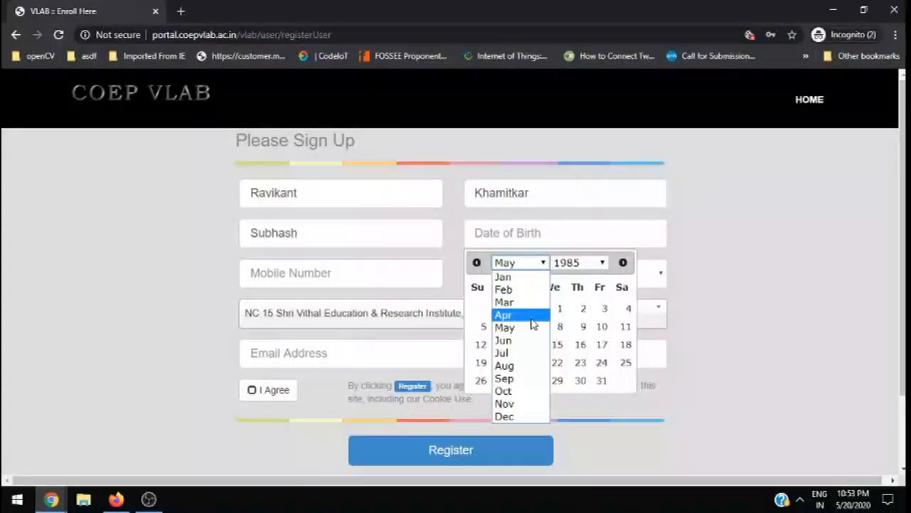
left_click(504, 315)
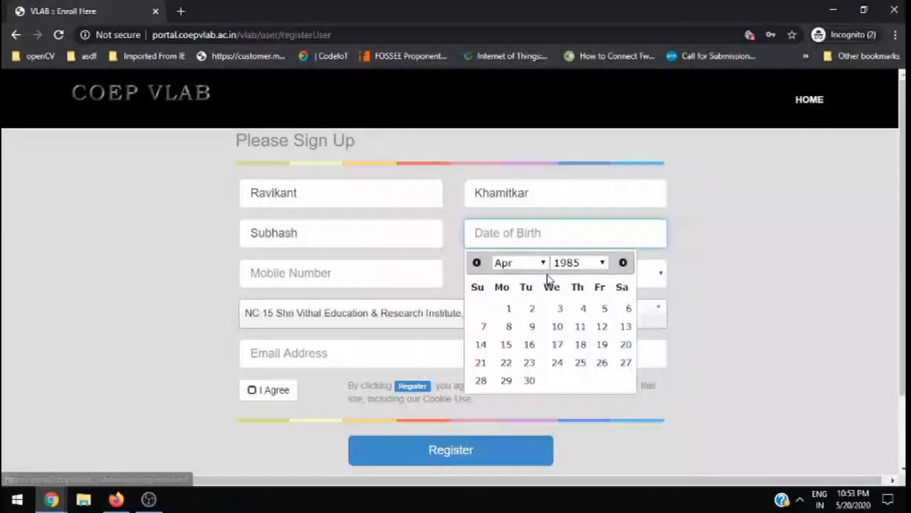
left_click(520, 262)
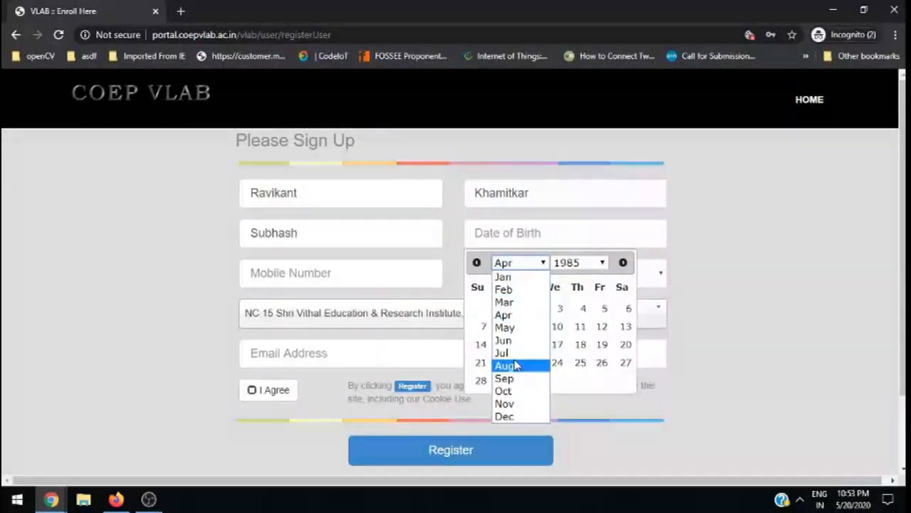
left_click(506, 364)
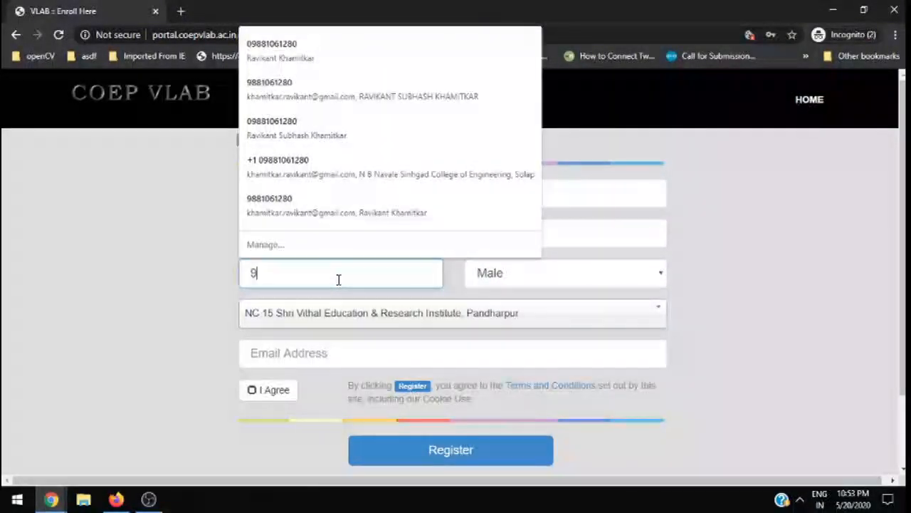
type("881061280")
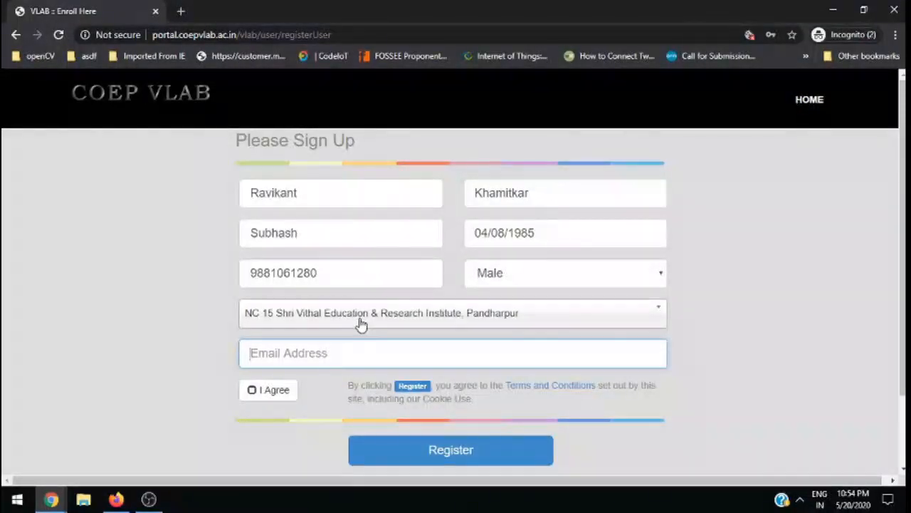
- Search the institute list for 'NC' and reach NC 53 N.B. Navale Sinhgad College of Engineering, Solapur
left_click(453, 313)
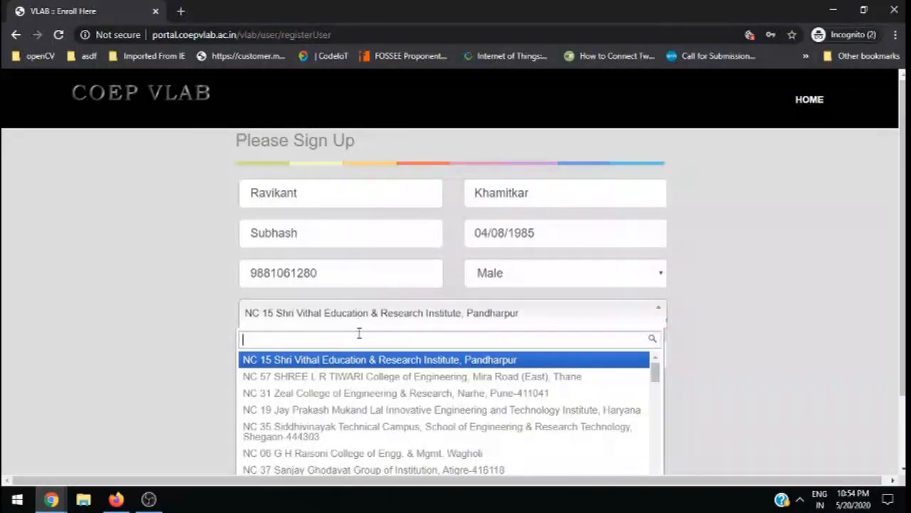
type("NV")
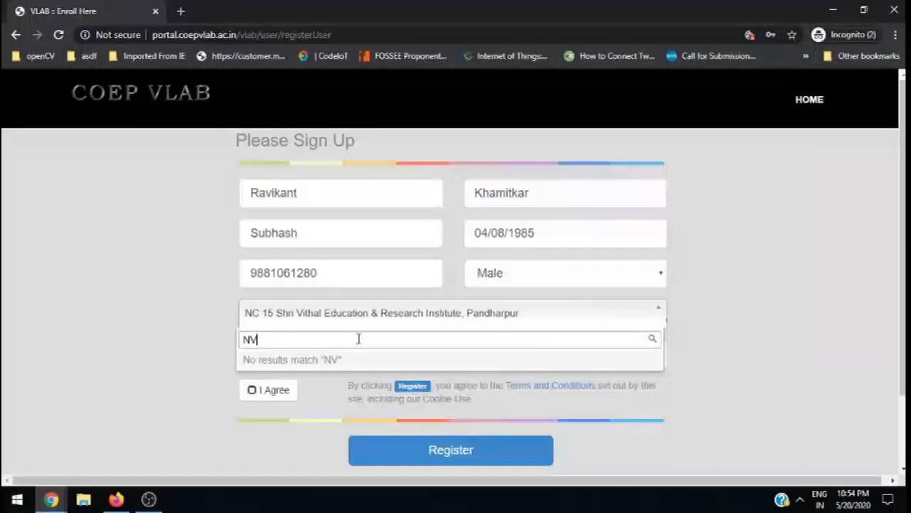
type("NC 5")
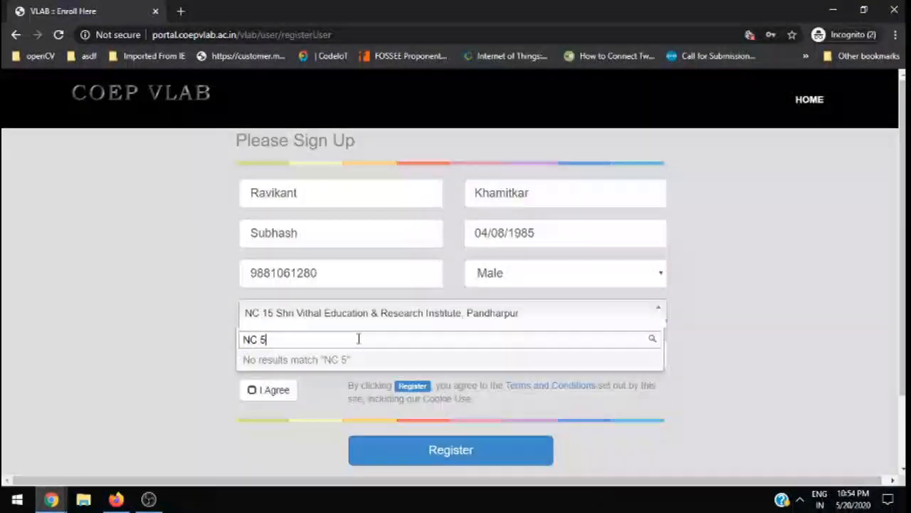
type("3")
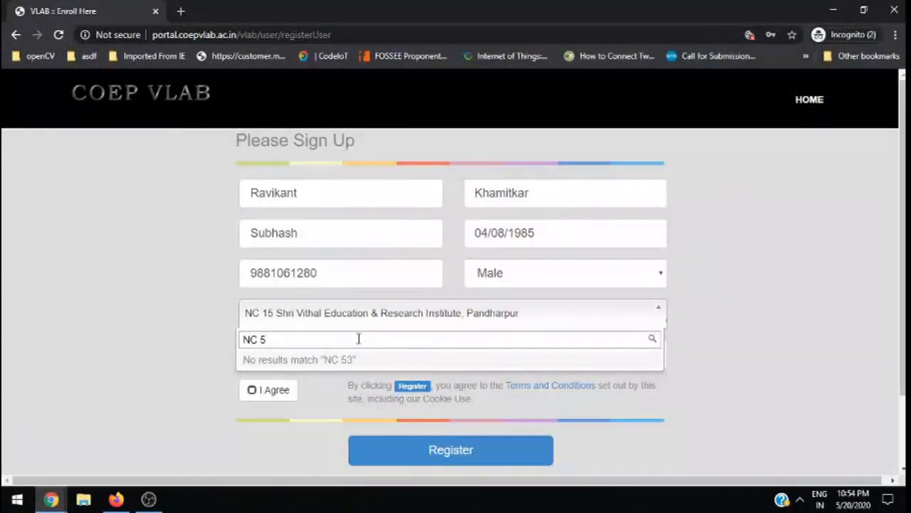
key("Backspace")
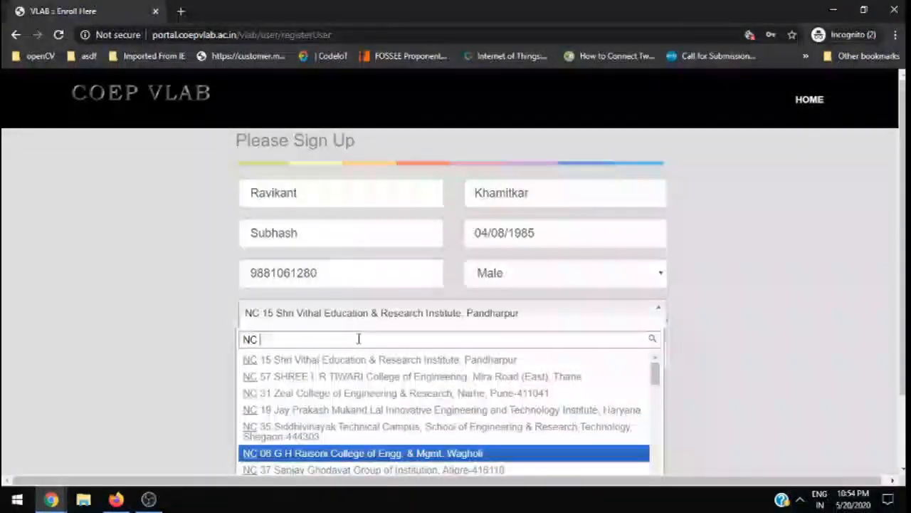
scroll("down", 3)
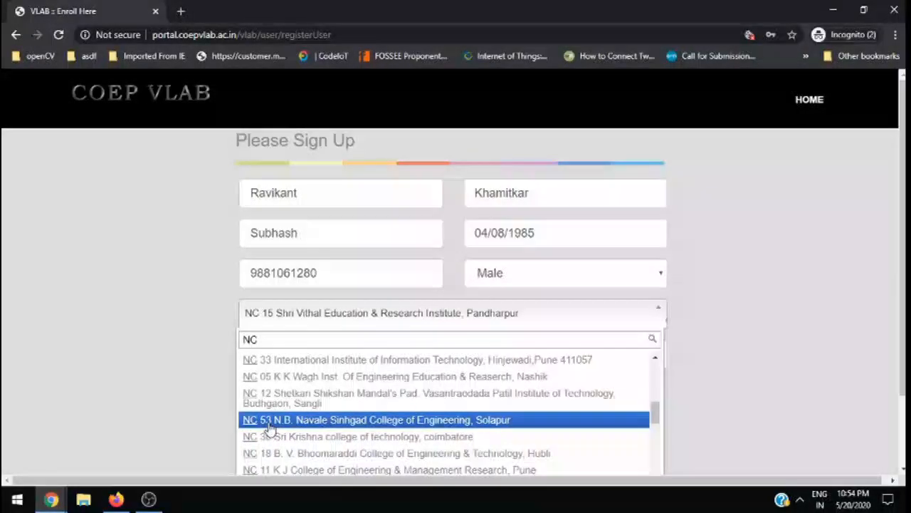
mouse_move(288, 427)
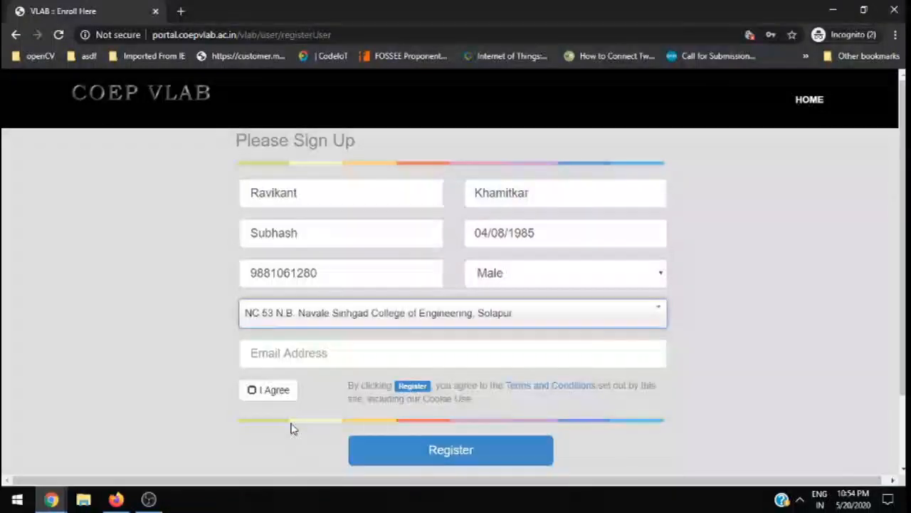
left_click(453, 353)
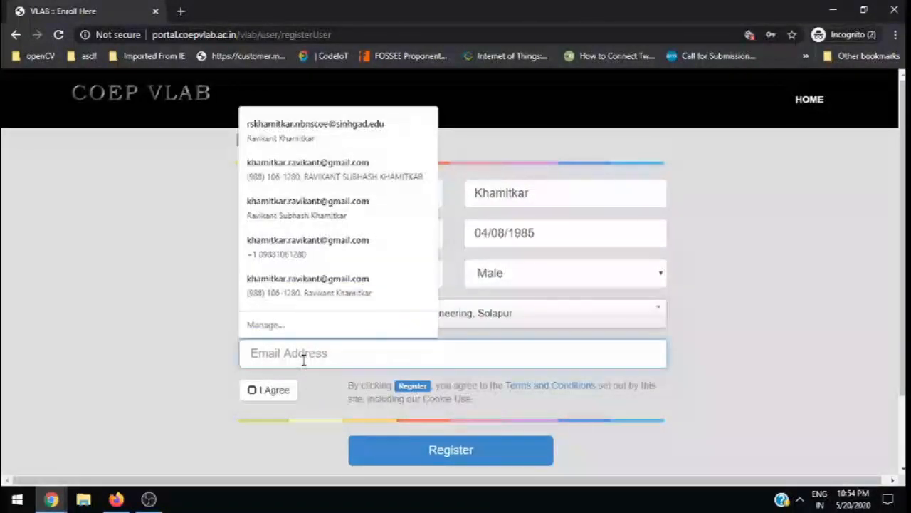
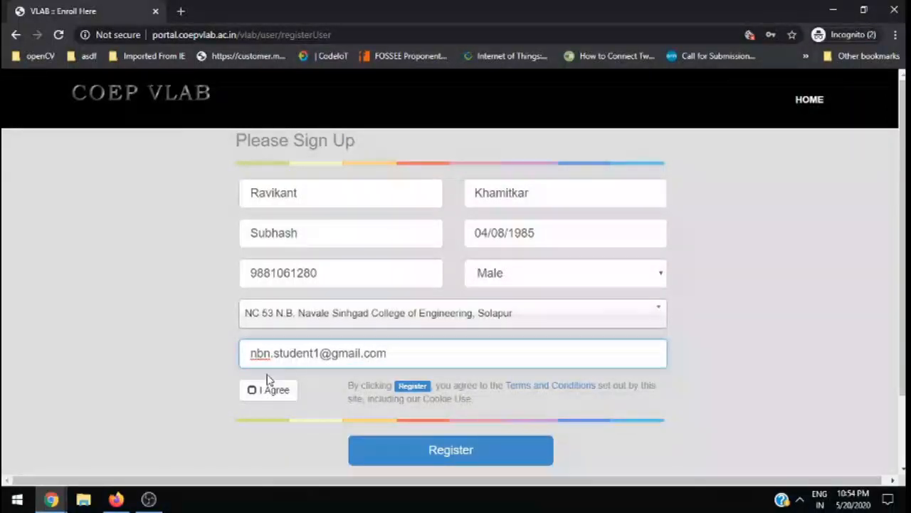
- Accept the terms and submit the registration so login details are emailed
left_click(267, 390)
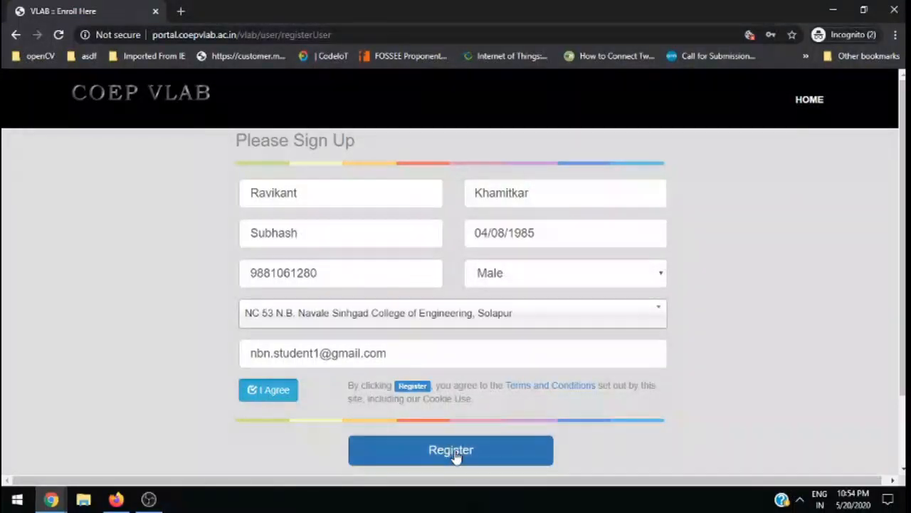
left_click(450, 450)
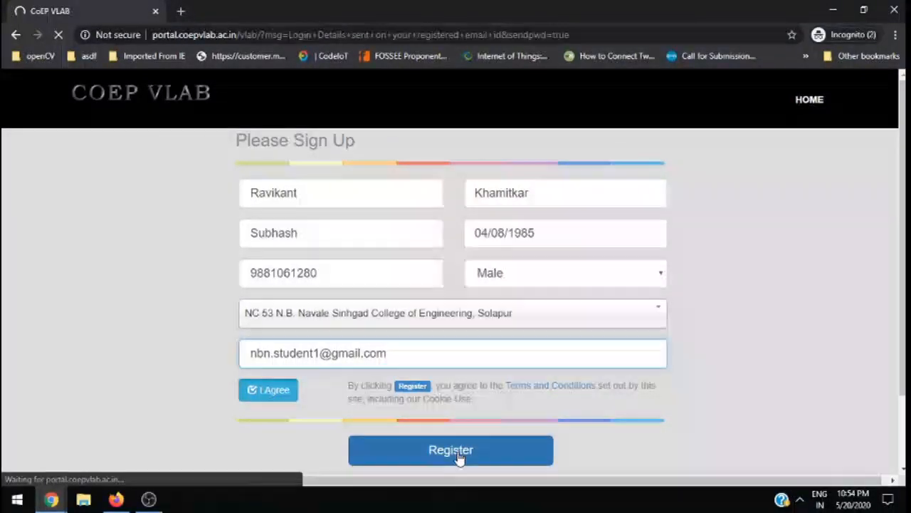
left_click(450, 450)
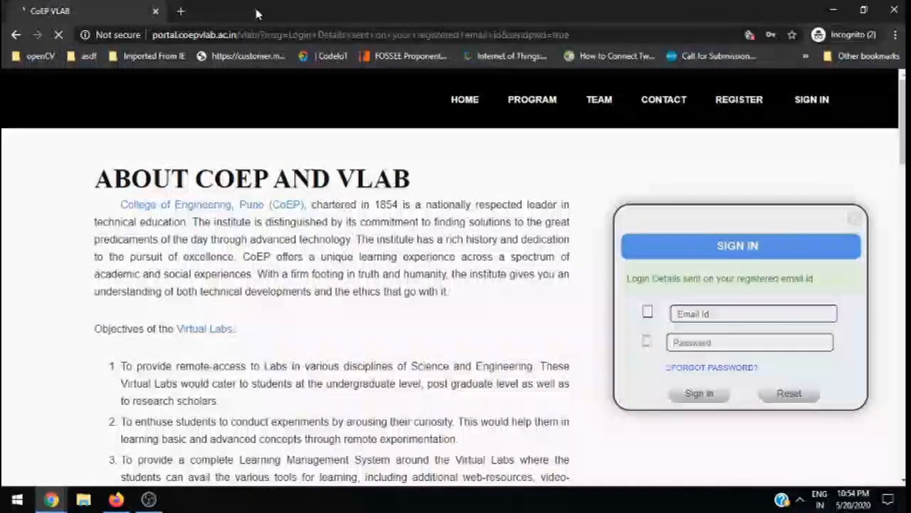
- Open gmail.com in a new tab, then return to the VLAB sign-in form
left_click(179, 11)
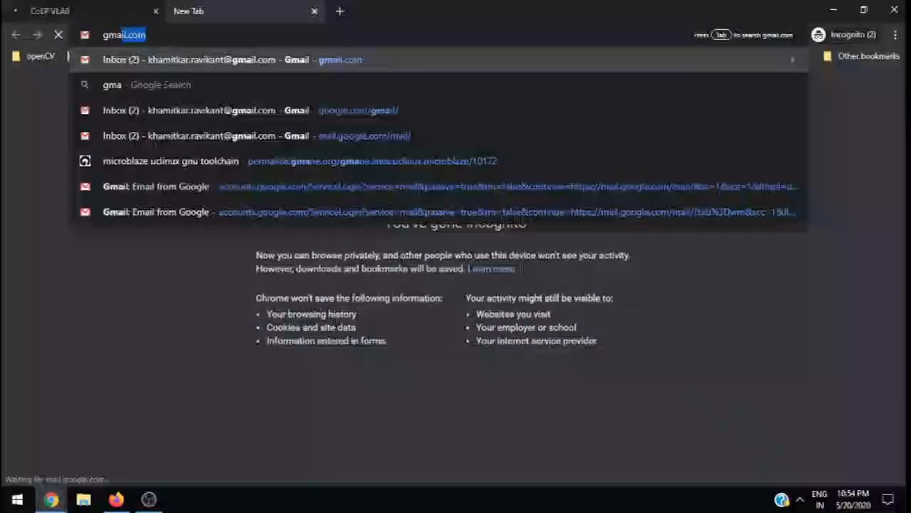
left_click(49, 12)
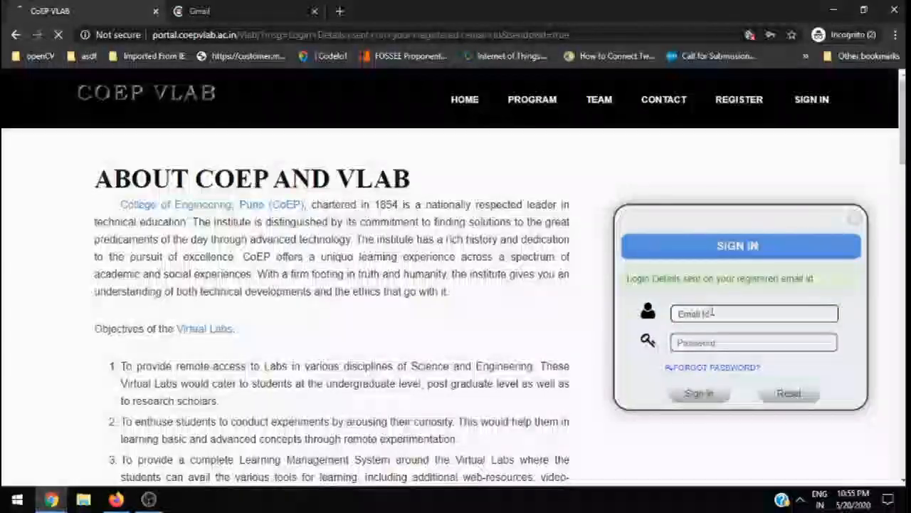
left_click(753, 313)
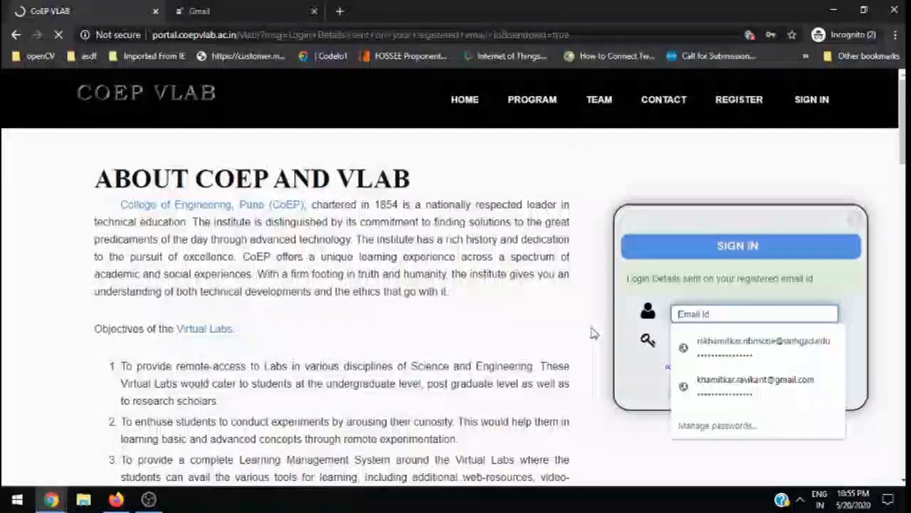
left_click(200, 12)
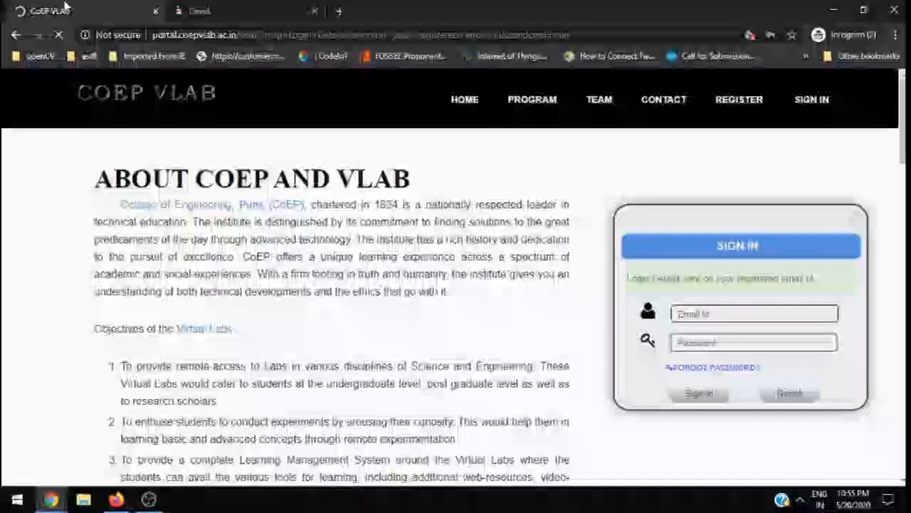
- Open the Login Details email from vlabs.coep in Gmail and select the password
left_click(244, 12)
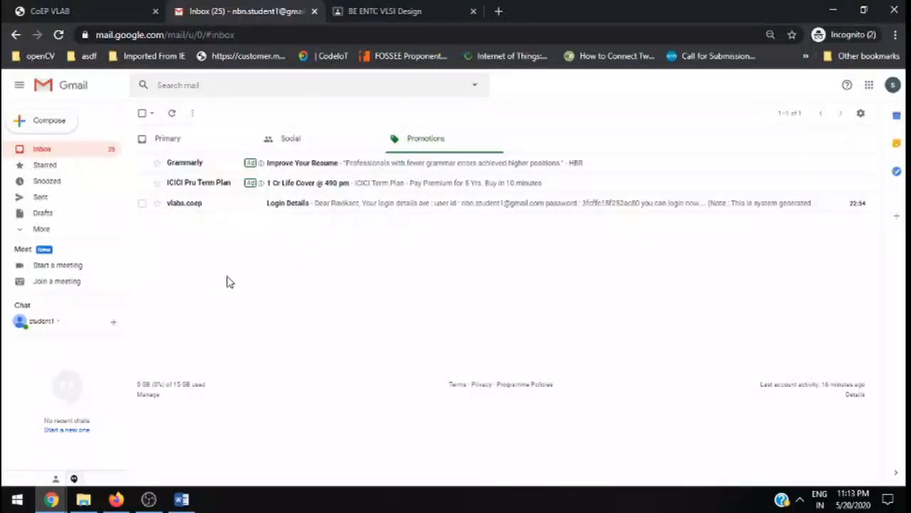
mouse_move(306, 263)
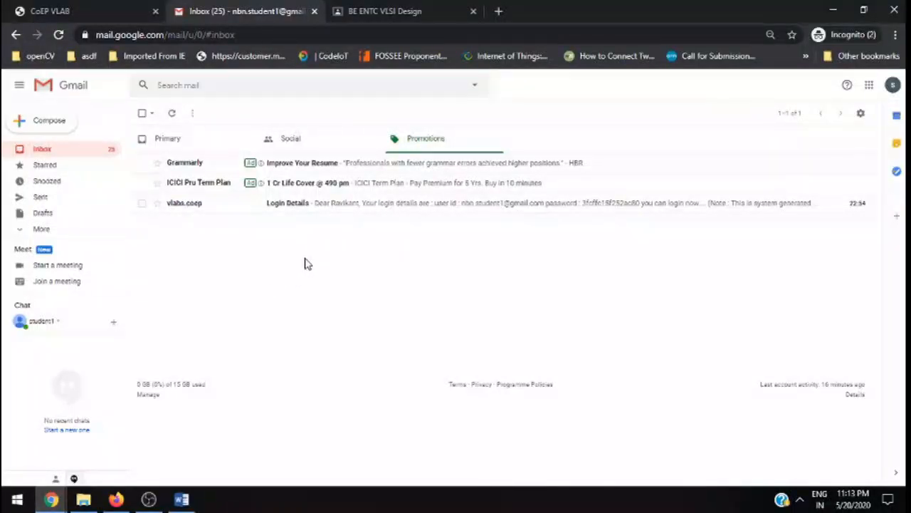
mouse_move(306, 206)
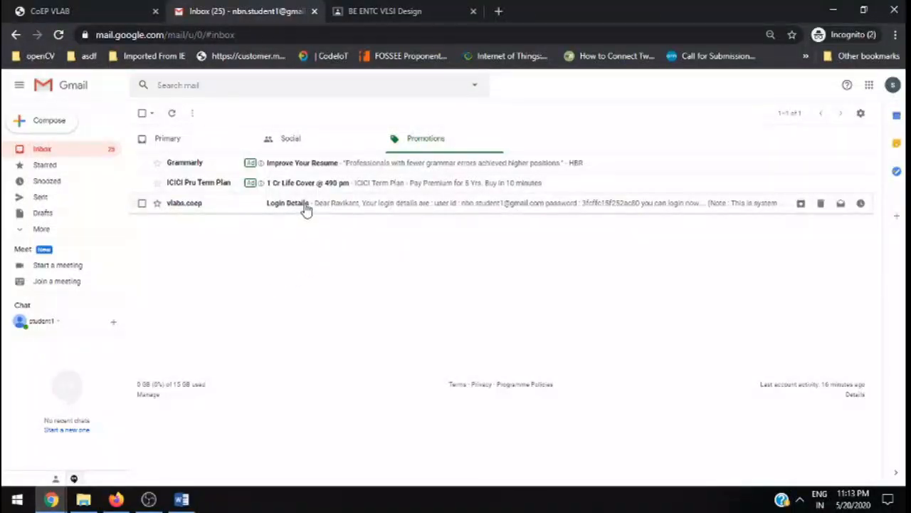
left_click(288, 202)
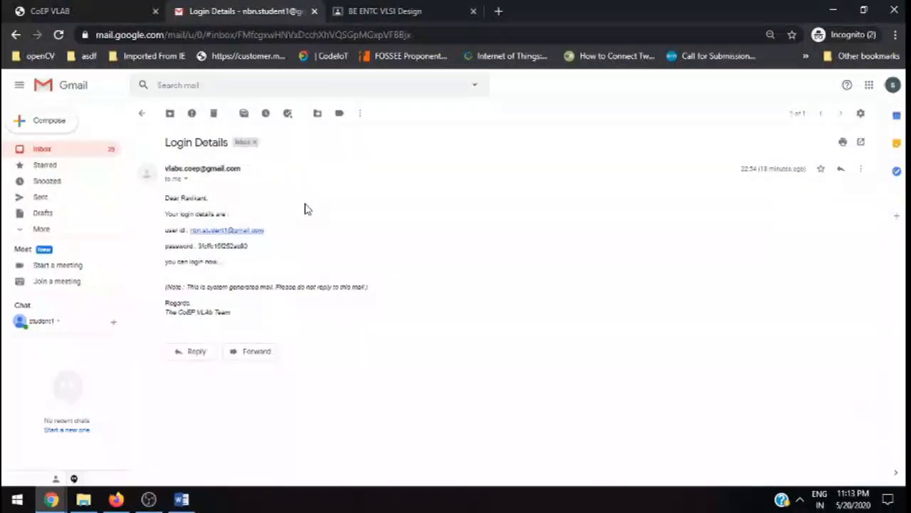
mouse_move(250, 253)
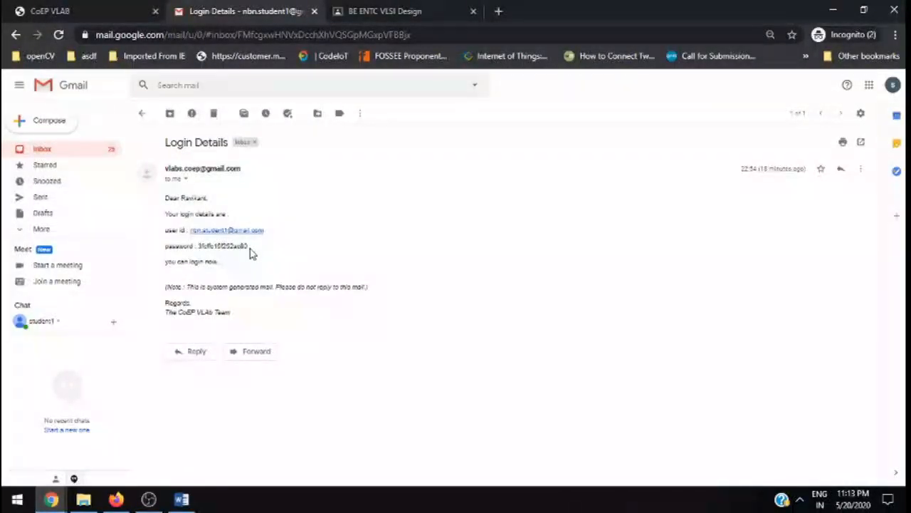
double_click(222, 245)
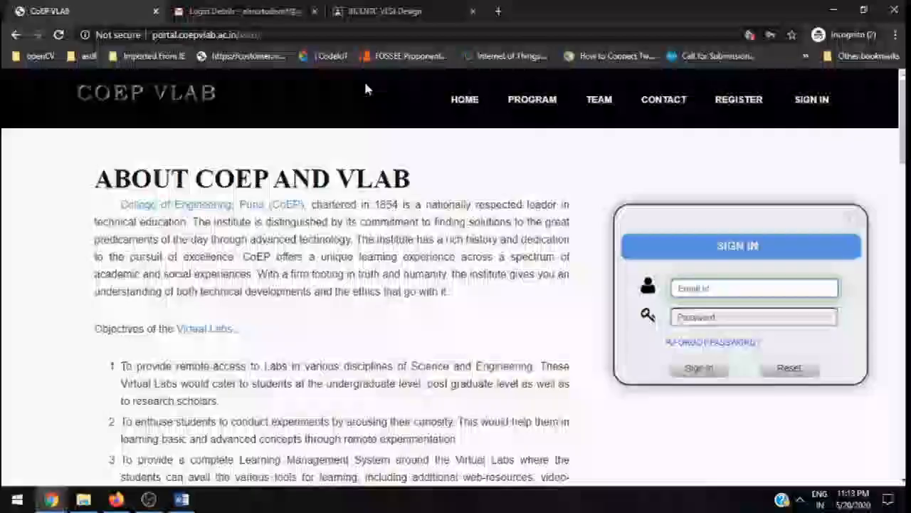
- Enter the nbn student email and emailed password and sign in to the portal
left_click(753, 288)
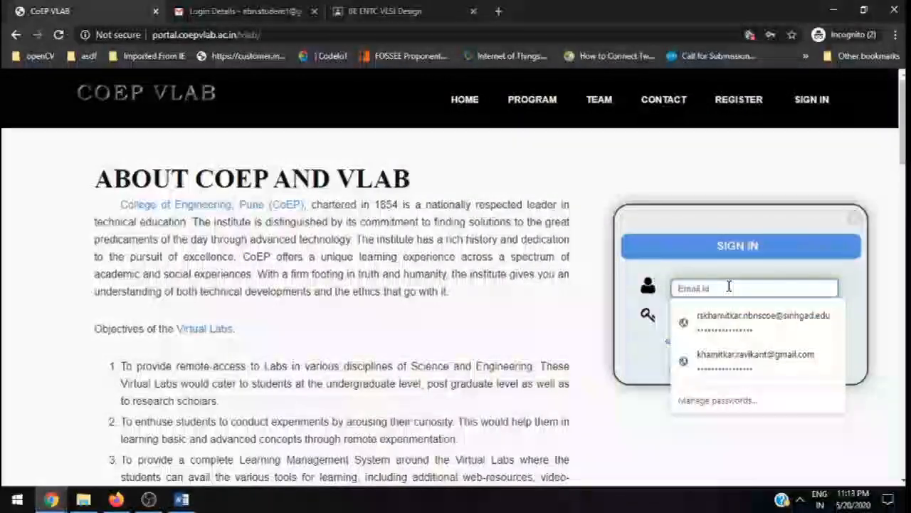
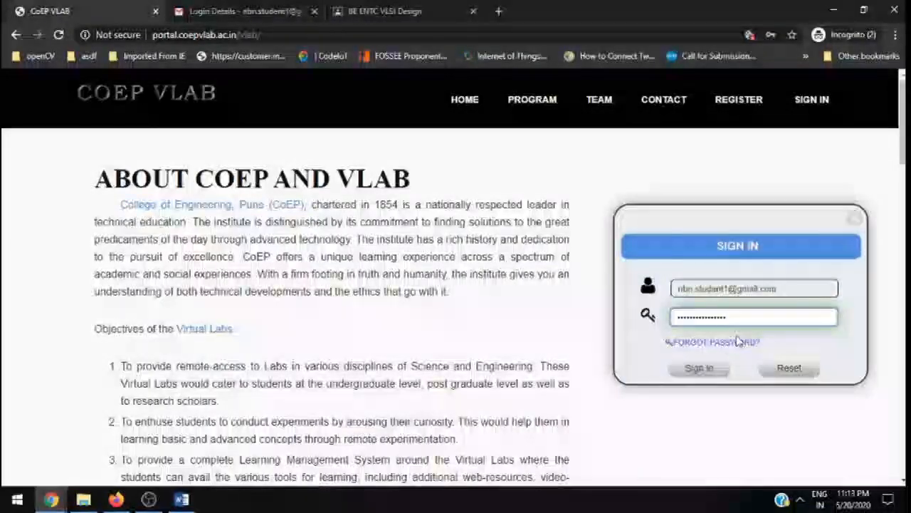
left_click(699, 367)
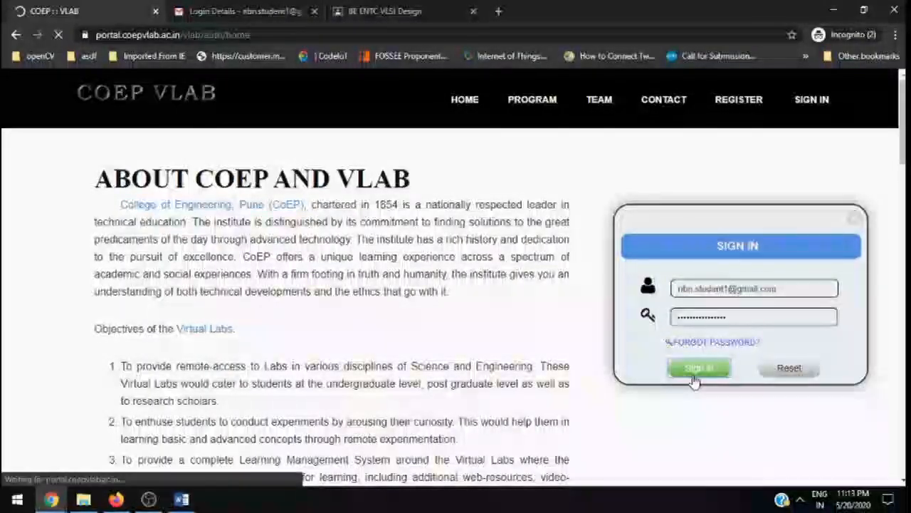
- Browse the departments and open Electronics and Communications
left_click(699, 367)
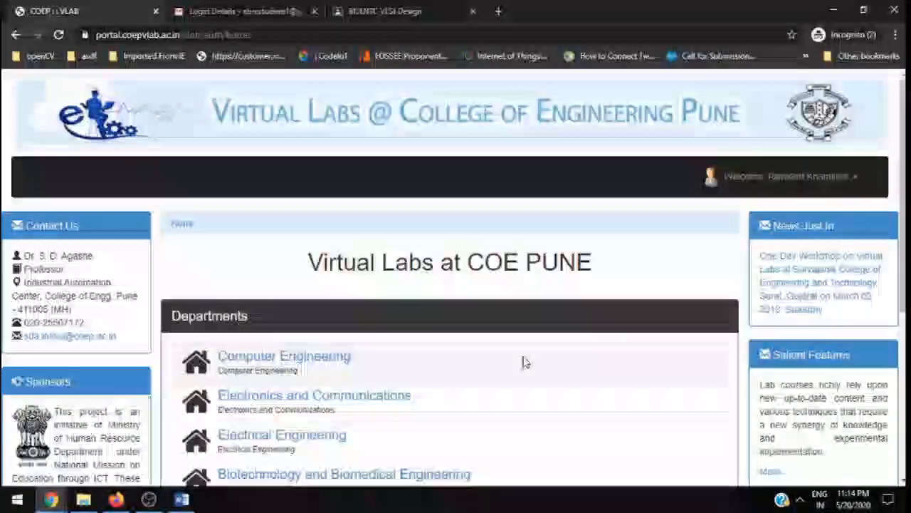
scroll("down", 3)
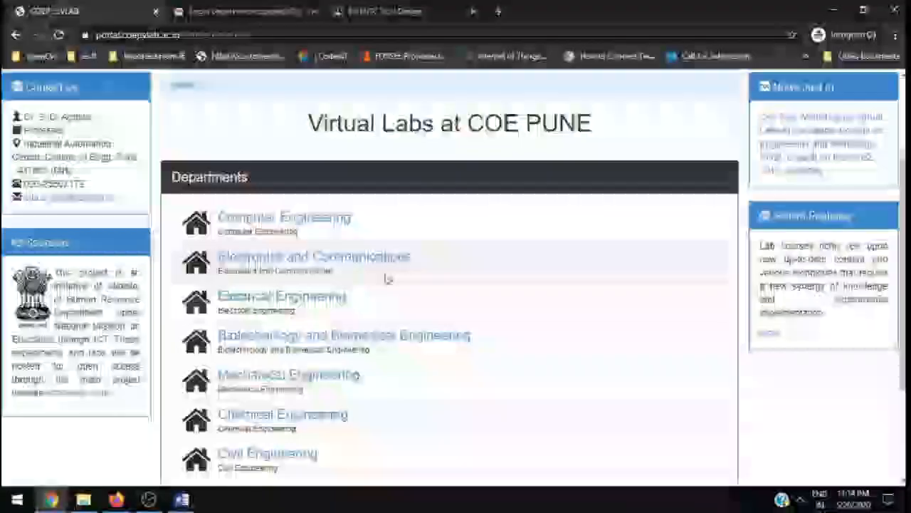
scroll("down", 3)
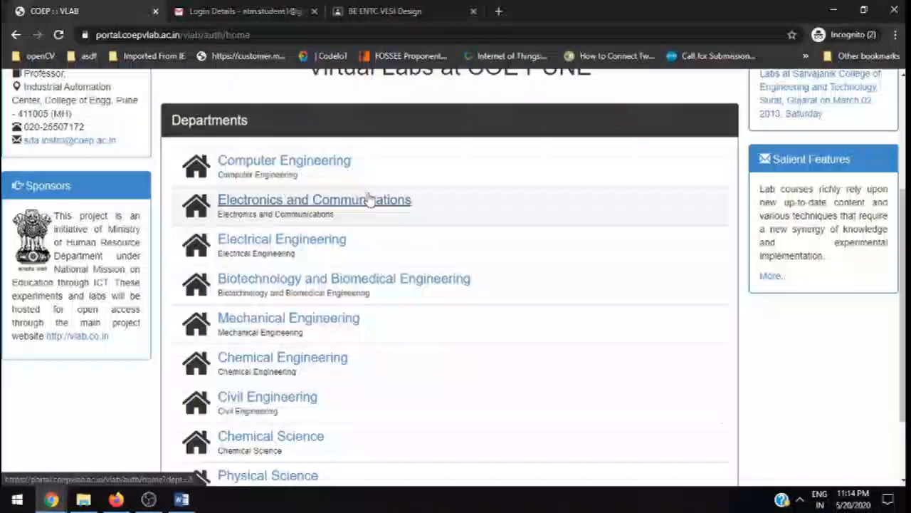
left_click(314, 199)
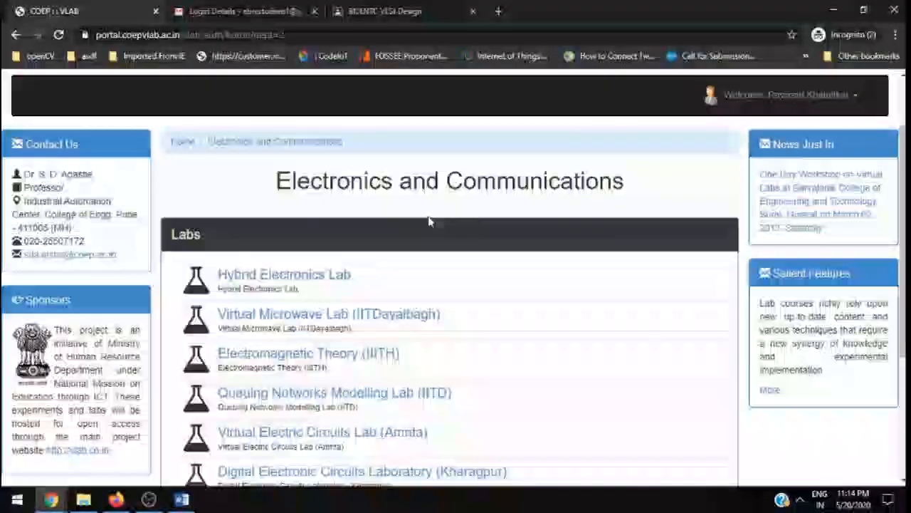
- Open the Hybrid Electronics Lab and scroll through its experiment list
scroll("down", 3)
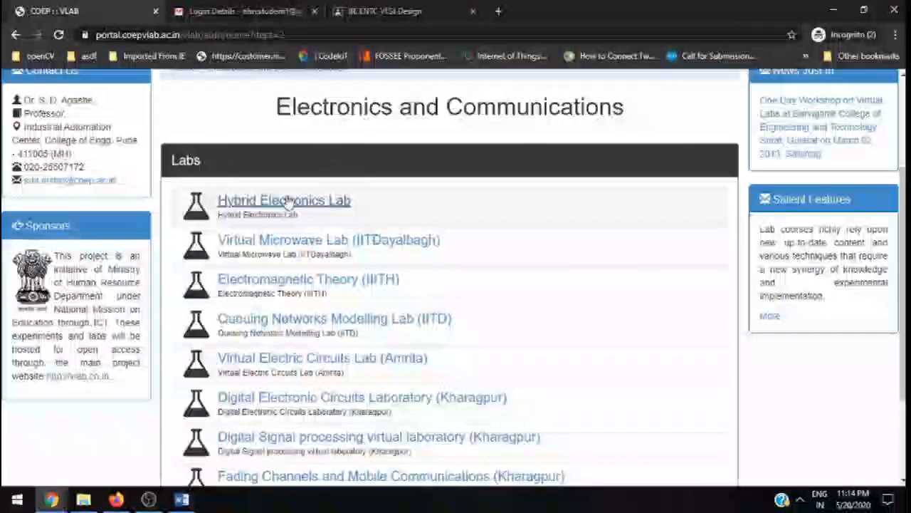
left_click(283, 199)
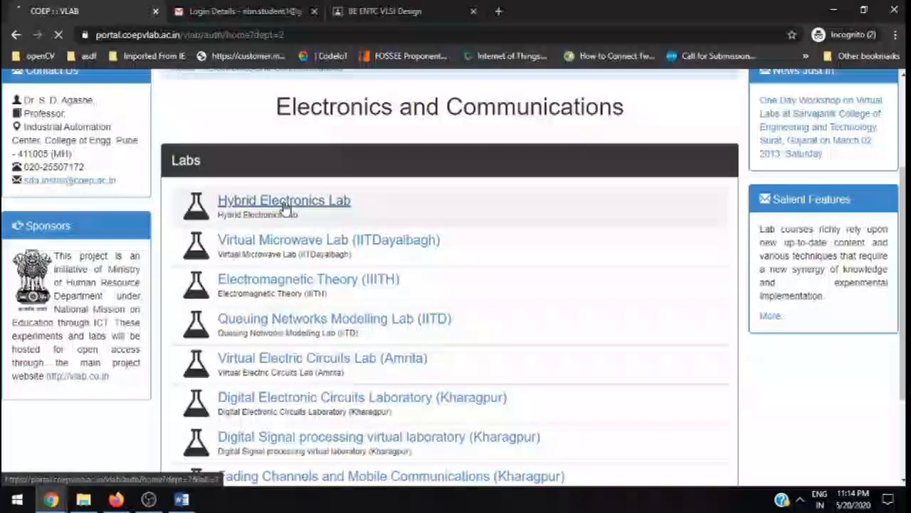
left_click(285, 199)
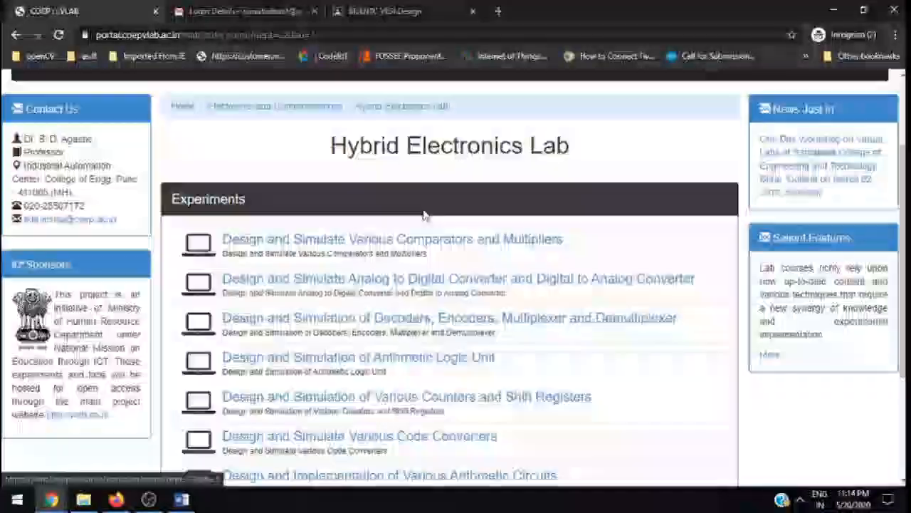
scroll("down", 3)
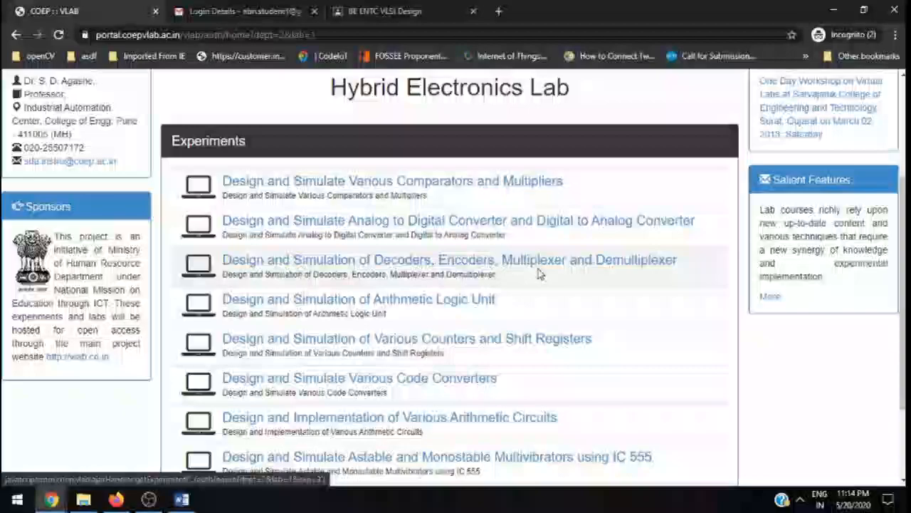
scroll("down", 3)
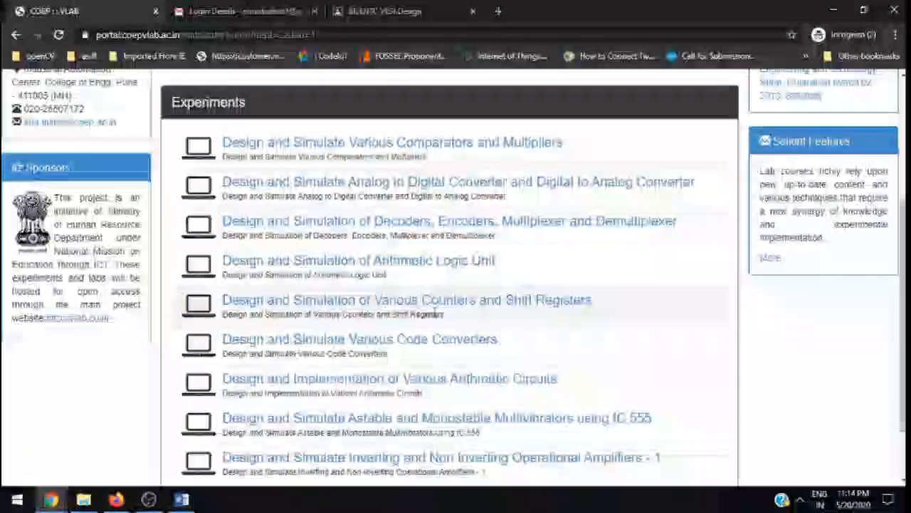
mouse_move(391, 313)
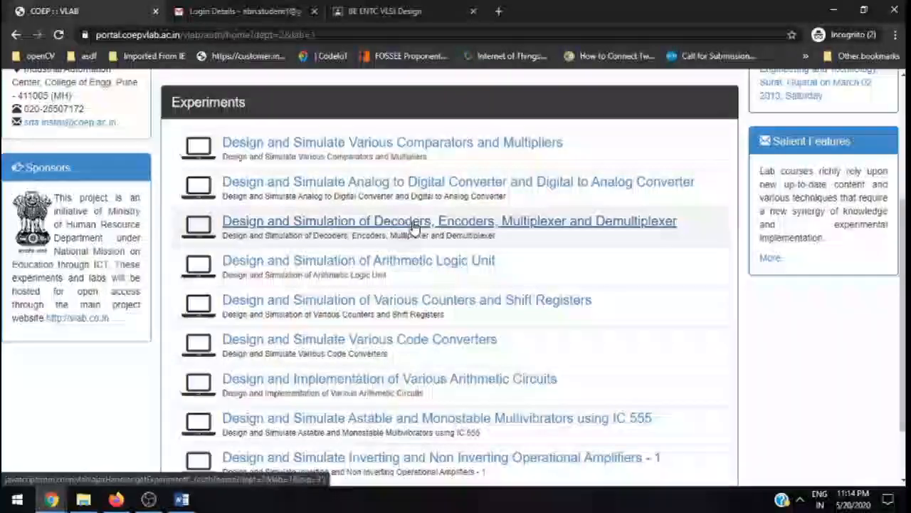
- Open the decoder, encoder and multiplexer experiment and read through its theory
left_click(450, 221)
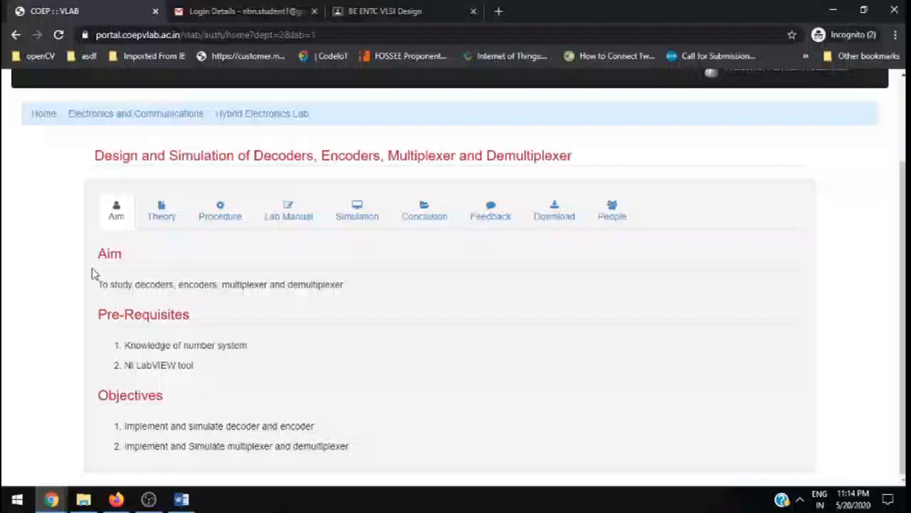
mouse_move(99, 362)
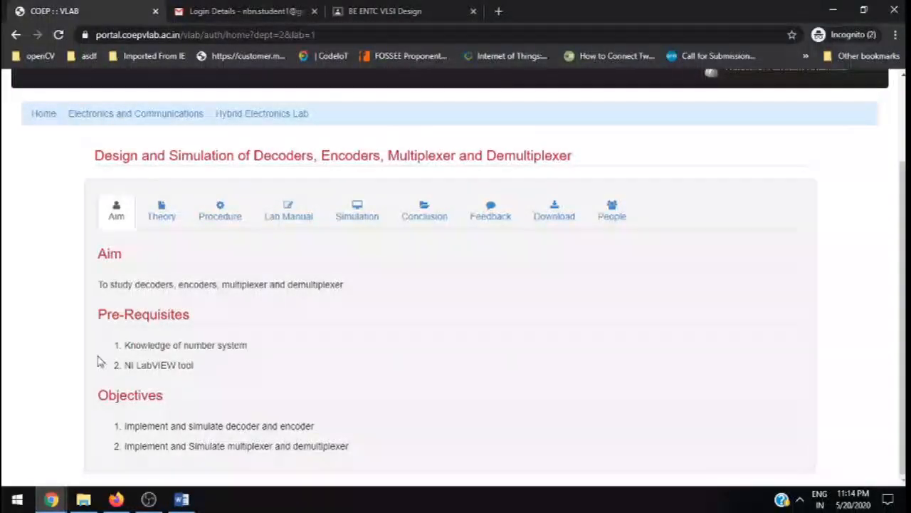
mouse_move(139, 236)
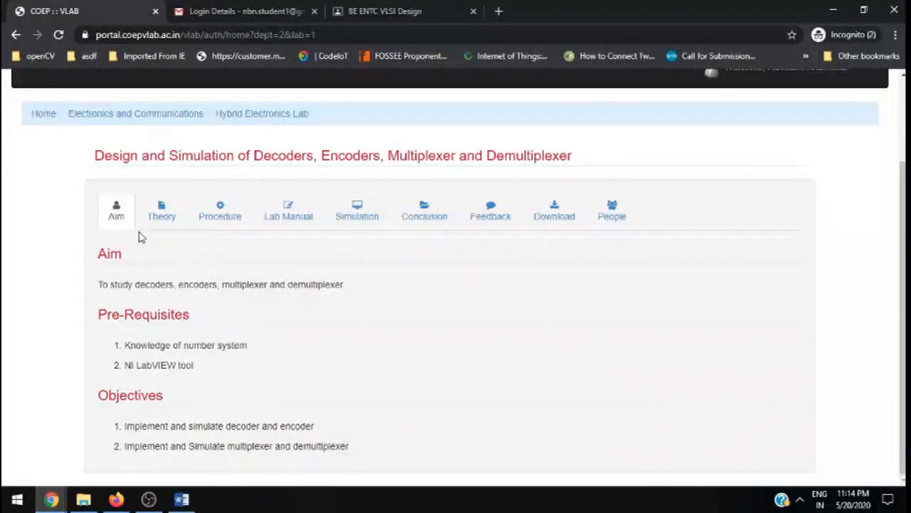
left_click(161, 211)
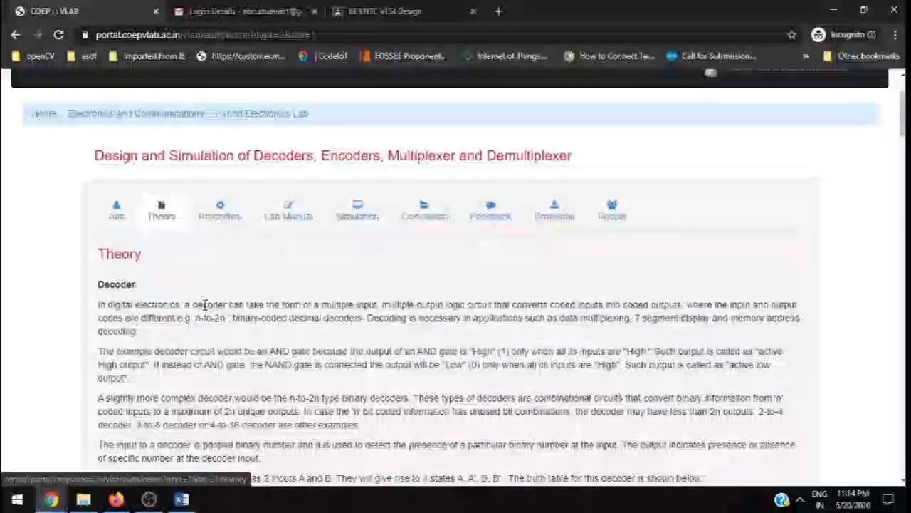
scroll("down", 3)
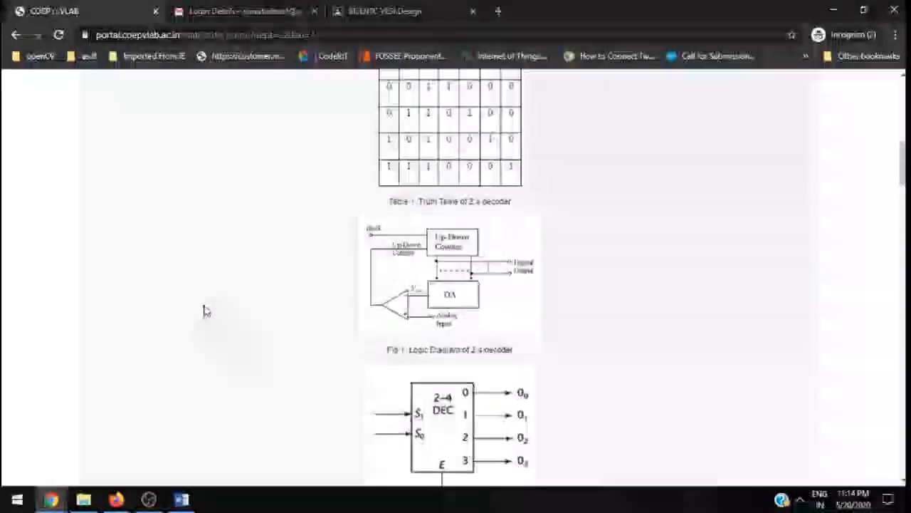
scroll("down", 3)
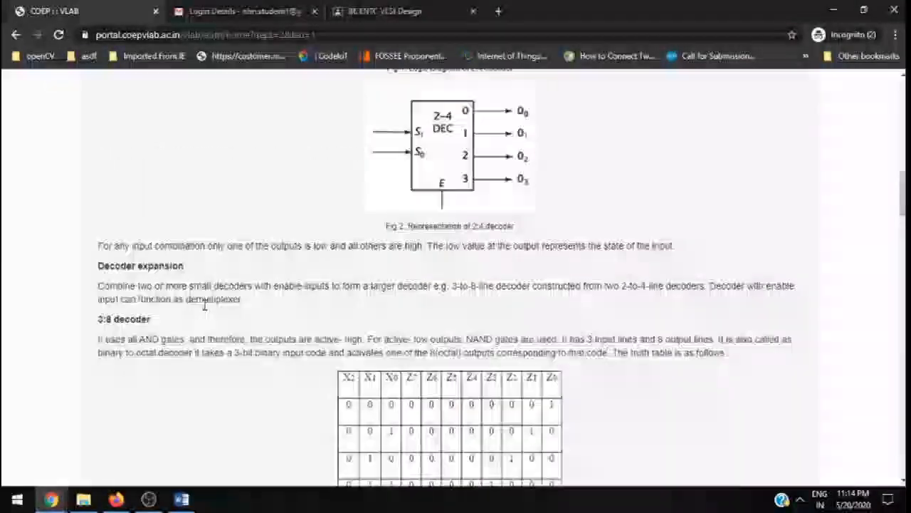
- View the experiment's procedure and lab manual, then bring up its simulation page
left_click(163, 211)
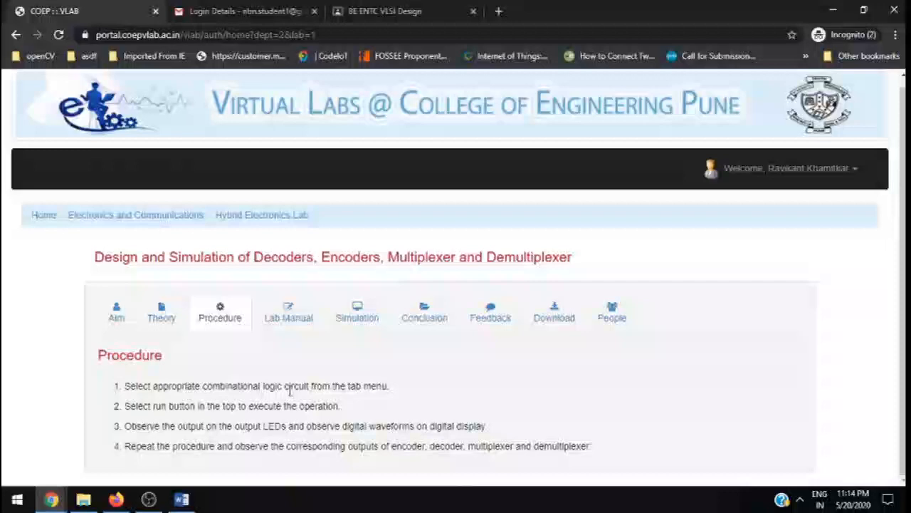
left_click(287, 313)
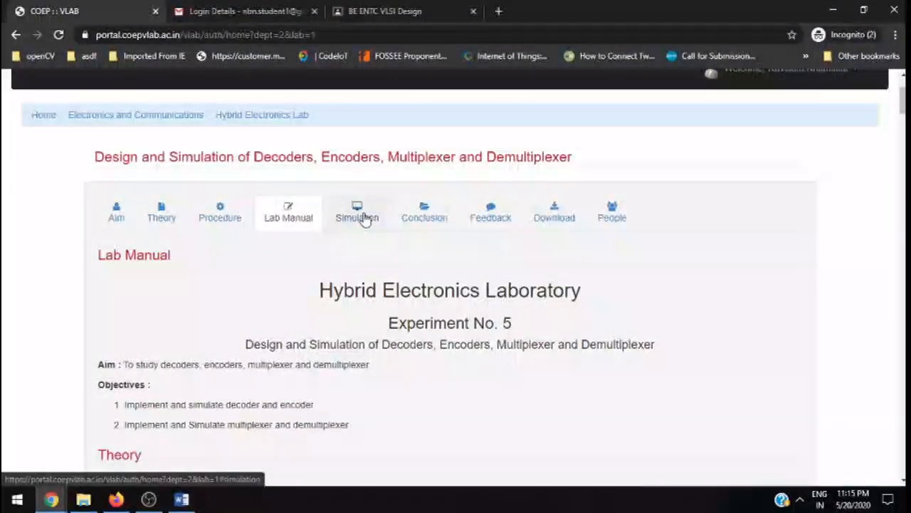
left_click(356, 211)
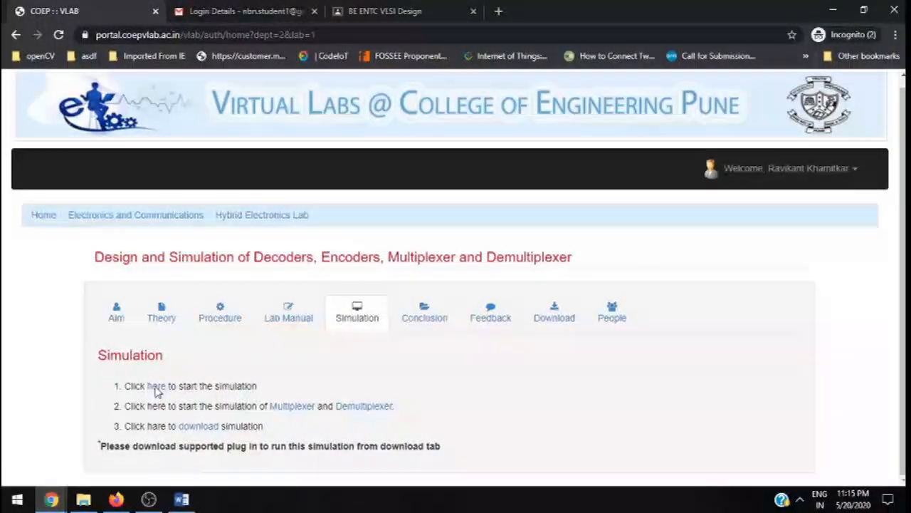
- Launch the encoder/decoder simulation and dismiss the best-viewed-in-Chrome alert
left_click(157, 385)
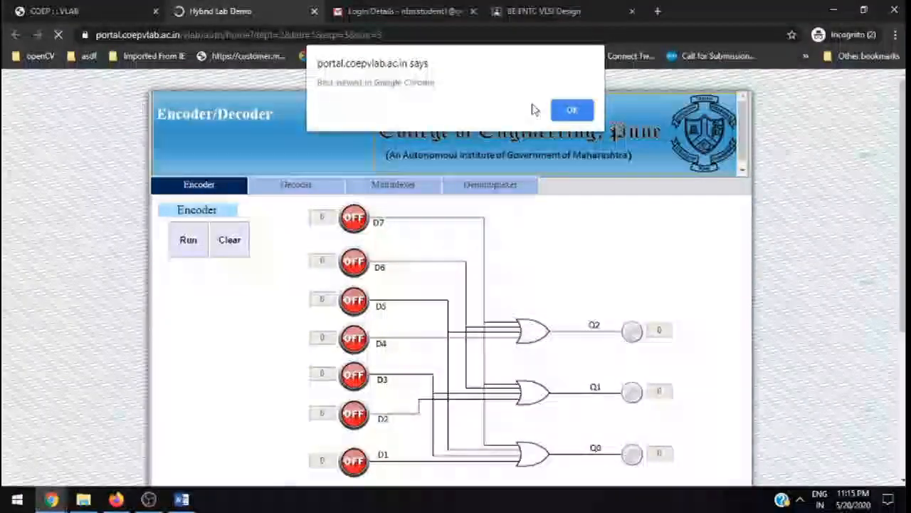
left_click(572, 109)
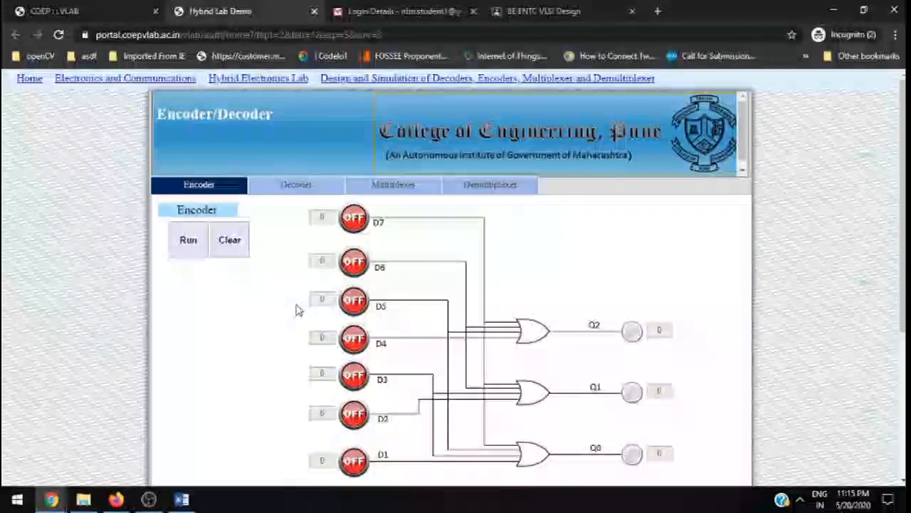
scroll("down", 3)
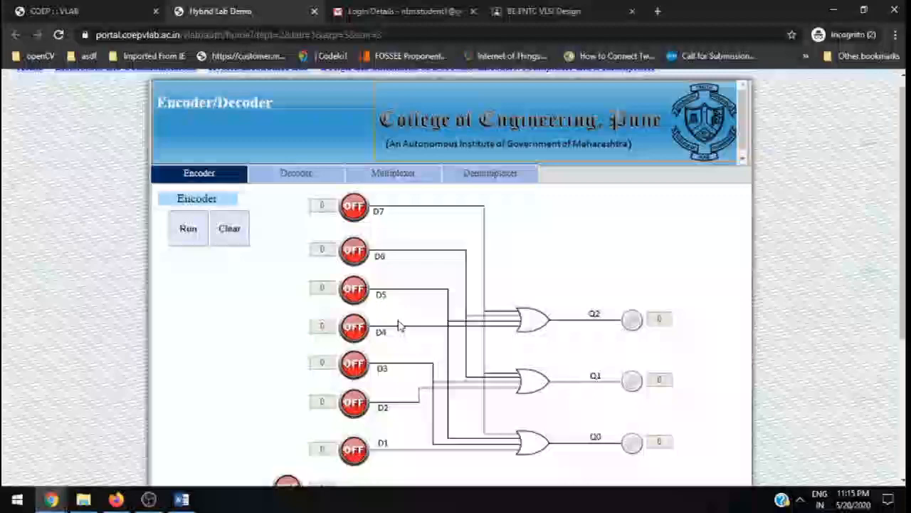
- Switch the simulator to the decoder circuit, then to the multiplexer circuit
left_click(296, 174)
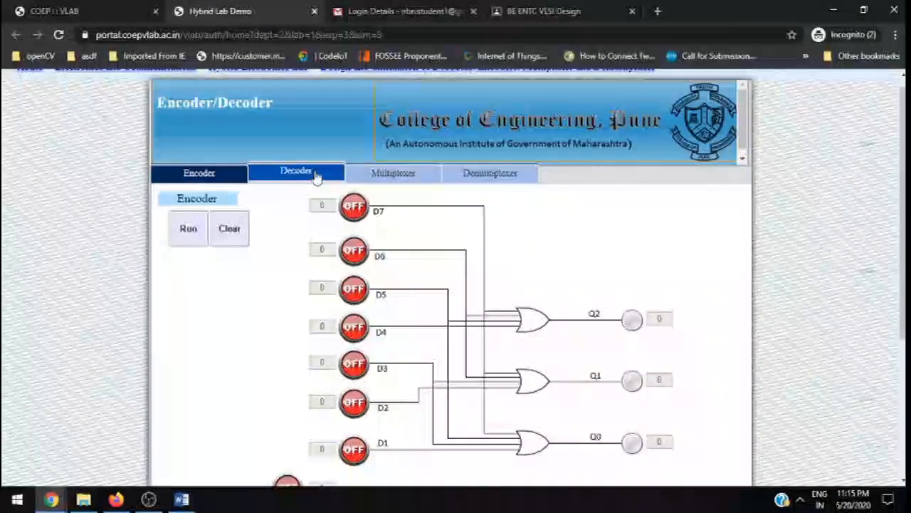
left_click(296, 172)
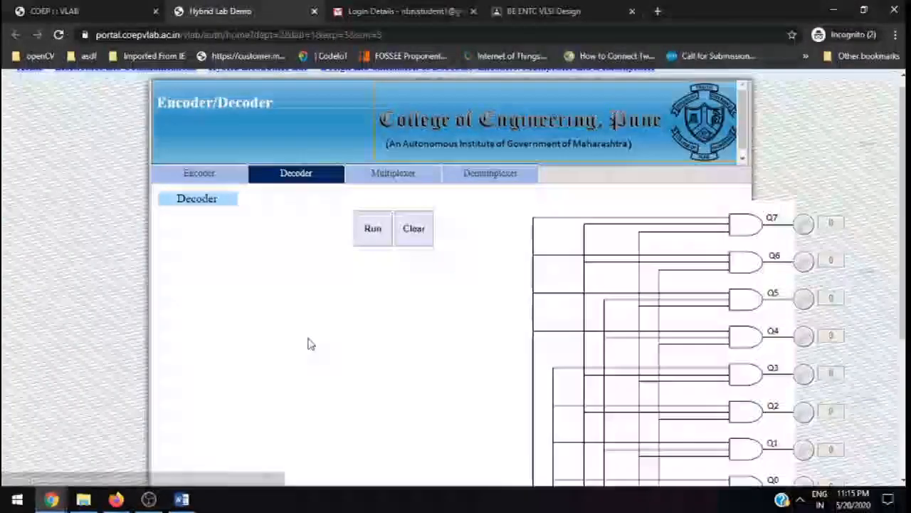
left_click(393, 174)
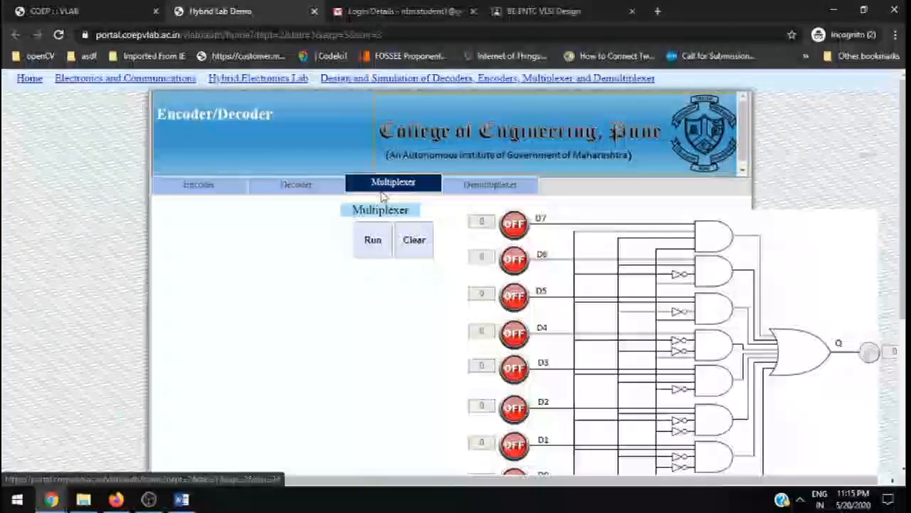
- Run a first trial with select line S2 at 1, then clear all multiplexer inputs
scroll("down", 3)
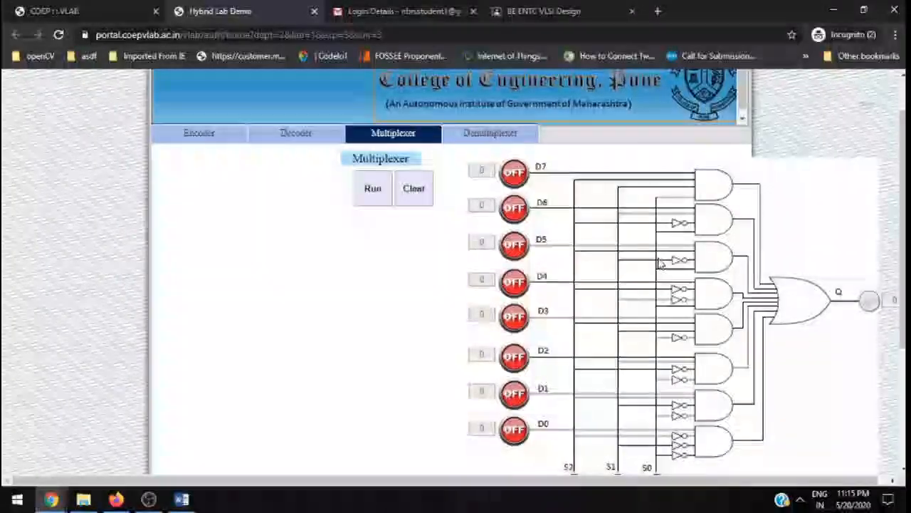
scroll("down", 3)
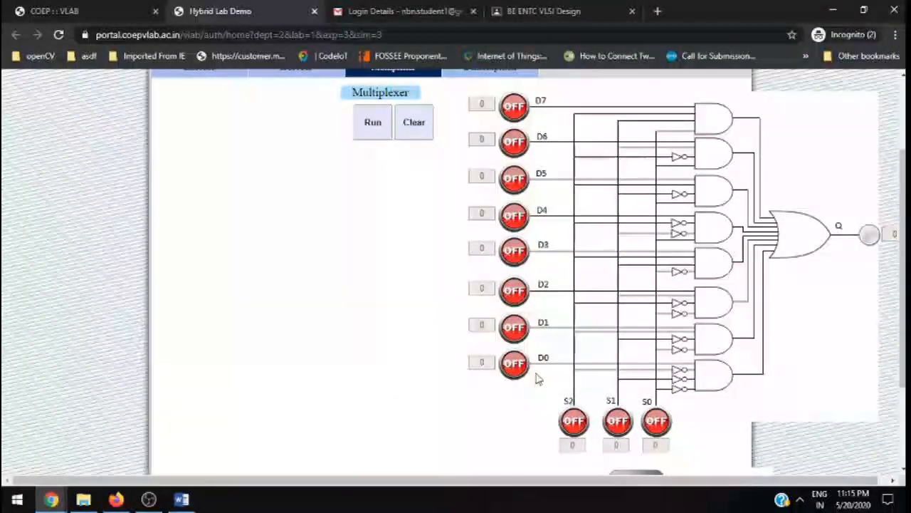
mouse_move(555, 121)
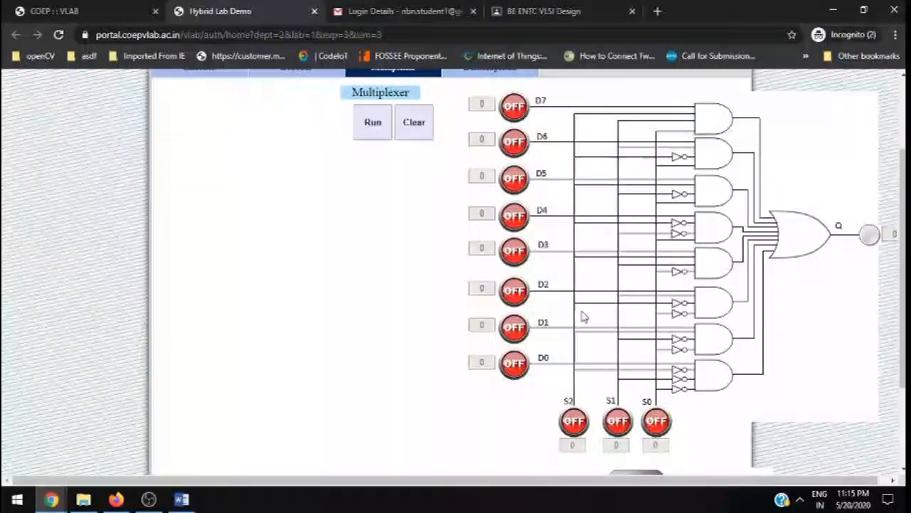
mouse_move(669, 363)
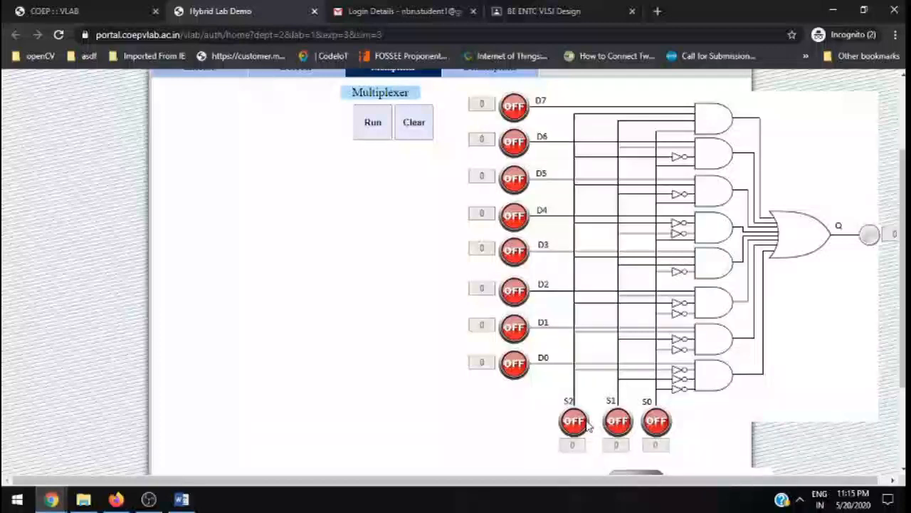
left_click(573, 420)
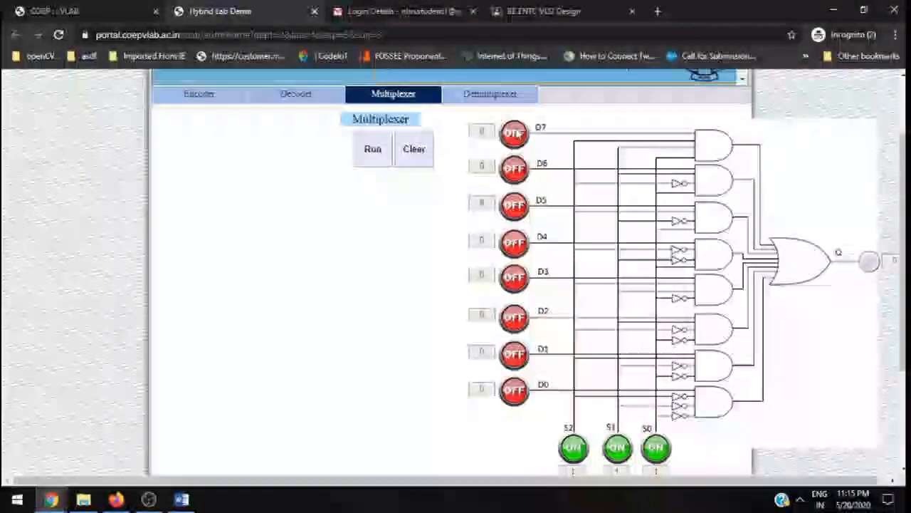
left_click(374, 149)
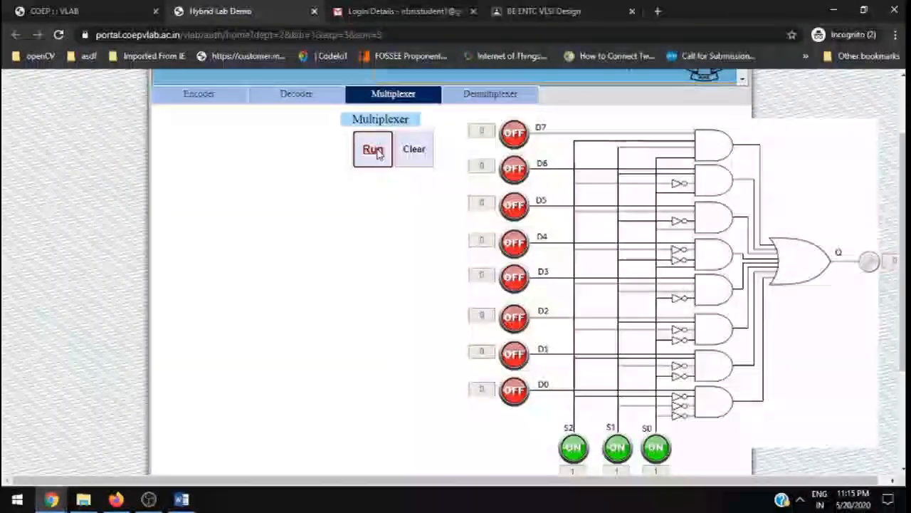
left_click(373, 149)
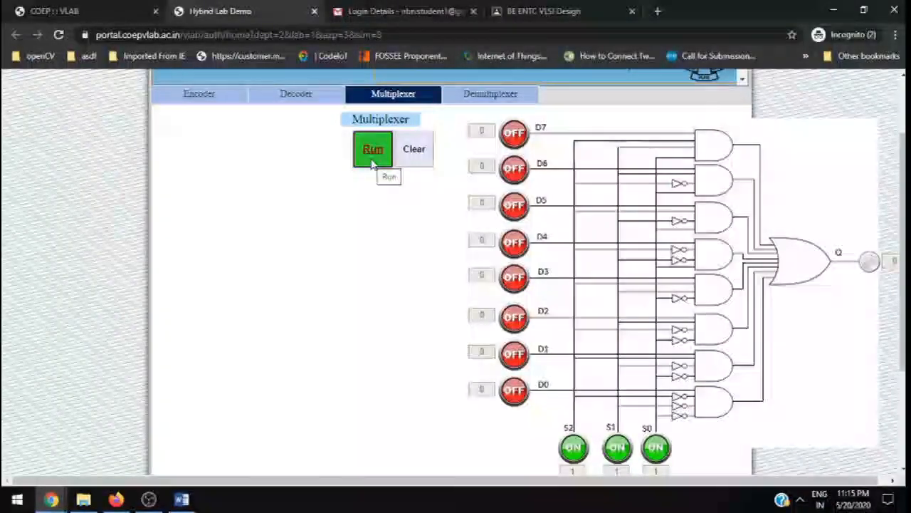
left_click(415, 148)
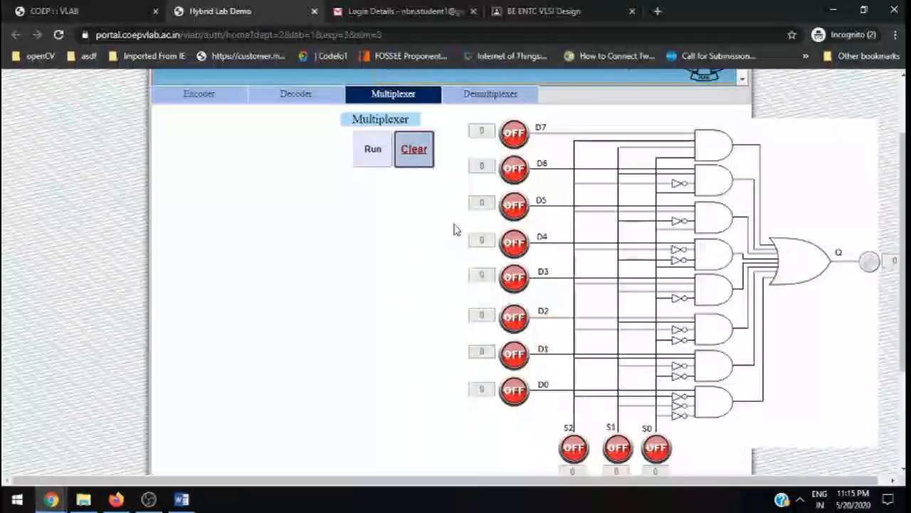
- Set selects S2, S1, S0 to 1, switch input D7 on and run so output Q goes high
left_click(572, 448)
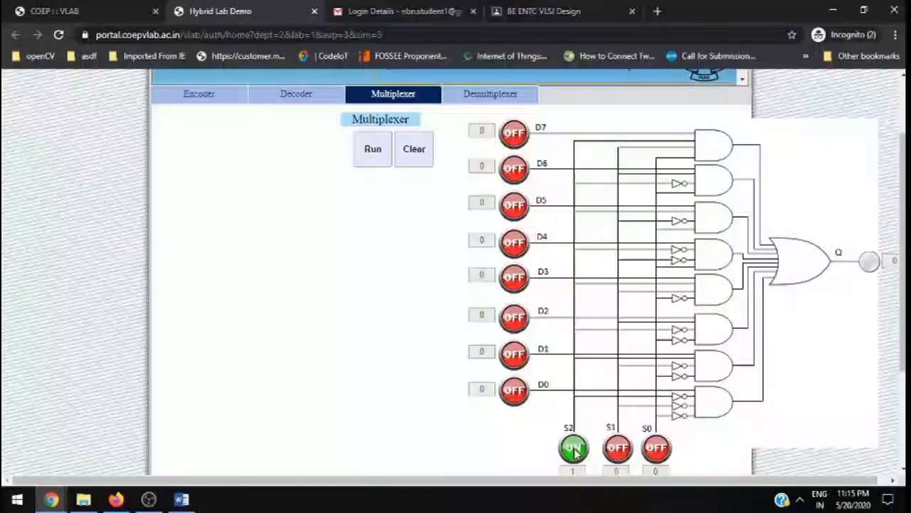
left_click(655, 447)
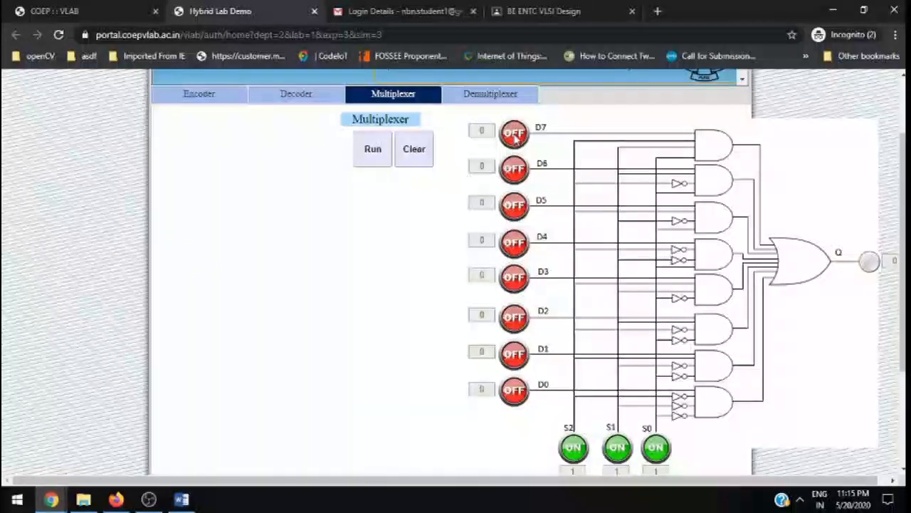
left_click(514, 134)
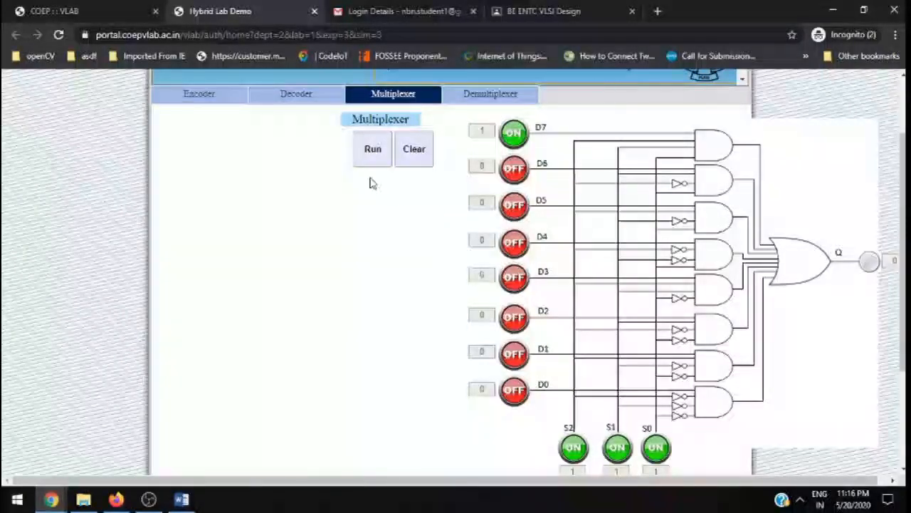
left_click(373, 150)
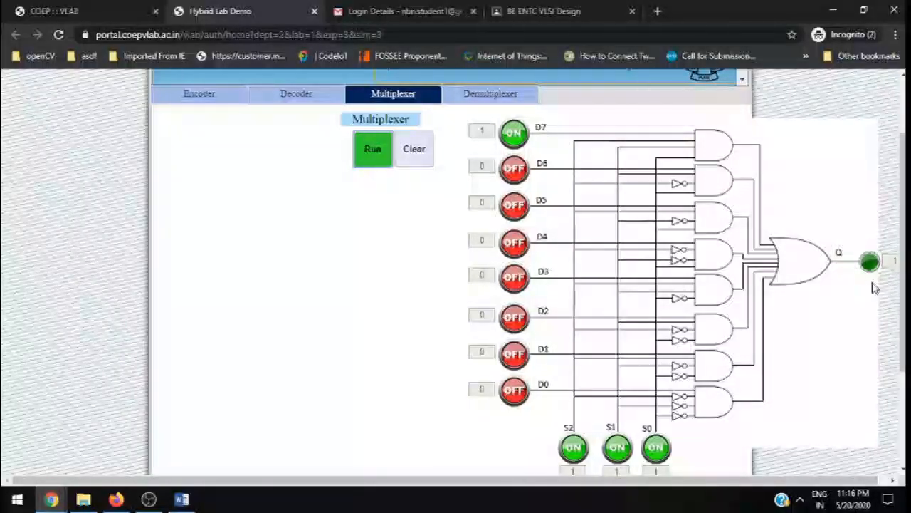
mouse_move(658, 311)
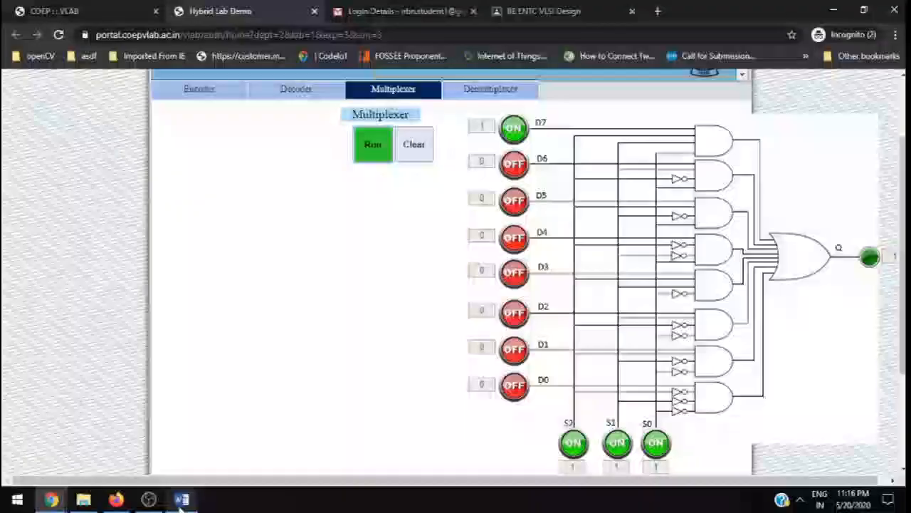
left_click(182, 498)
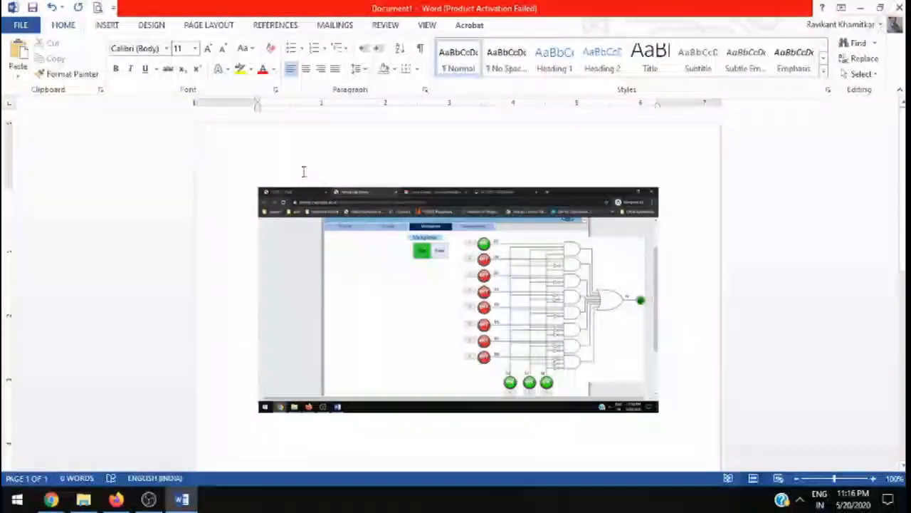
- Type 'Virtual Expt. No. 1', 'Conclusion :' and 'Roll No. : 100' as separate lines above the screenshot
type("Virtual Expt")
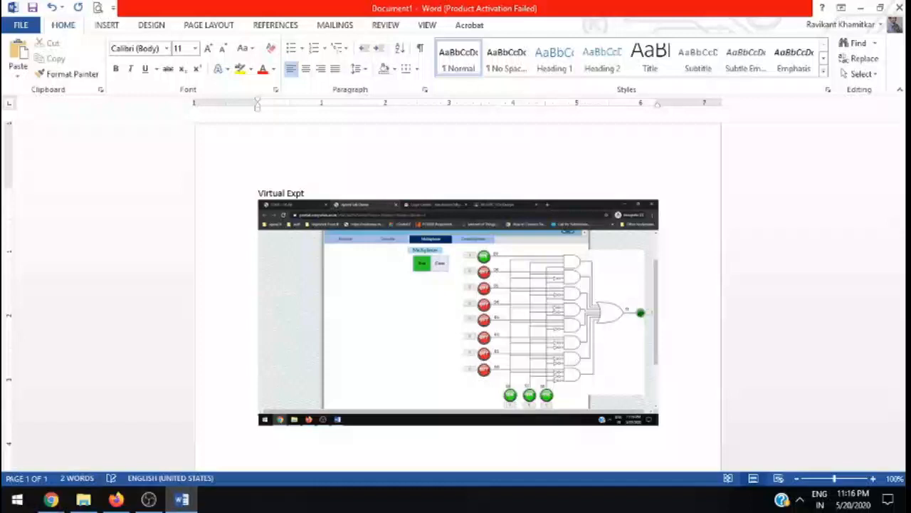
type(". No.")
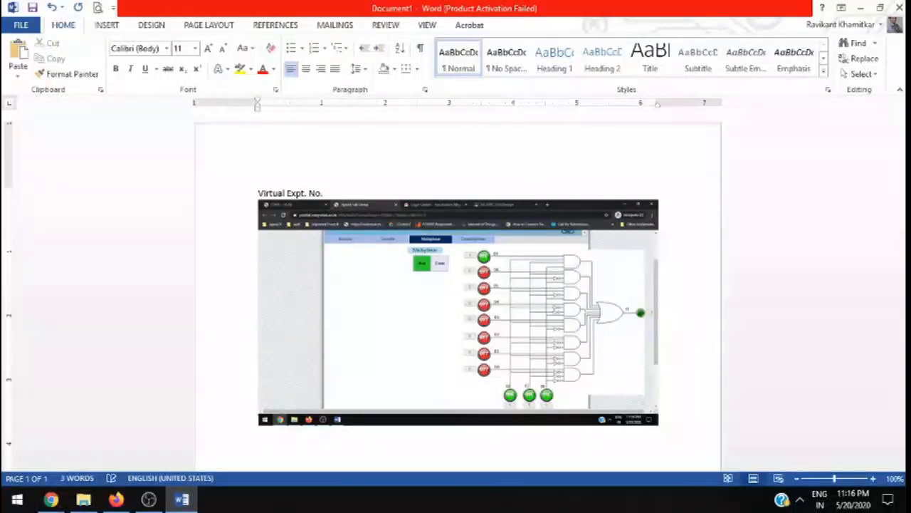
type("1")
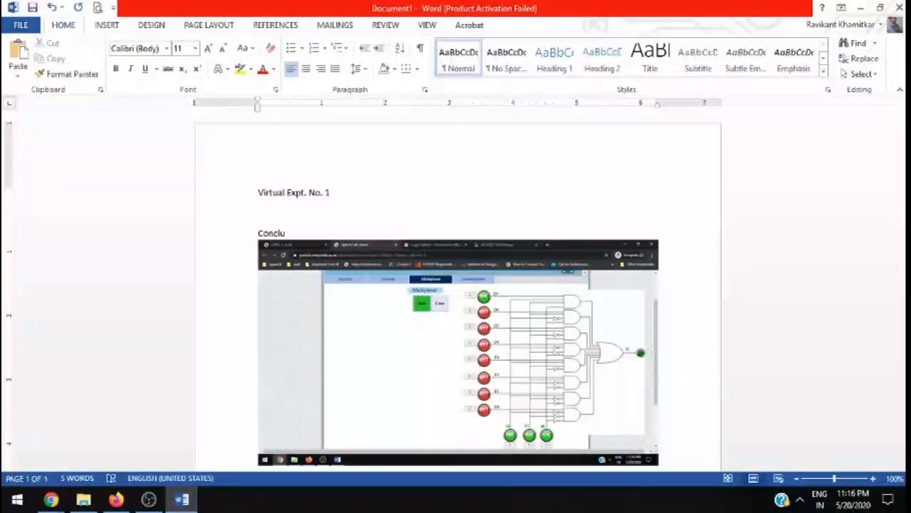
type("sion :")
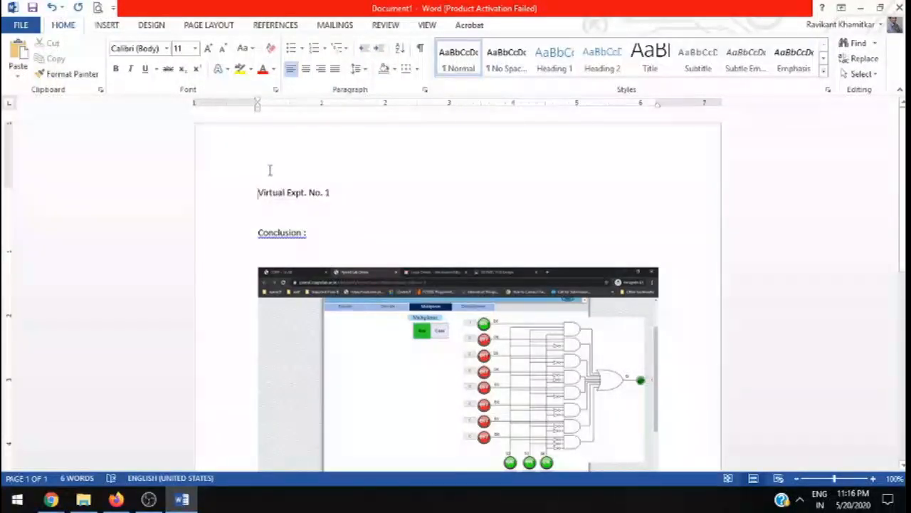
type("Roll")
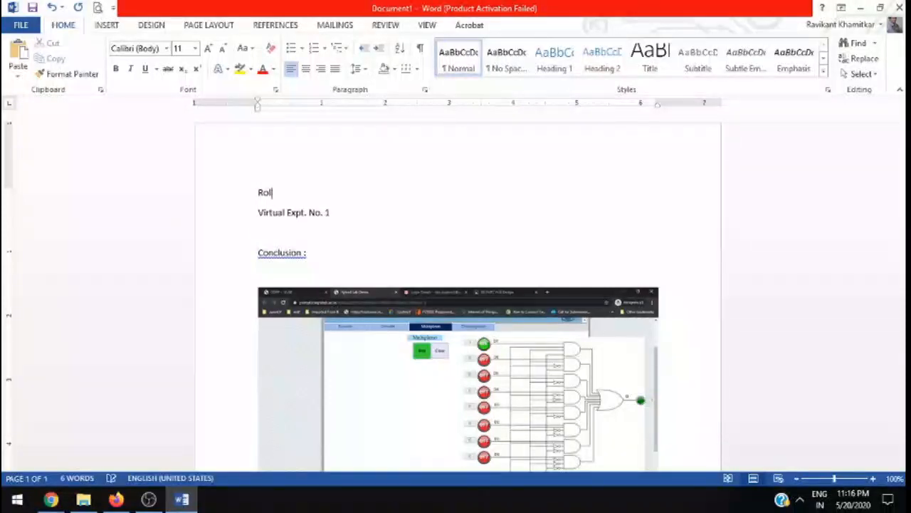
type("No. :")
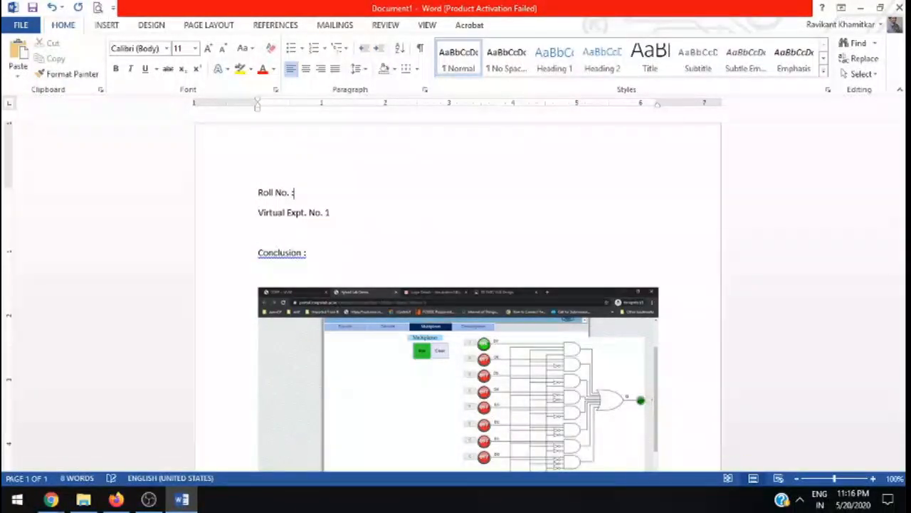
type("100")
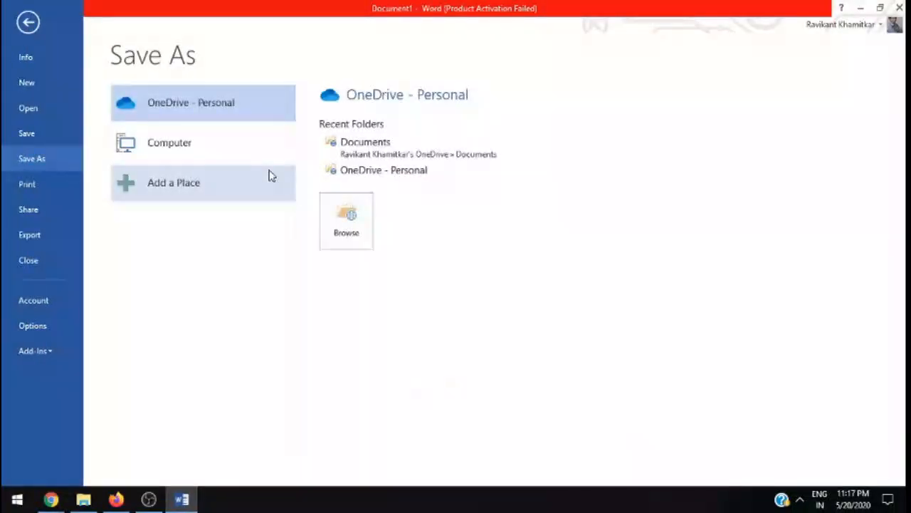
- Save the Word report on this computer's Desktop under the file name Roll_no100
left_click(169, 142)
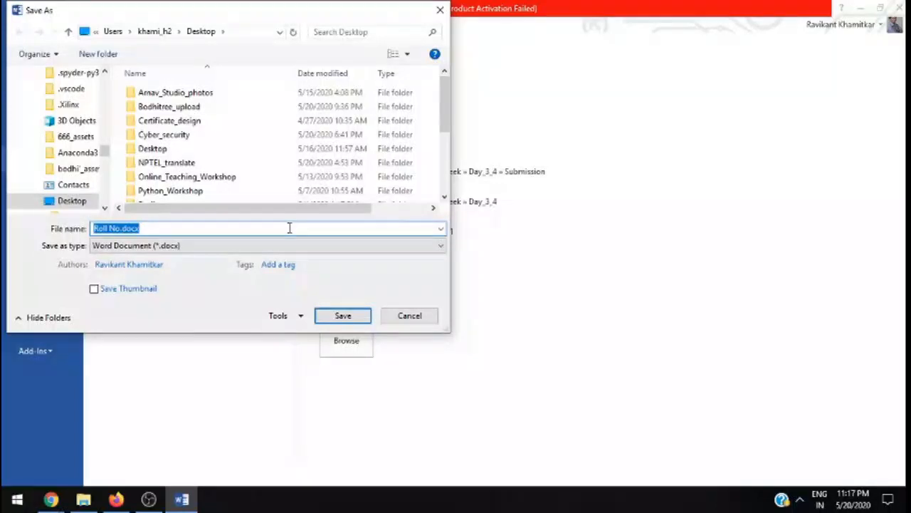
type("Roll_no100")
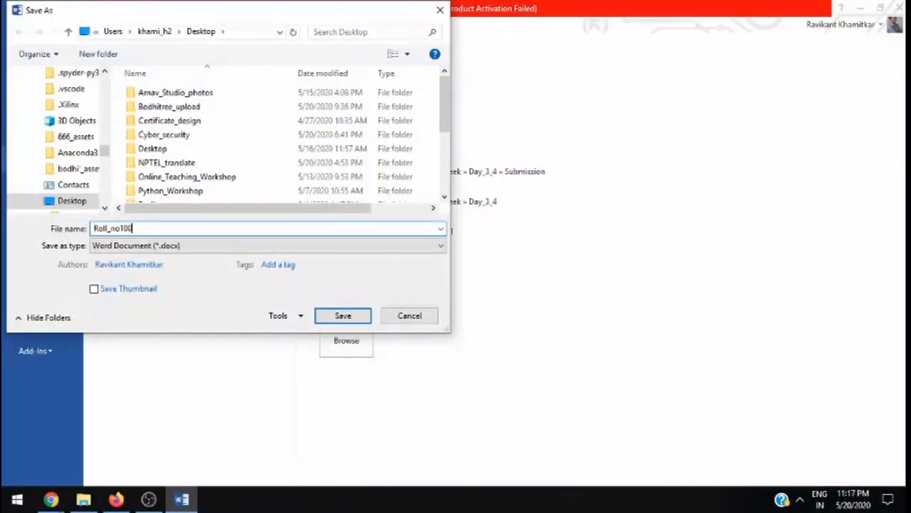
left_click(342, 316)
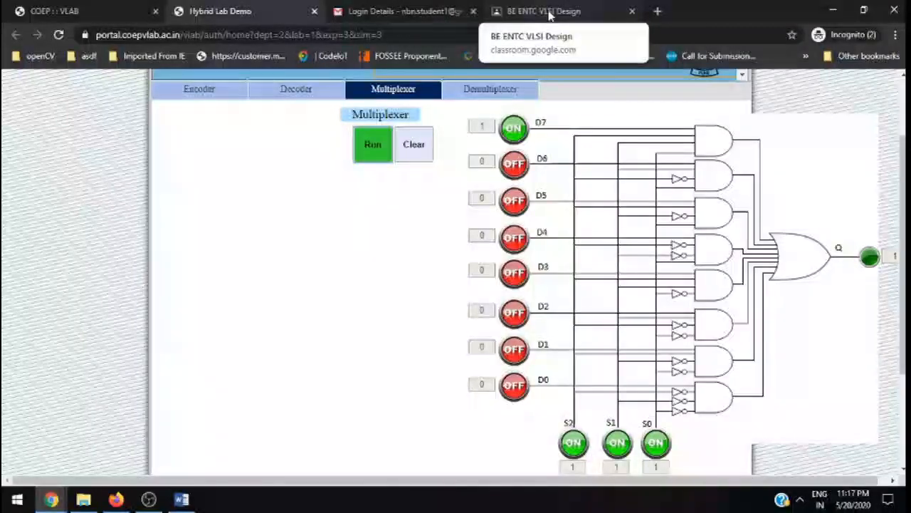
- In the BE ENTC VLSI Design class stream, open the Virtual Lab 2 Submission assignment
left_click(544, 11)
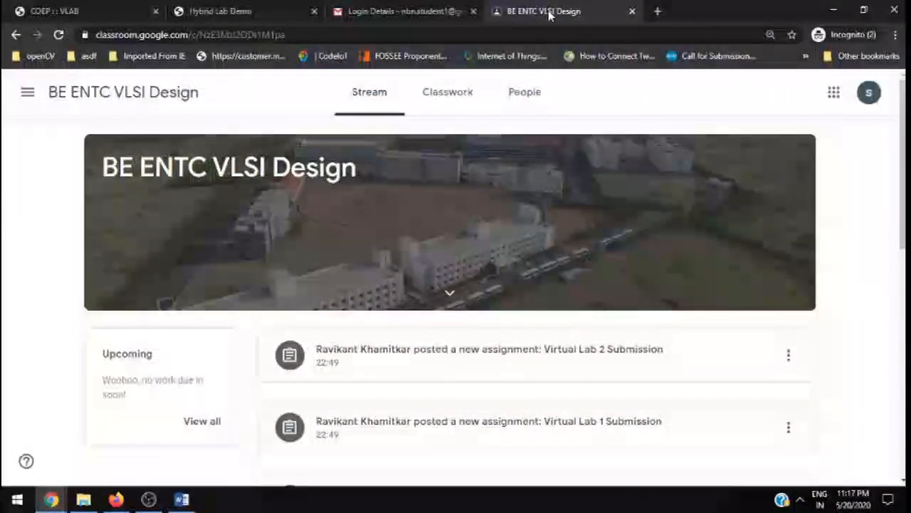
scroll("down", 3)
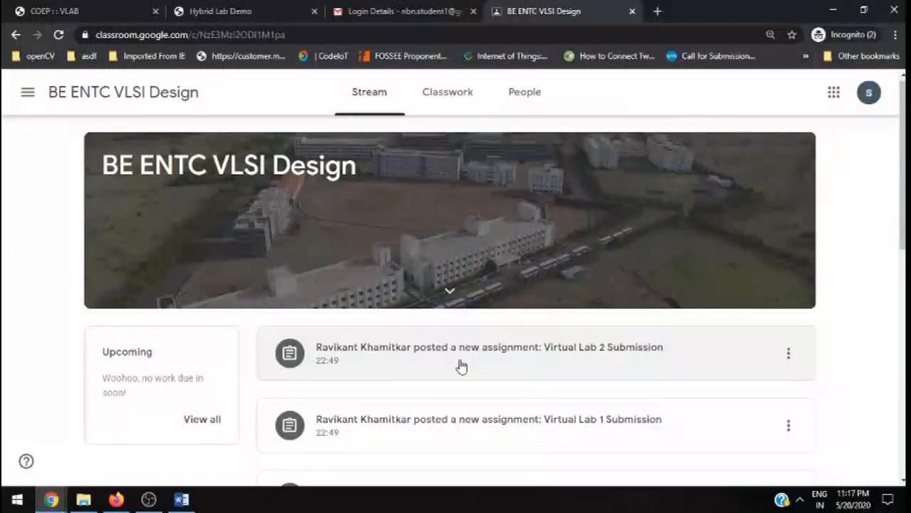
mouse_move(492, 432)
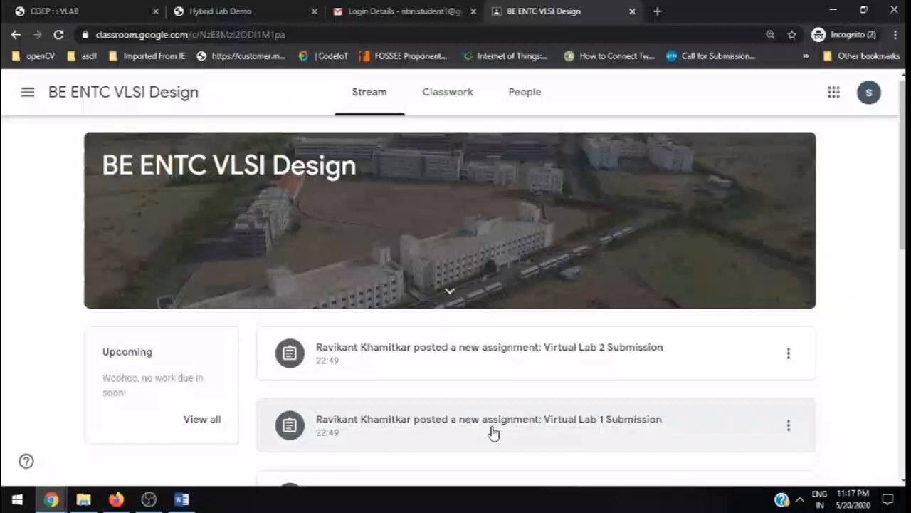
scroll("down", 3)
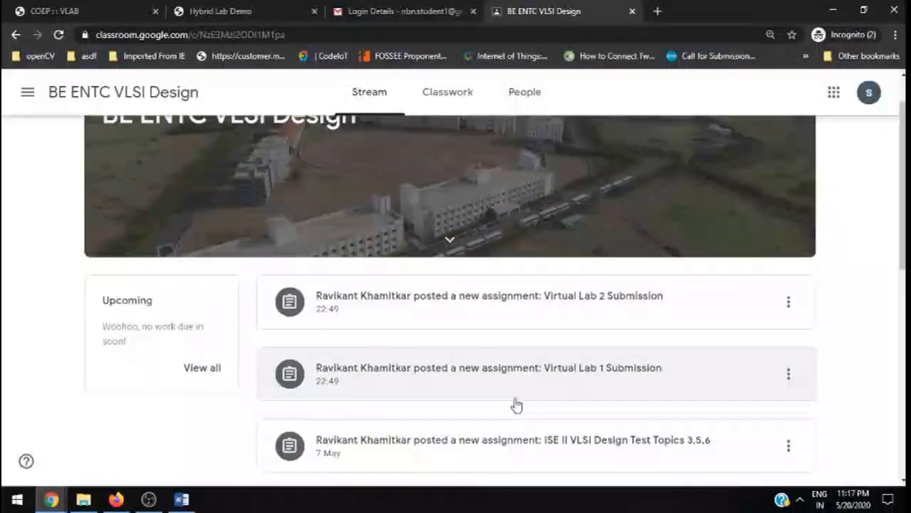
mouse_move(481, 313)
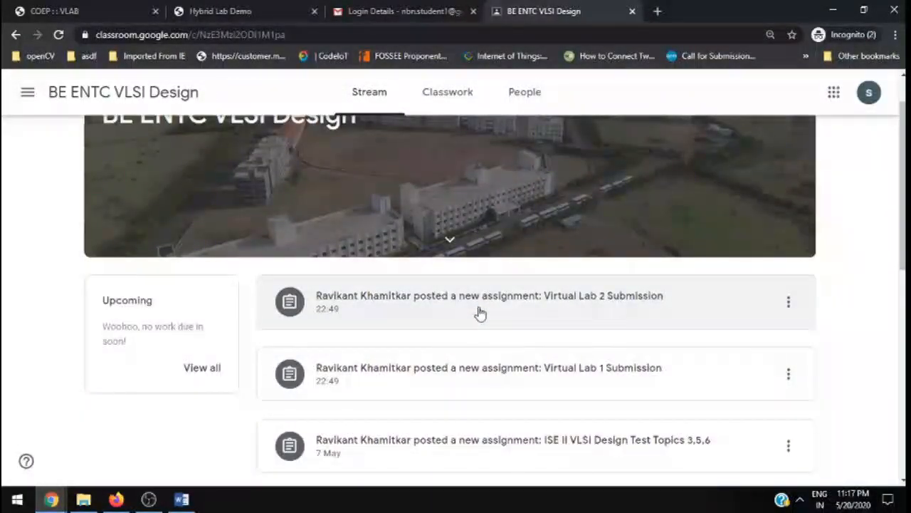
mouse_move(444, 316)
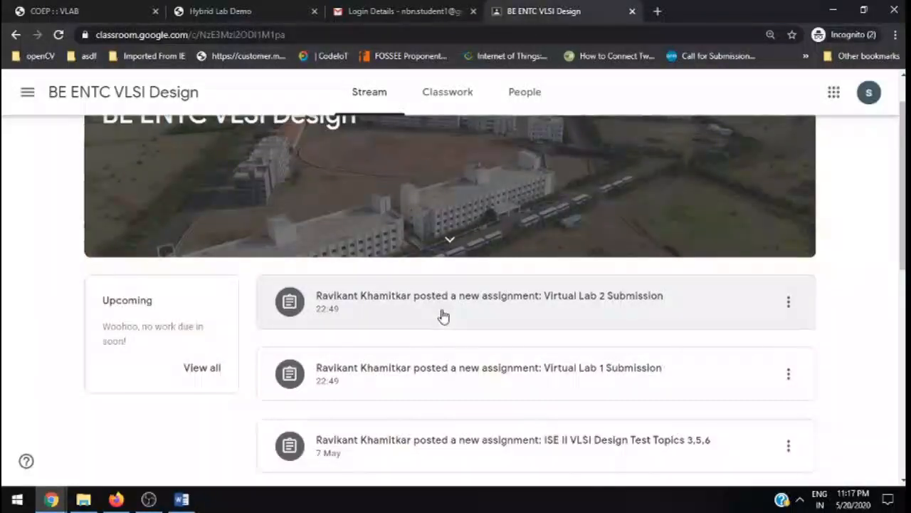
left_click(489, 295)
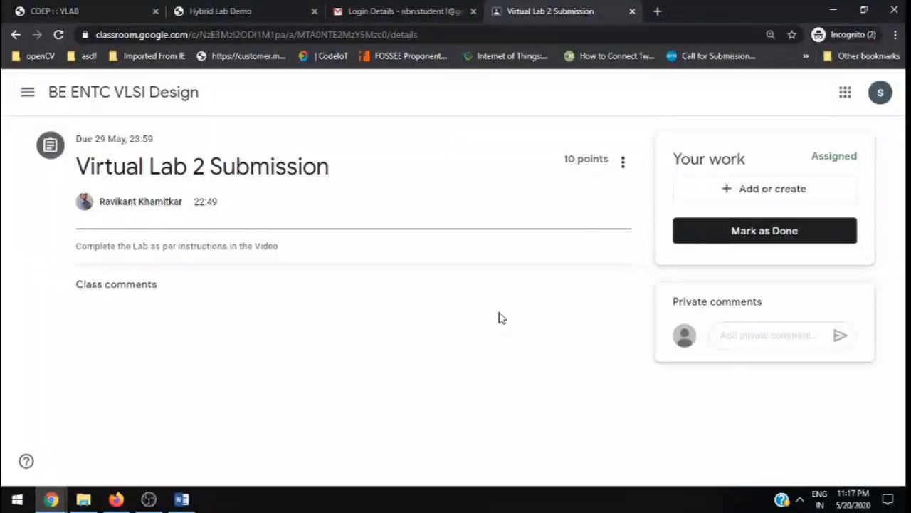
mouse_move(611, 319)
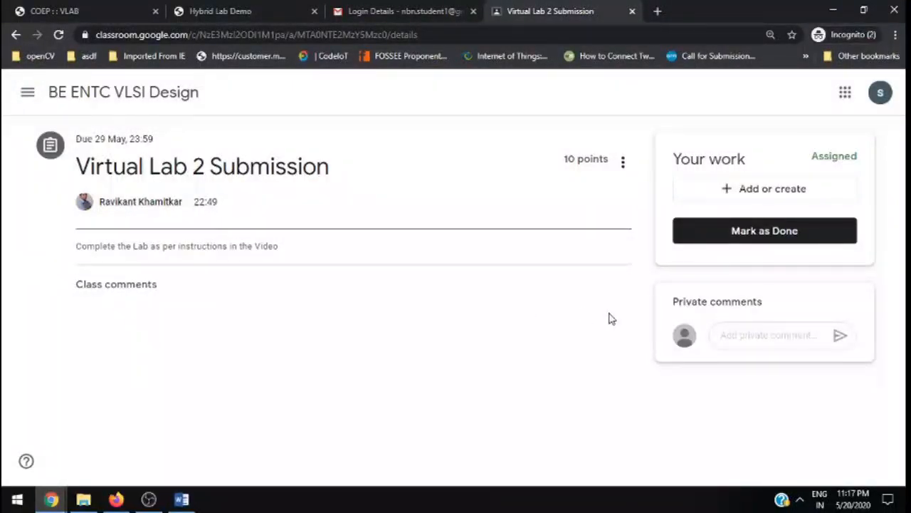
mouse_move(746, 193)
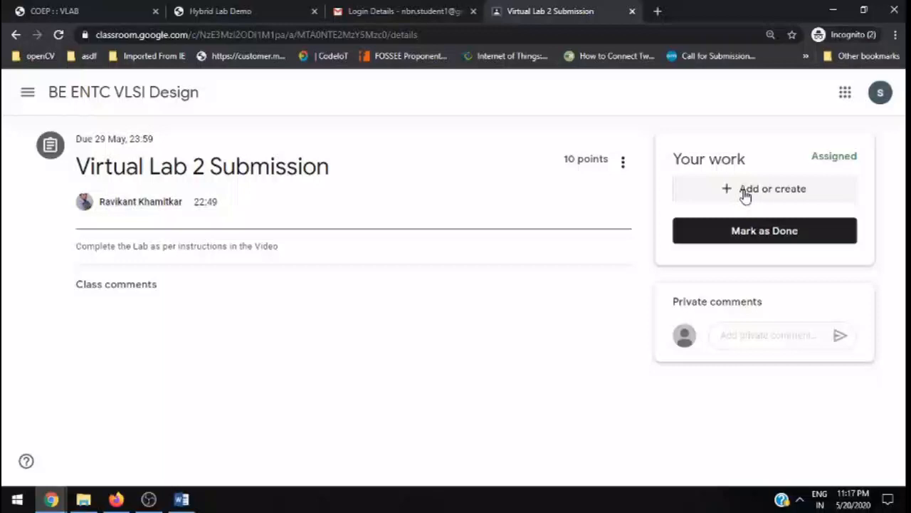
- Start adding work to the assignment as a file chosen from this device
left_click(763, 188)
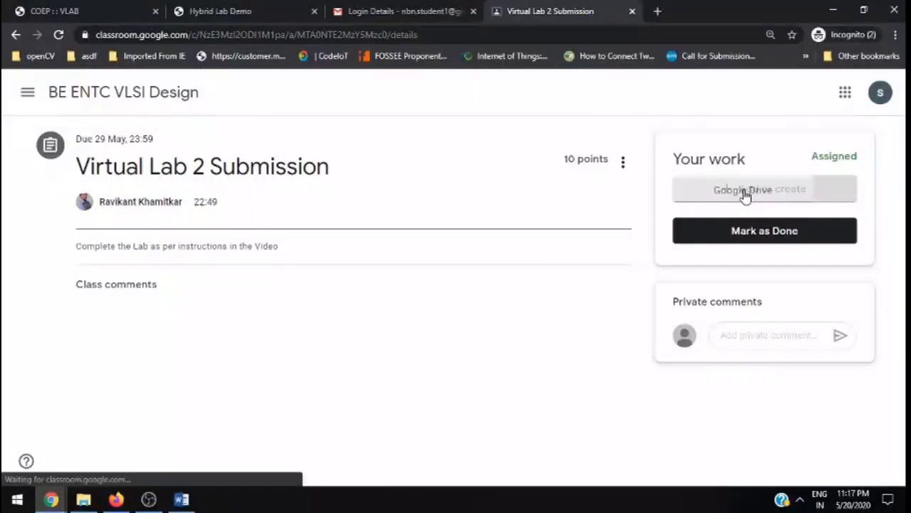
left_click(764, 188)
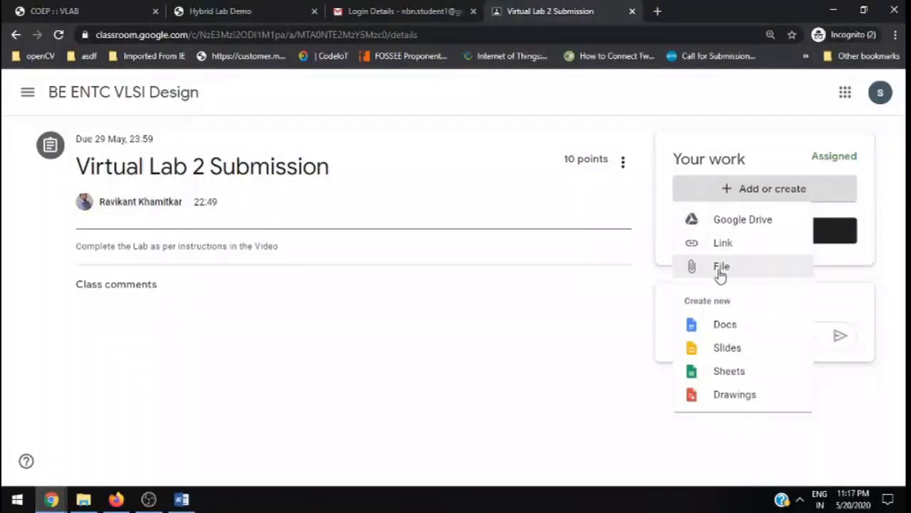
left_click(720, 266)
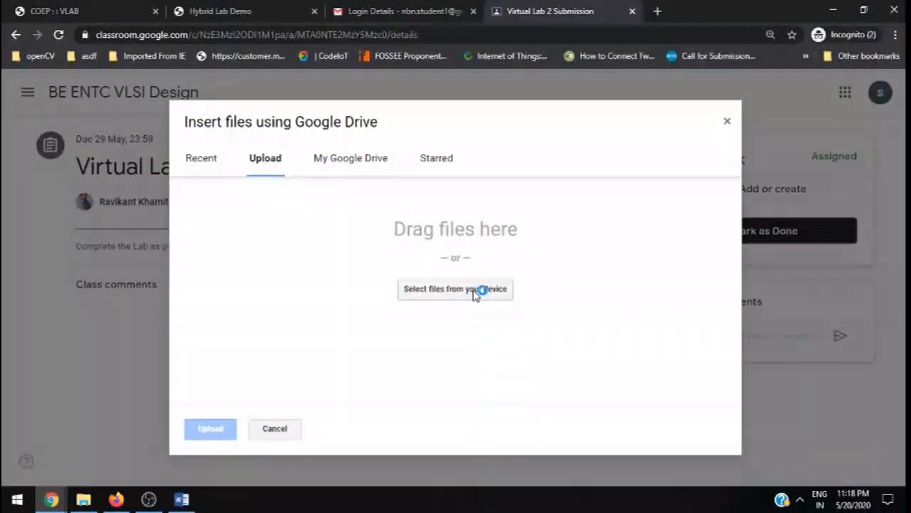
left_click(456, 288)
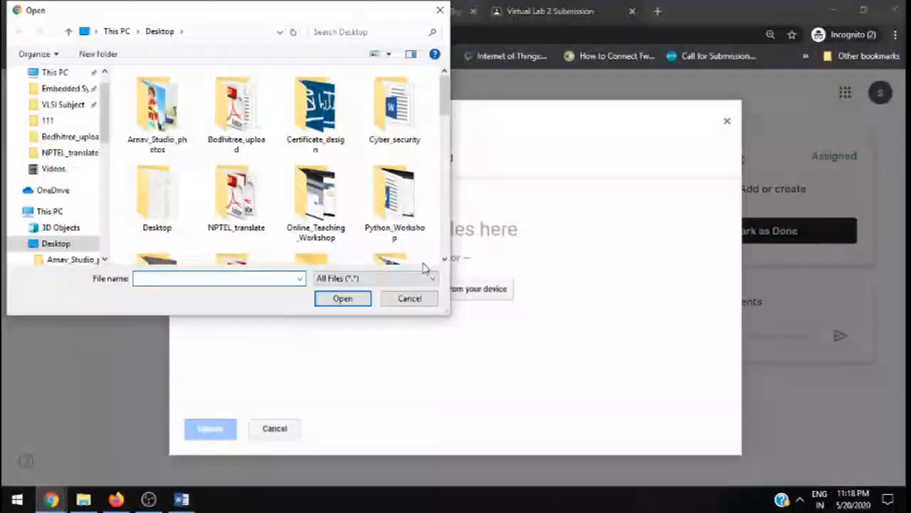
- Pick Roll_no100.docx from the Desktop and upload it as the assignment attachment
left_click(395, 196)
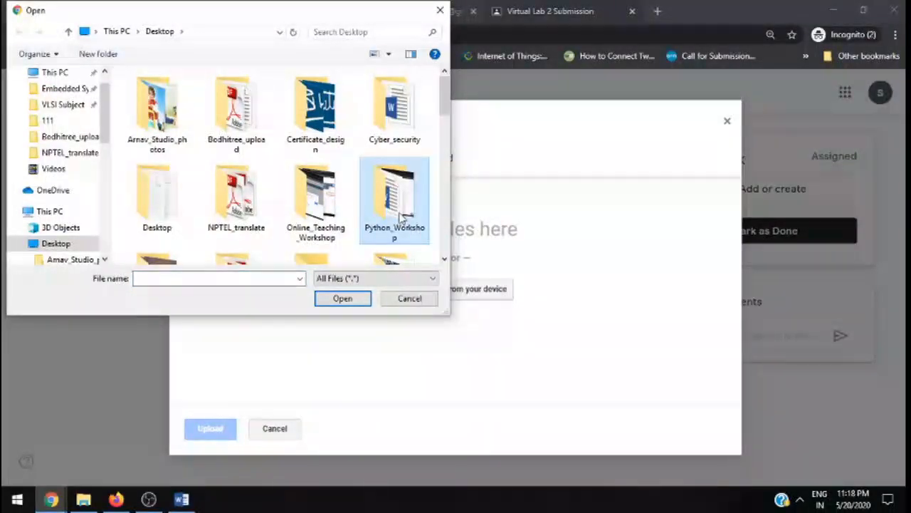
left_click(394, 117)
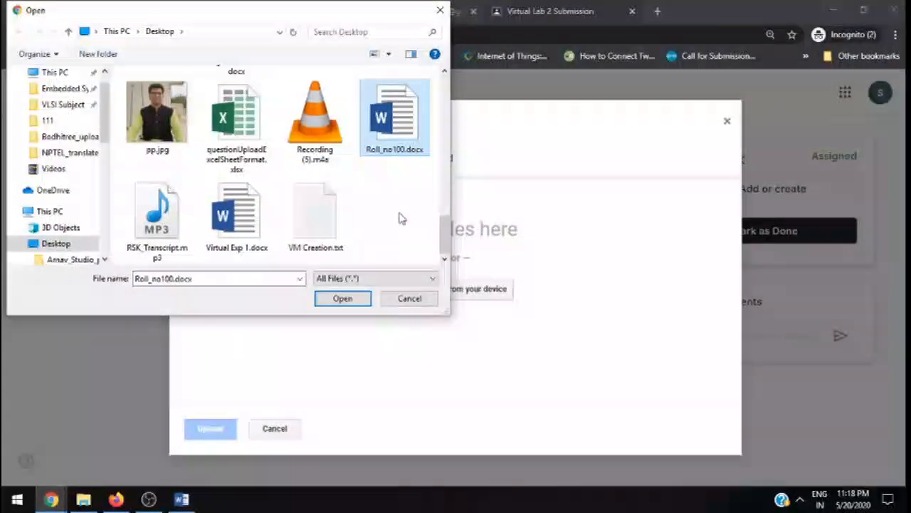
left_click(341, 299)
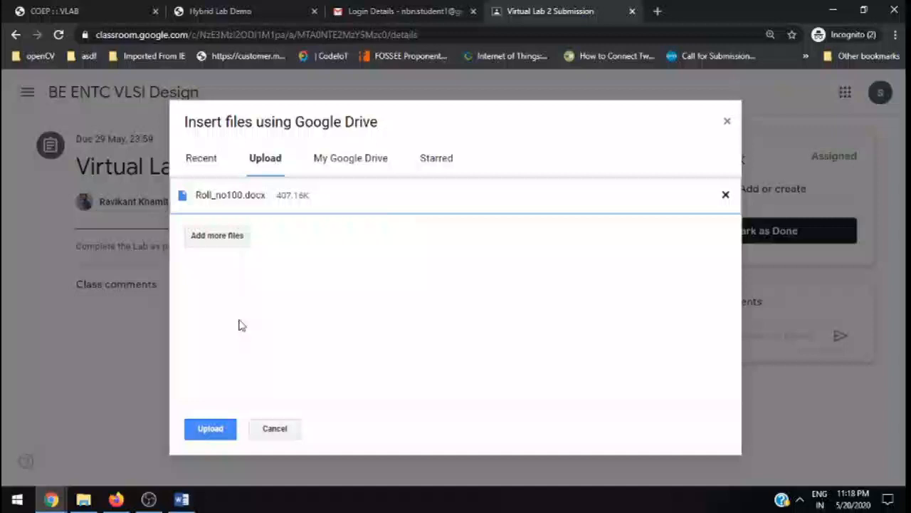
left_click(211, 427)
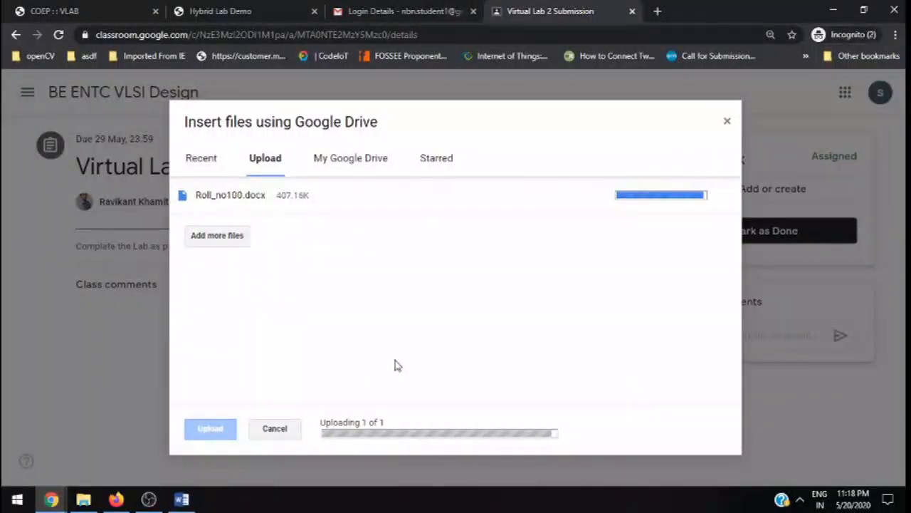
left_click(211, 427)
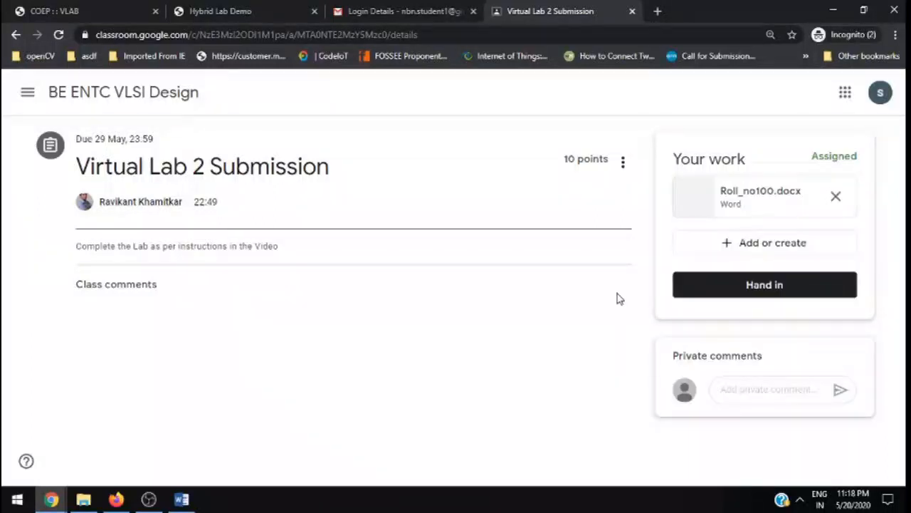
mouse_move(764, 285)
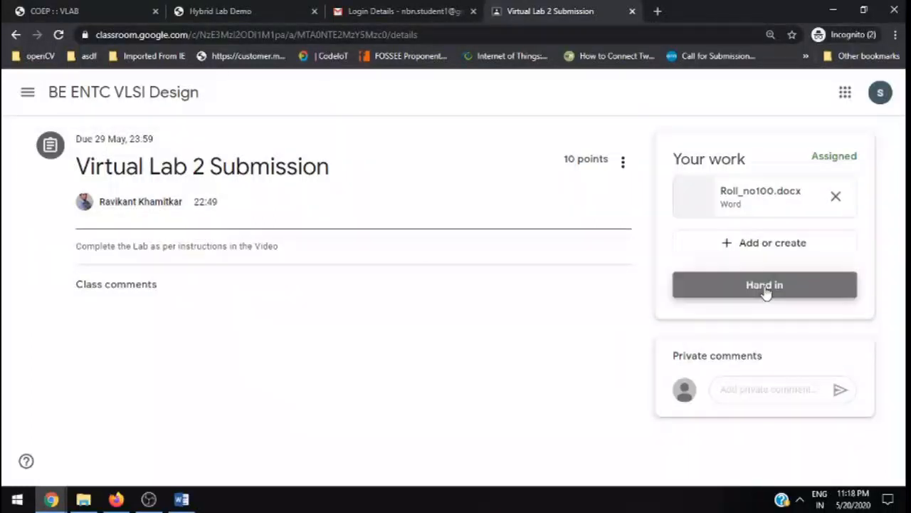
- Hand in Roll_no100.docx for Virtual Lab 2 Submission and confirm the submission
left_click(765, 285)
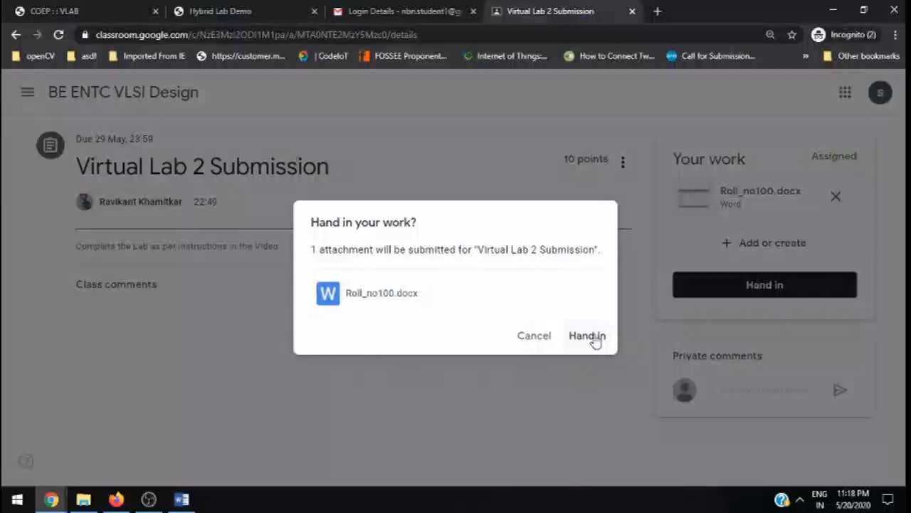
left_click(586, 336)
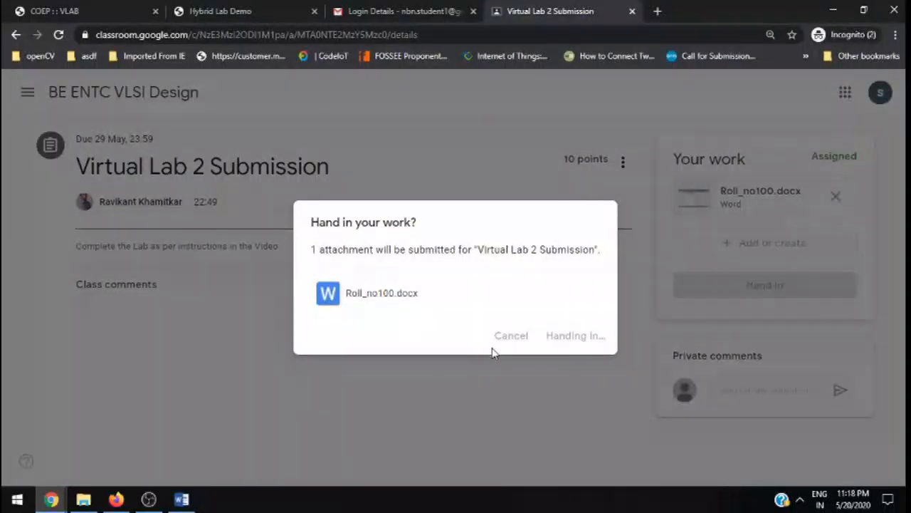
mouse_move(410, 369)
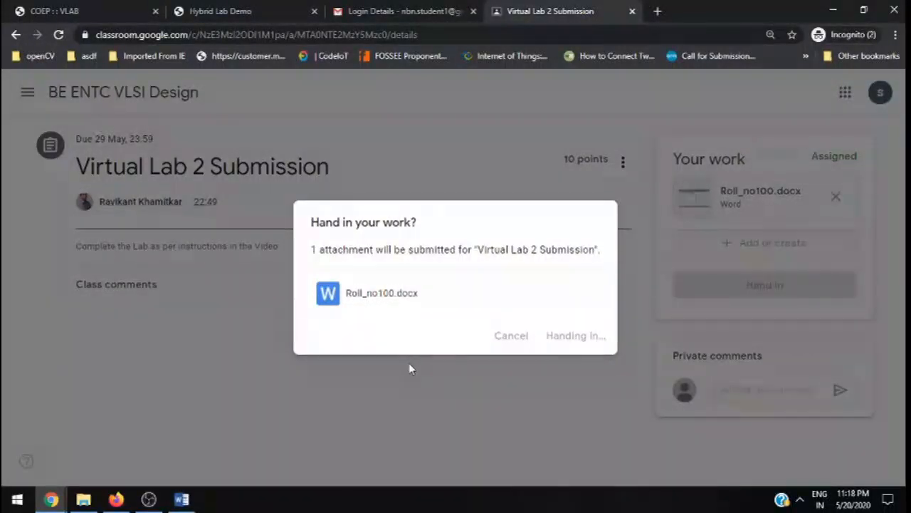
left_click(575, 336)
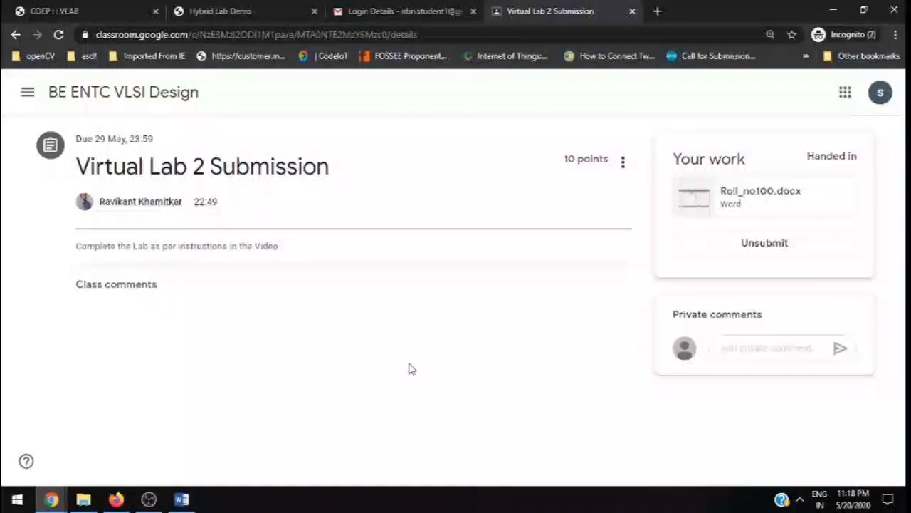
mouse_move(530, 259)
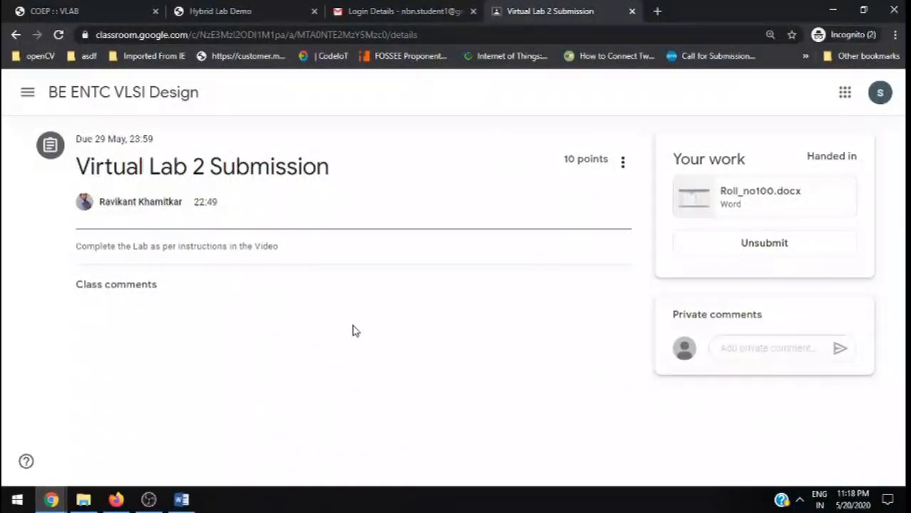
mouse_move(348, 302)
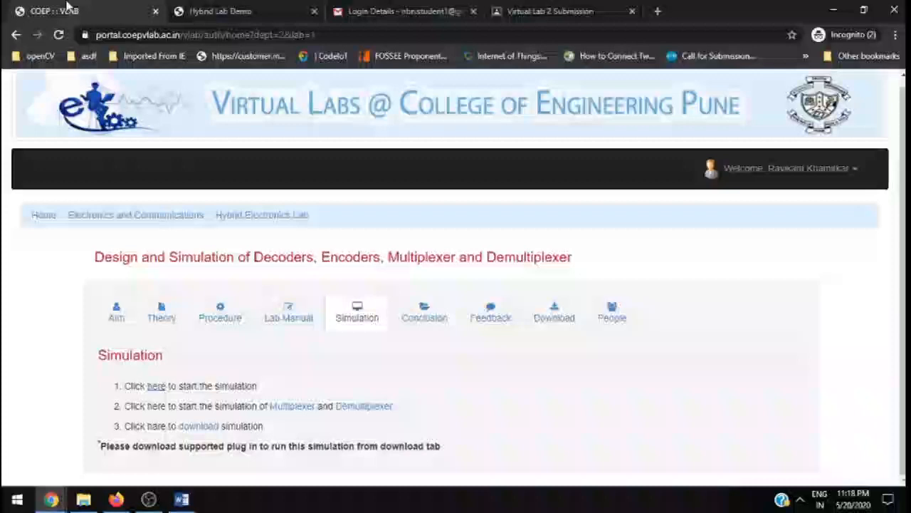
mouse_move(425, 316)
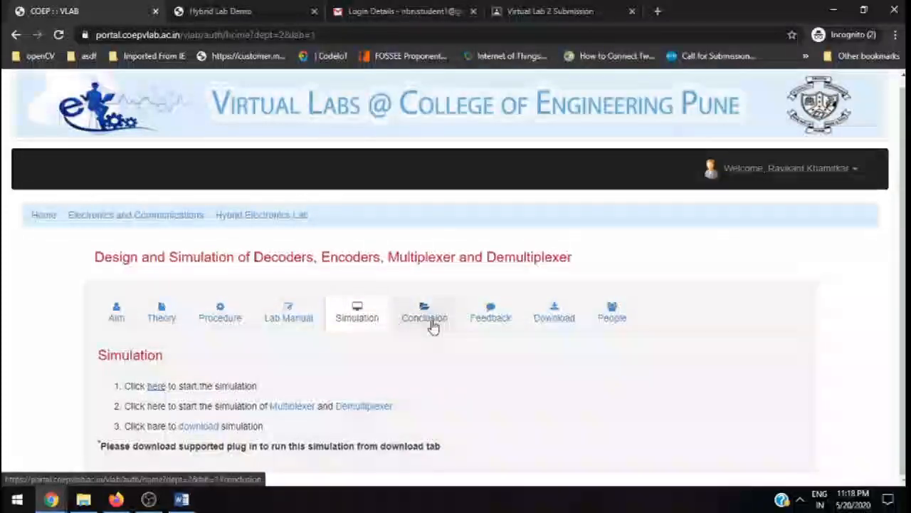
- View the experiment's Conclusion, then load its Feedback form with department, lab and experiment filled
left_click(424, 313)
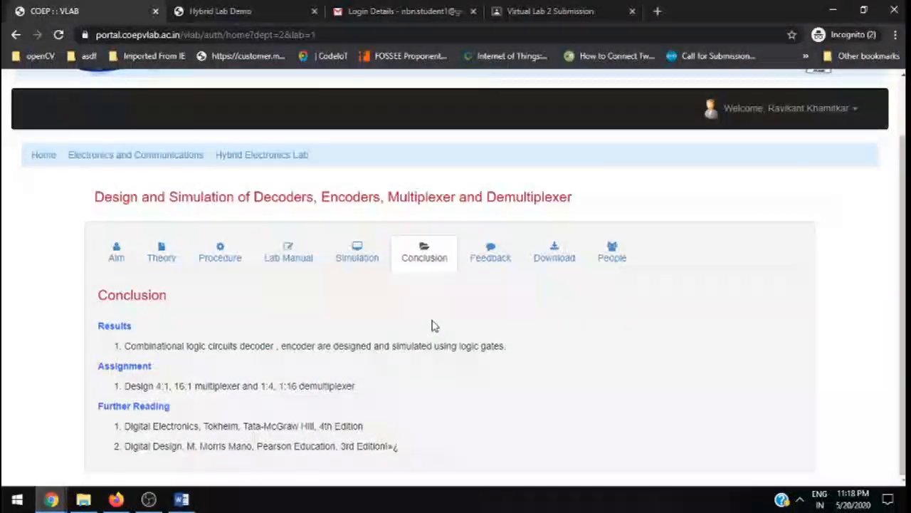
mouse_move(382, 415)
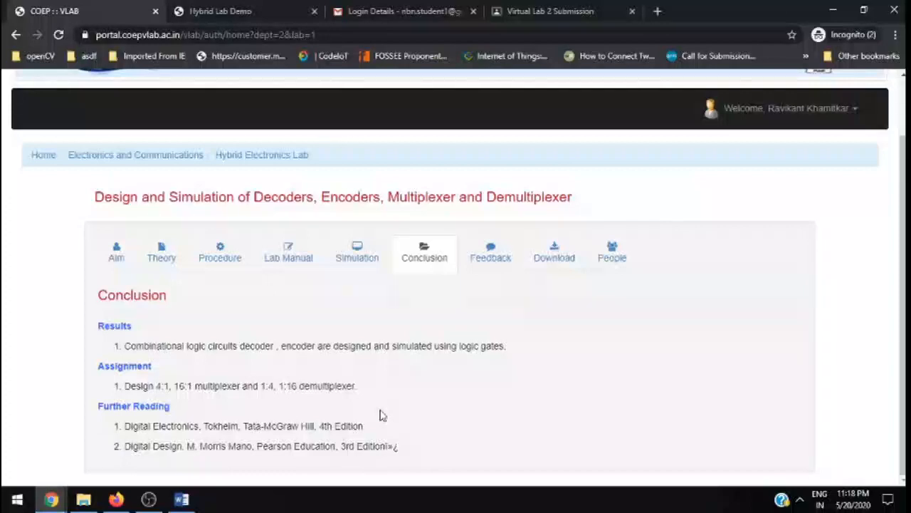
left_click(490, 251)
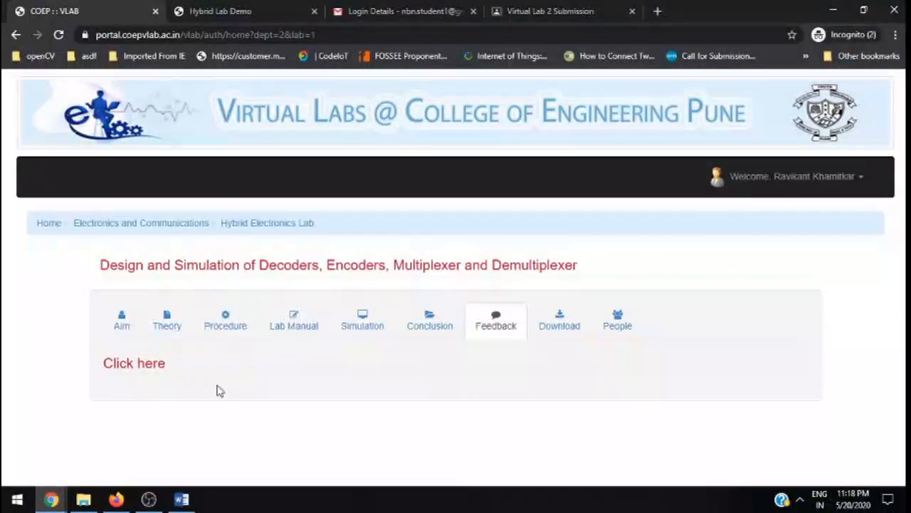
left_click(134, 363)
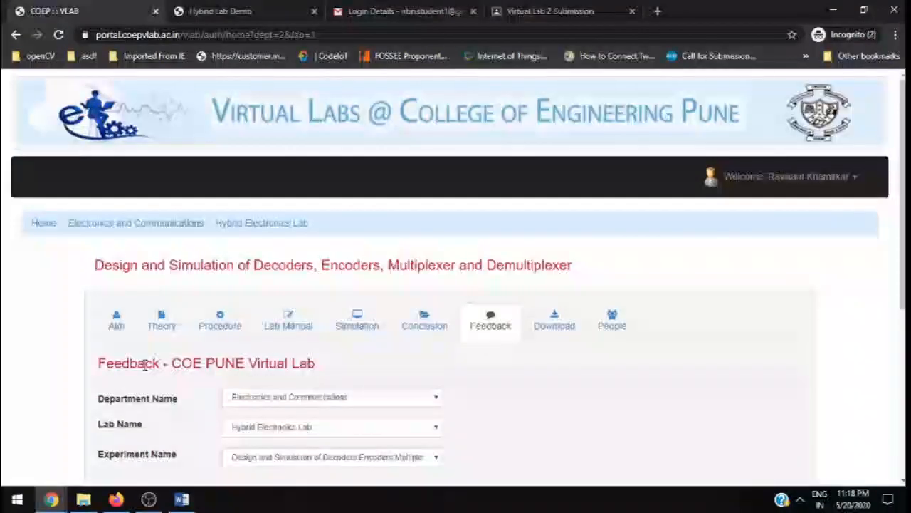
scroll("down", 3)
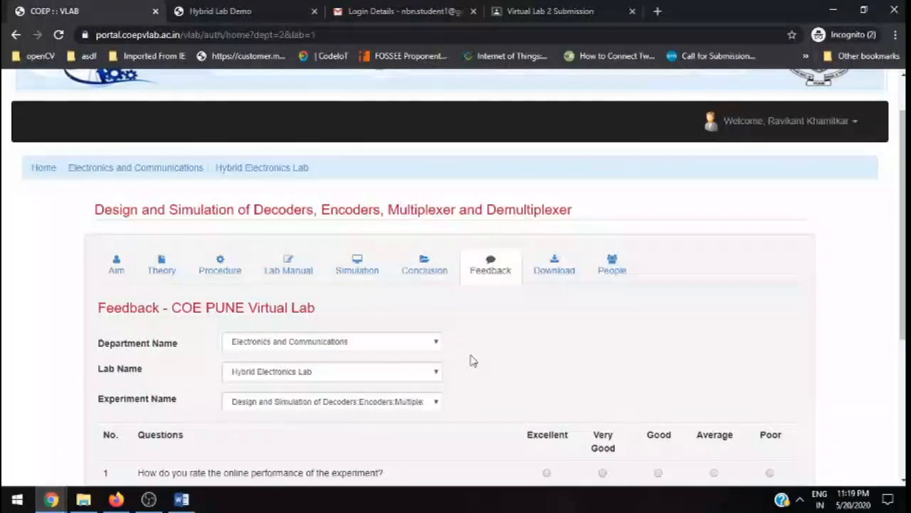
mouse_move(554, 265)
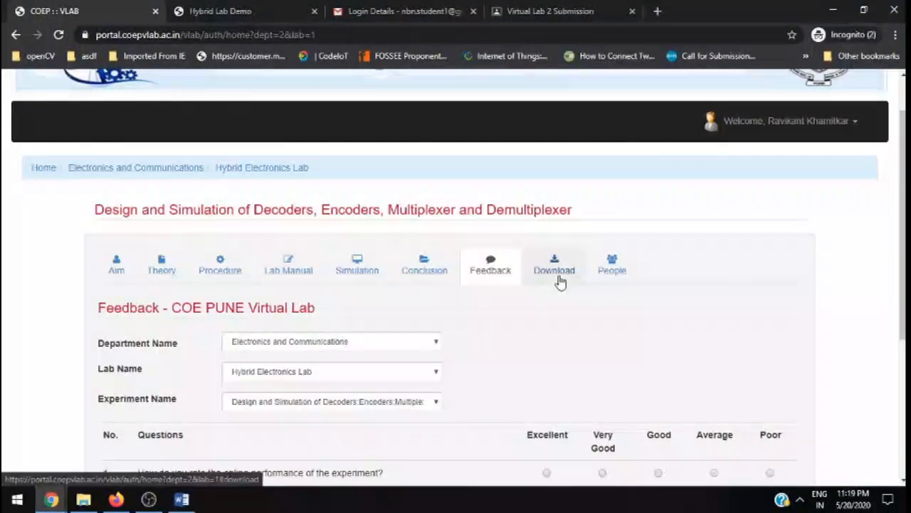
- Show the experiment's Download section and look through its files
left_click(554, 265)
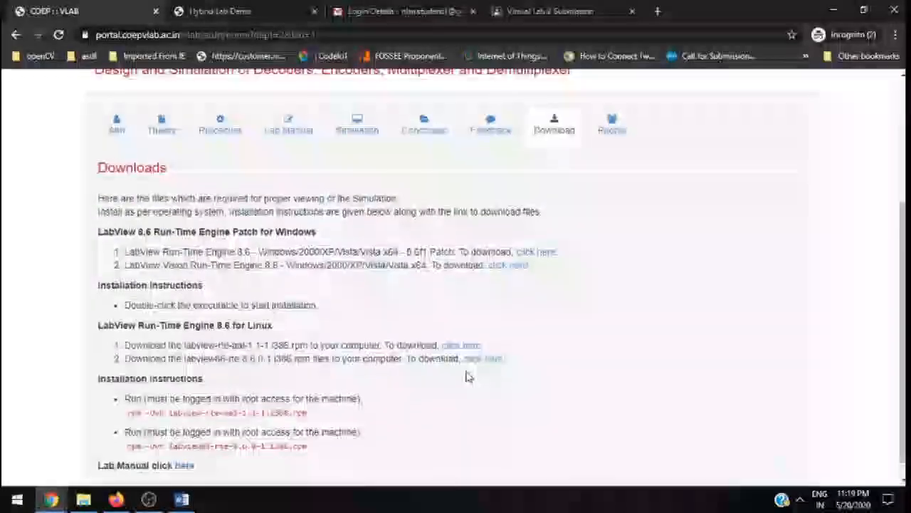
scroll("down", 3)
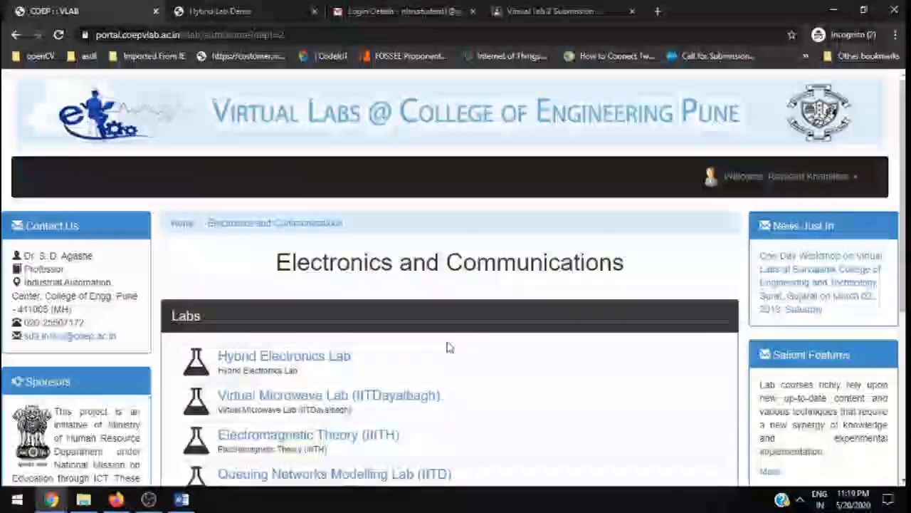
- Open the Hybrid Electronics Lab from the labs list and browse its experiments
scroll("down", 3)
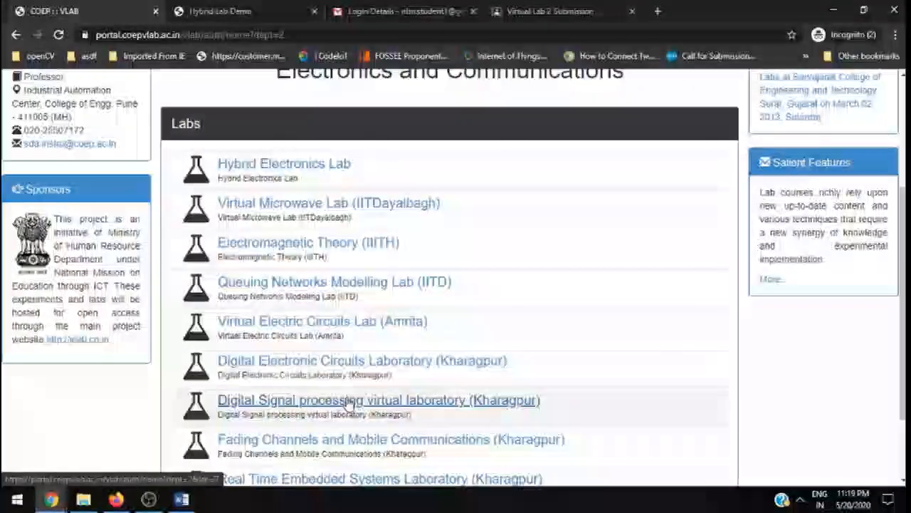
scroll("down", 3)
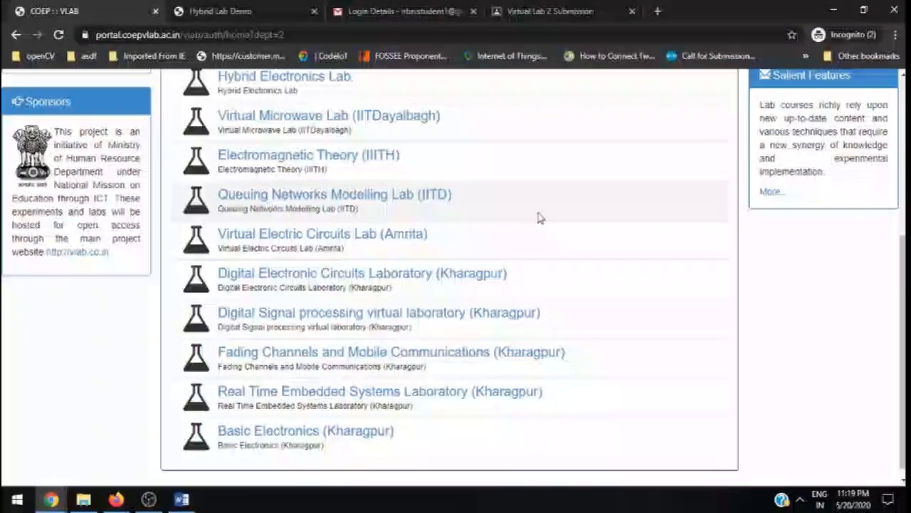
mouse_move(459, 239)
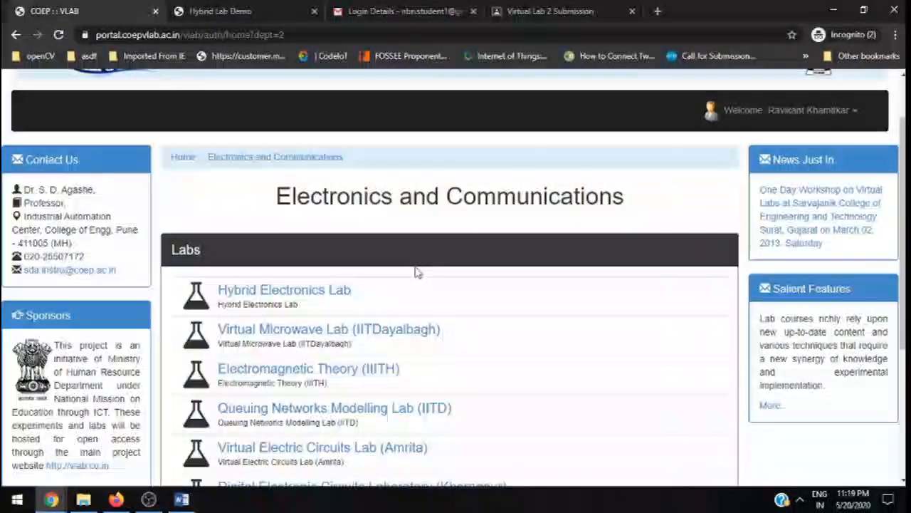
left_click(284, 291)
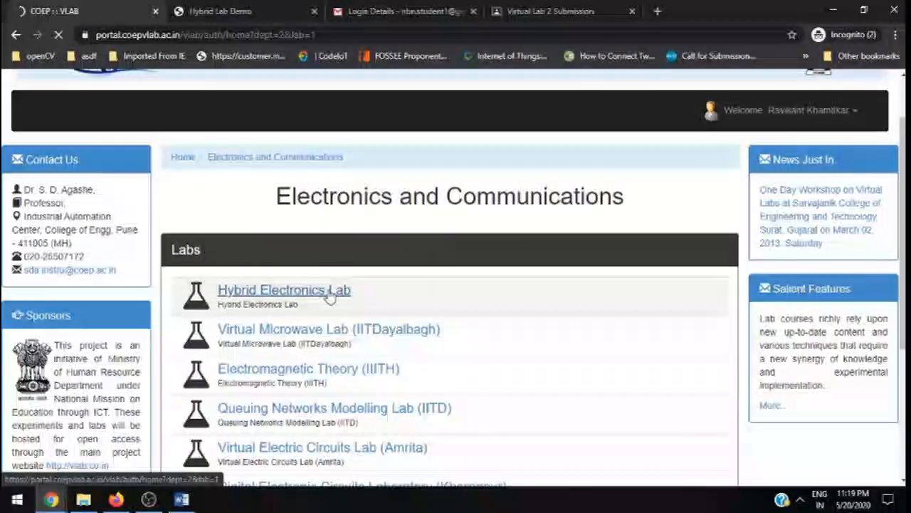
left_click(283, 290)
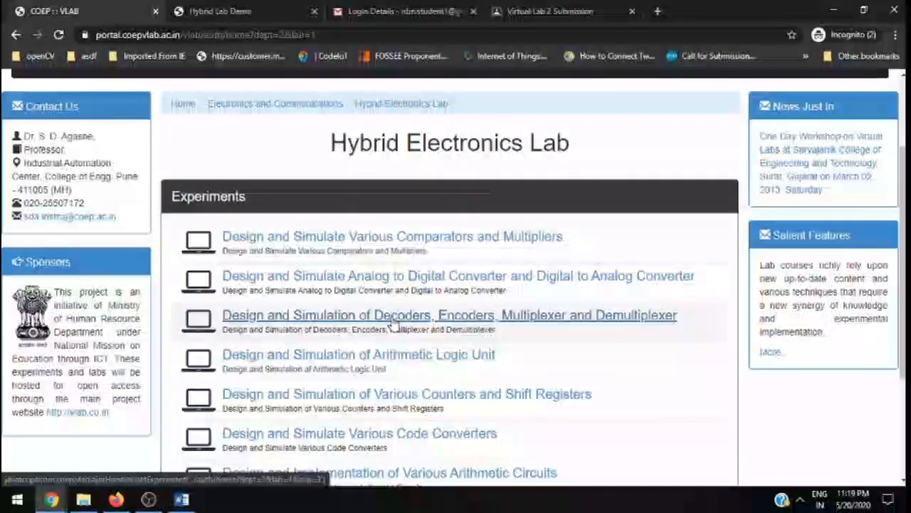
scroll("down", 3)
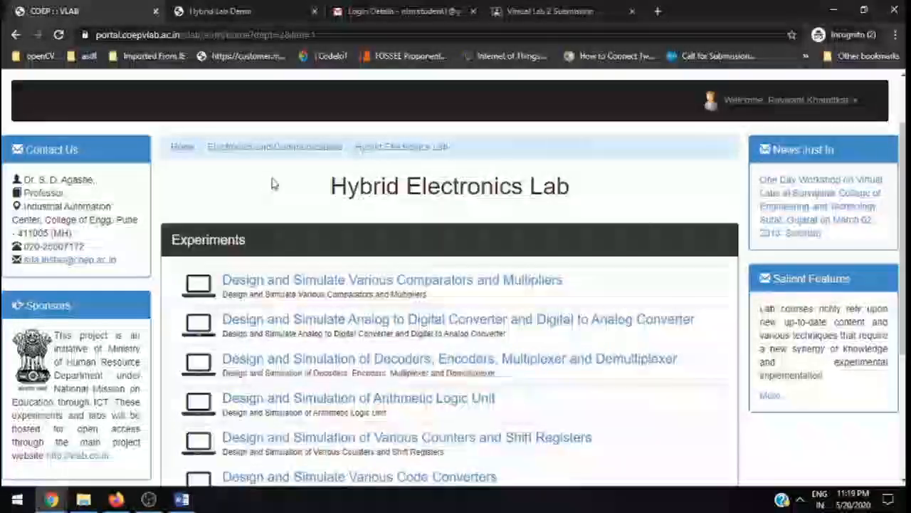
- Return to the CoEP VLAB home page listing all departments
left_click(182, 147)
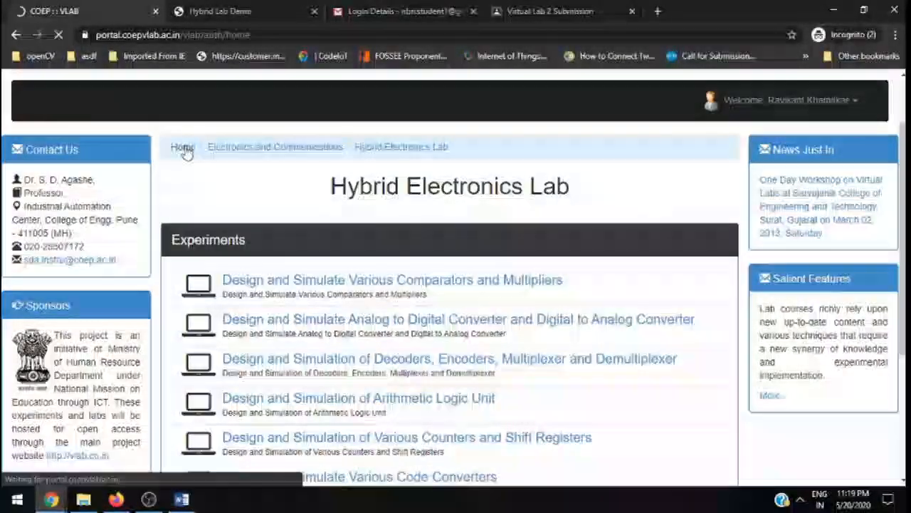
left_click(182, 147)
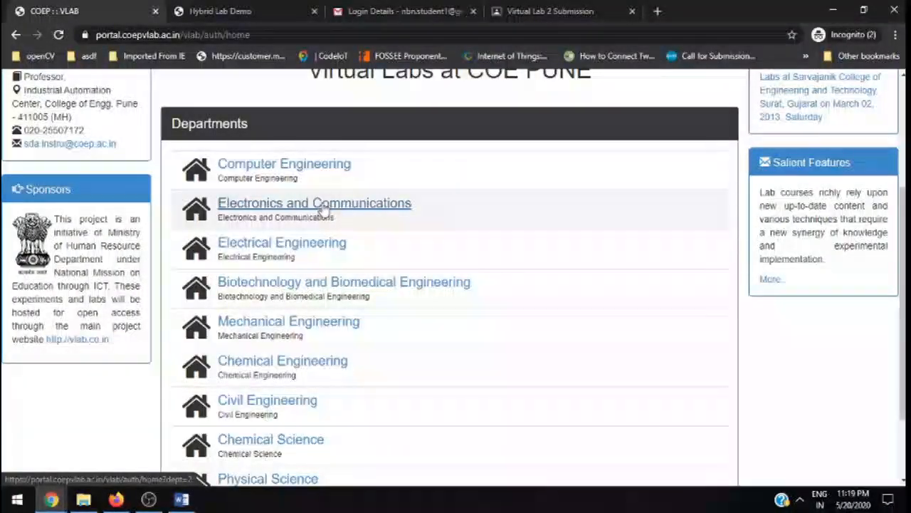
mouse_move(282, 242)
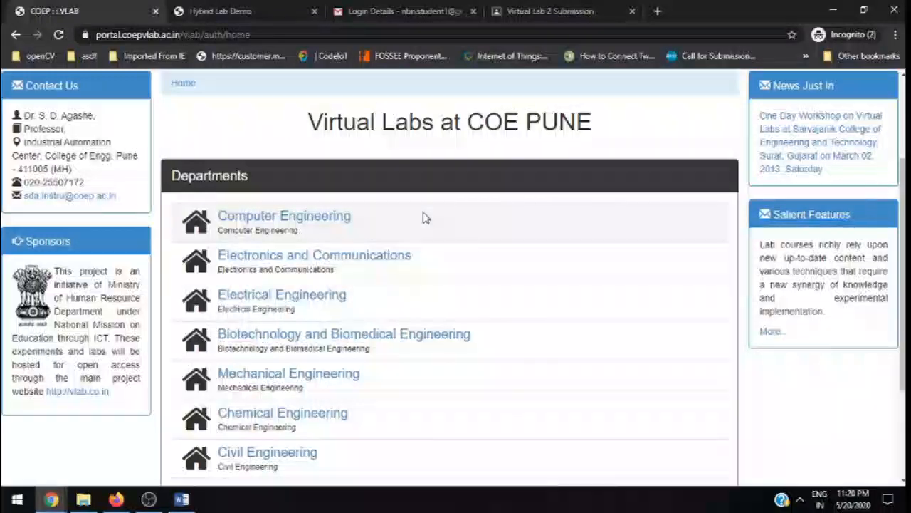
mouse_move(433, 240)
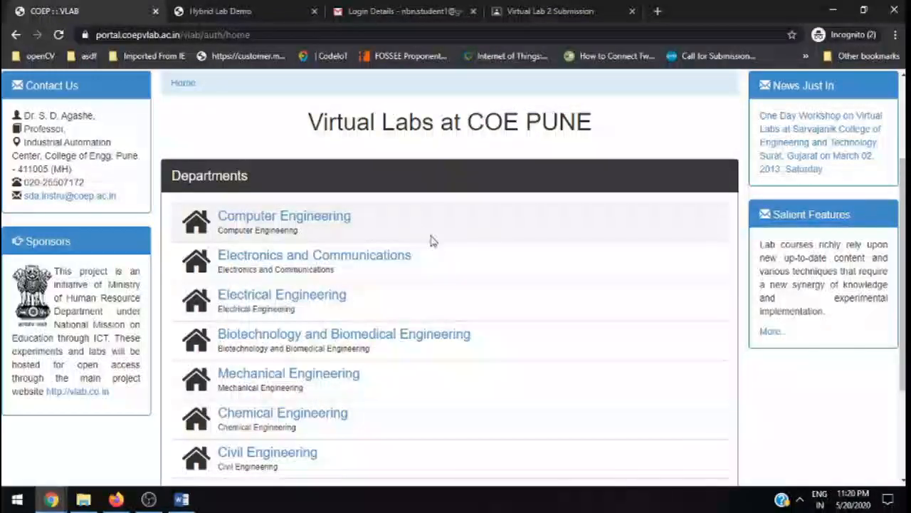
mouse_move(378, 259)
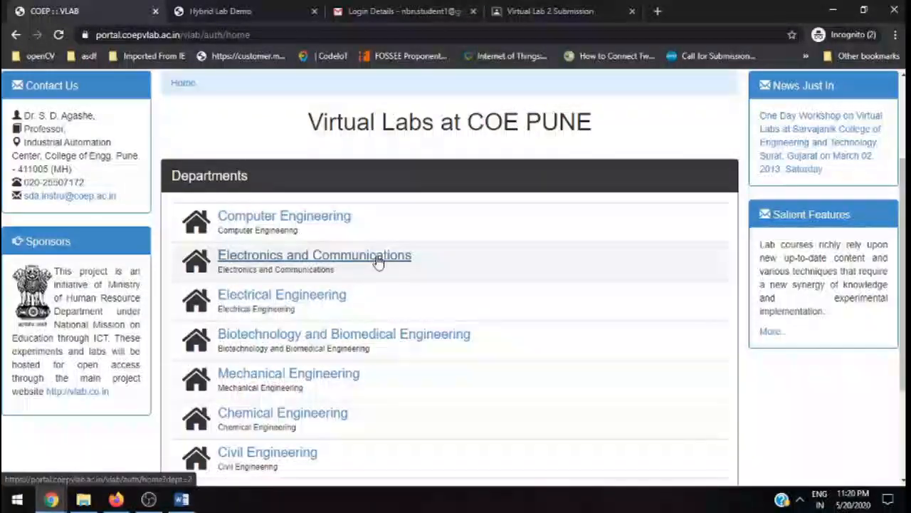
- Open Digital Electronic Circuits Laboratory (Kharagpur) and its Characterization of Digital Logic Families experiment
left_click(313, 255)
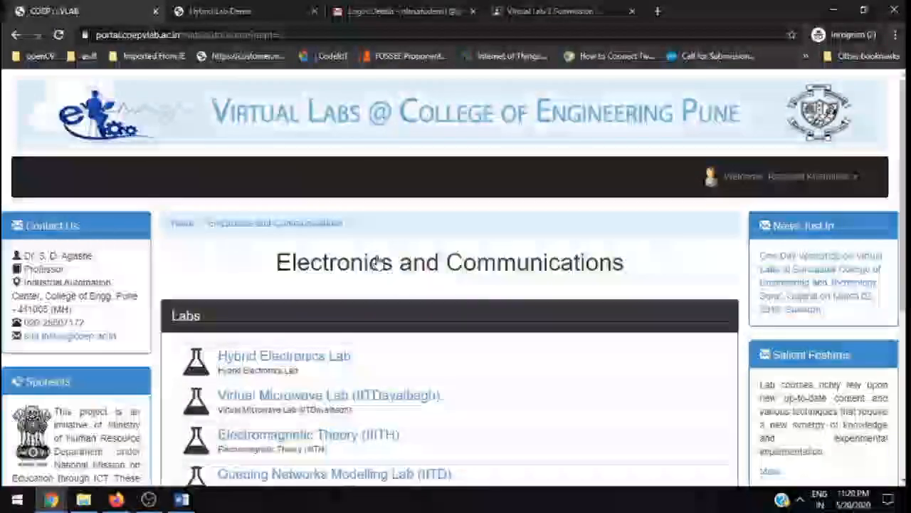
scroll("down", 3)
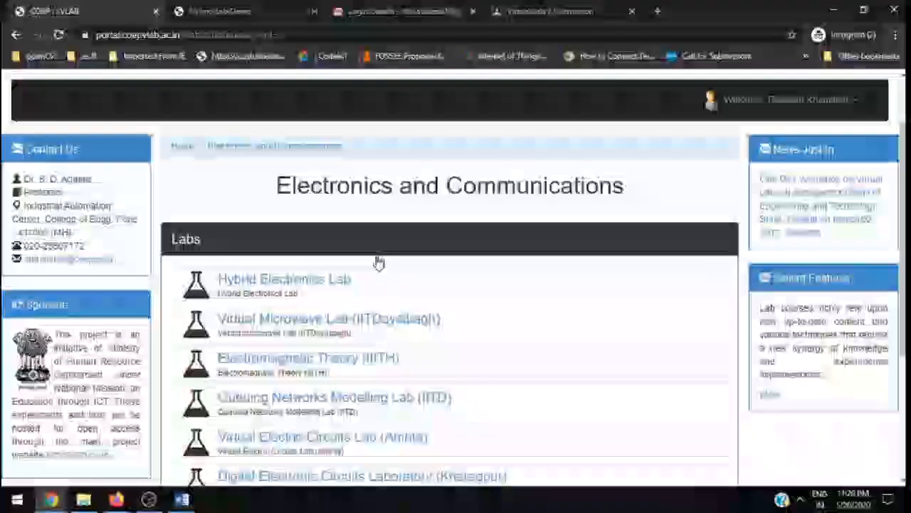
scroll("down", 3)
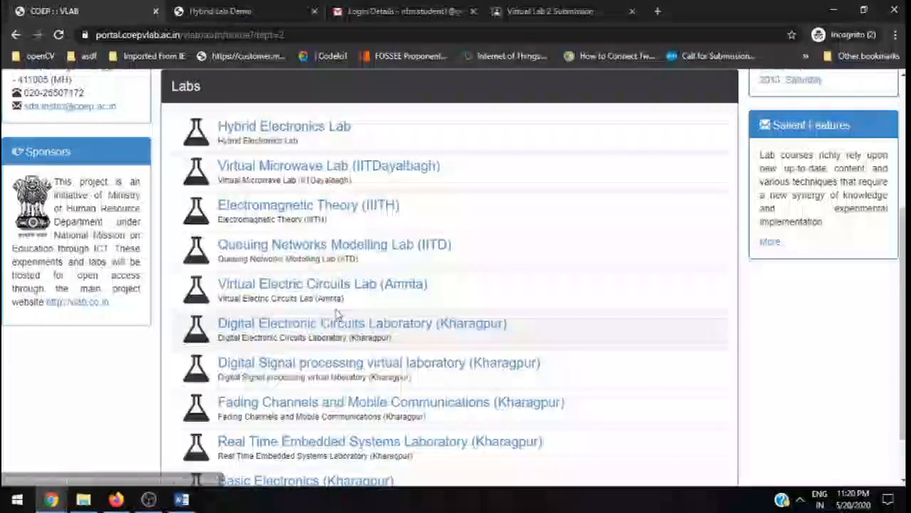
left_click(362, 322)
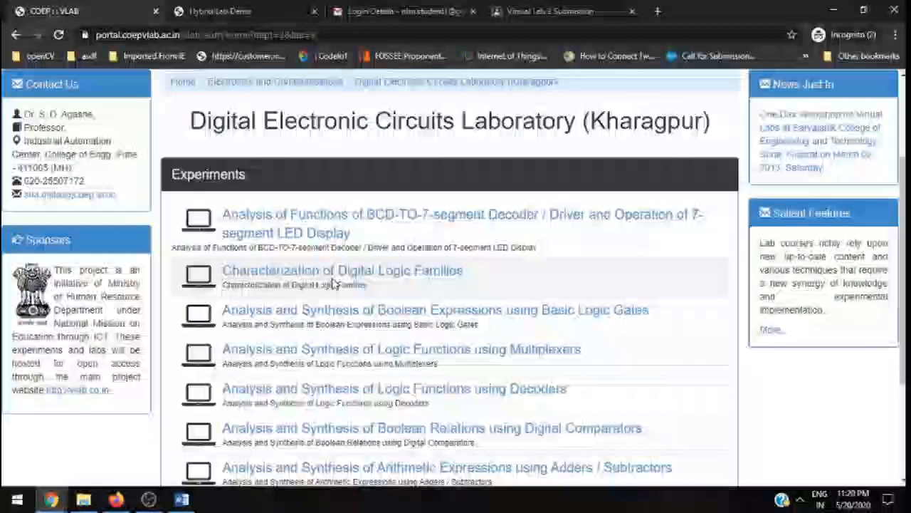
left_click(341, 271)
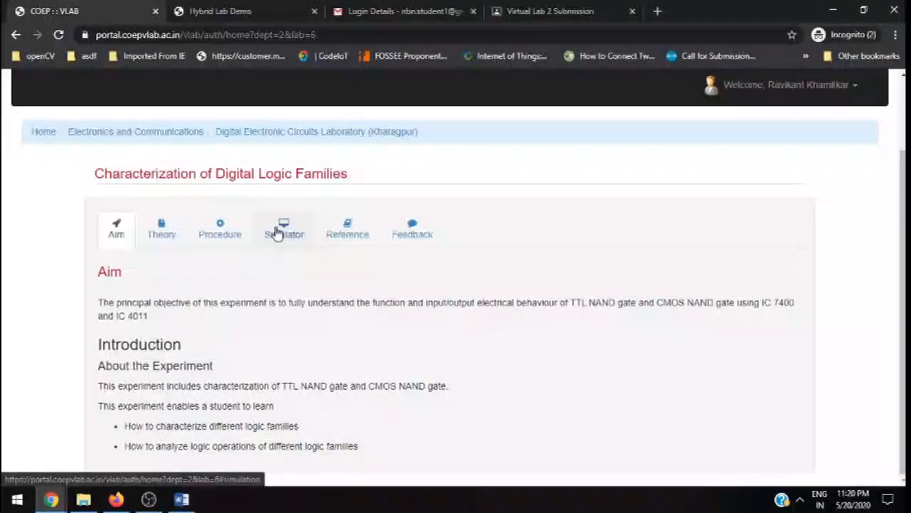
- Go to the experiment's Simulator section and launch the external simulation page
left_click(284, 227)
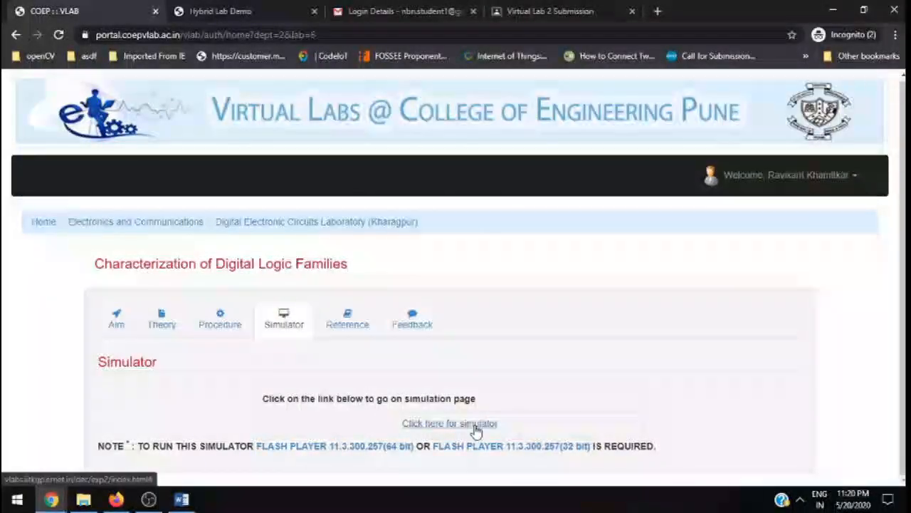
left_click(450, 423)
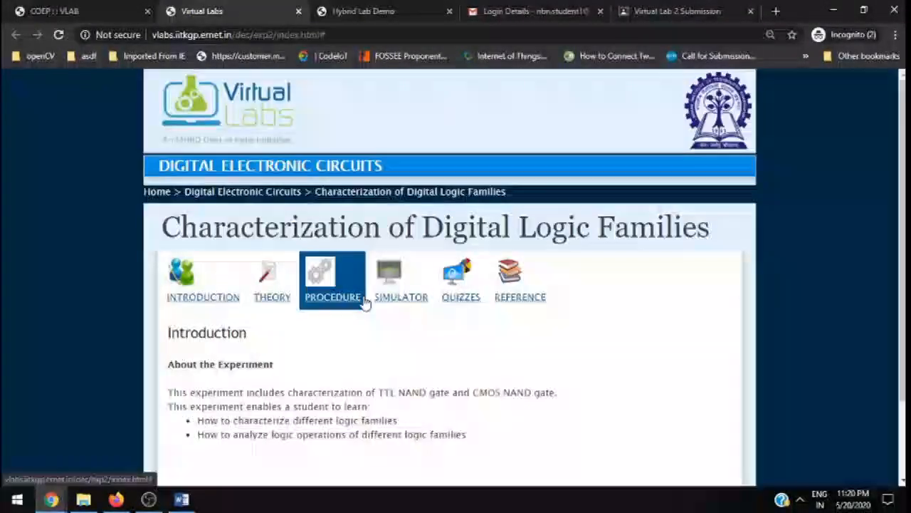
- Show the experiment's SIMULATOR section where Chrome blocks the Flash Player area
left_click(402, 279)
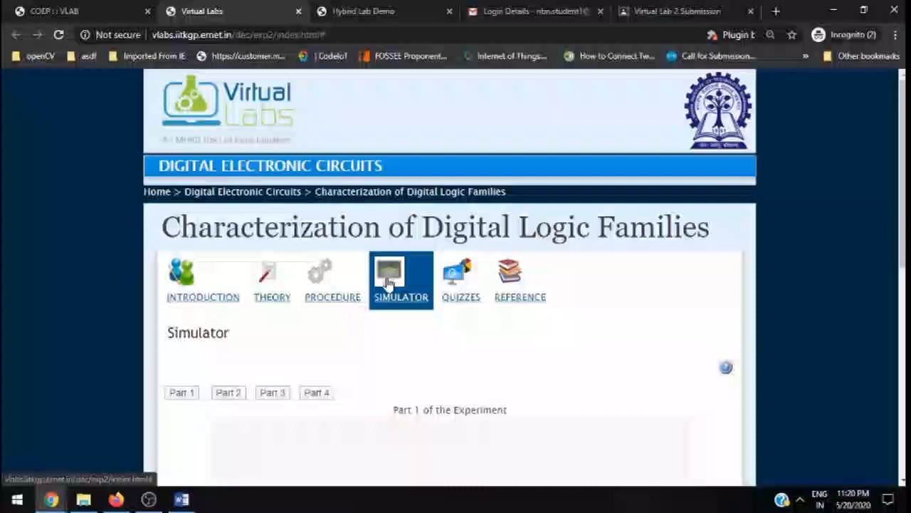
scroll("down", 3)
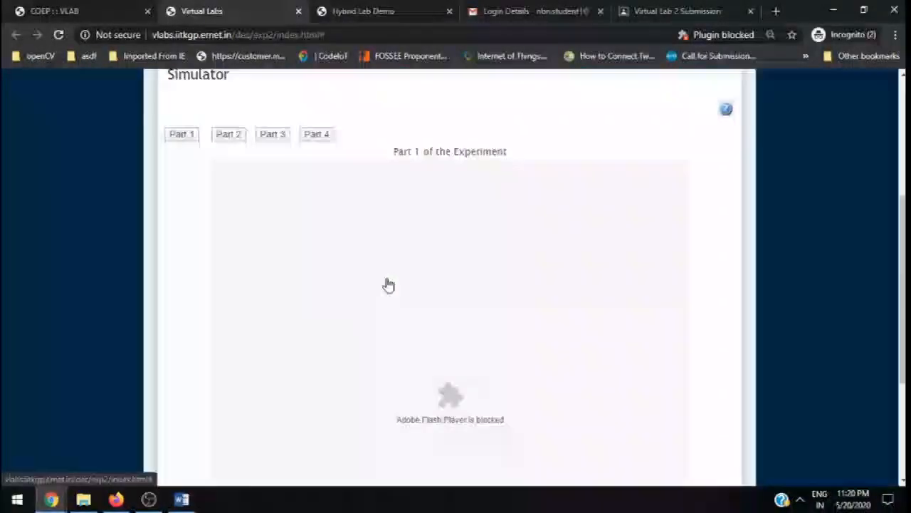
scroll("down", 3)
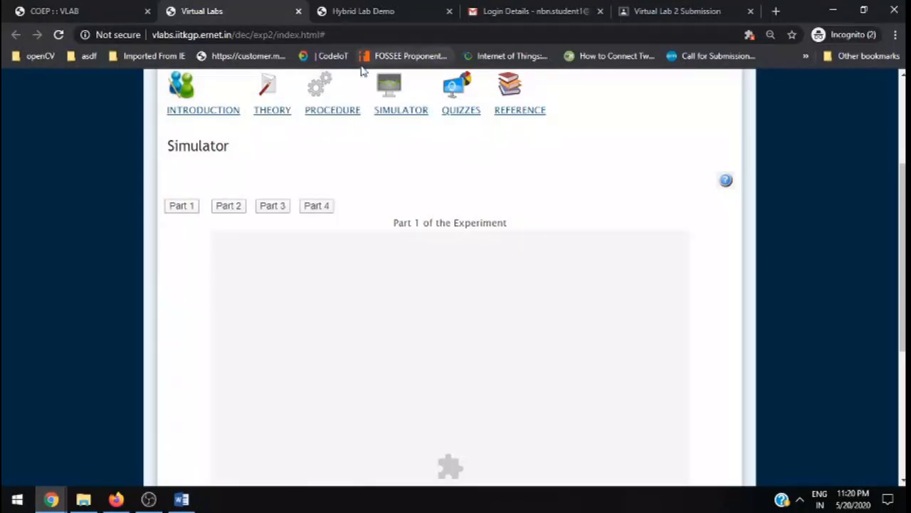
- Copy the simulator page address and switch to Firefox to reopen it
left_click(239, 34)
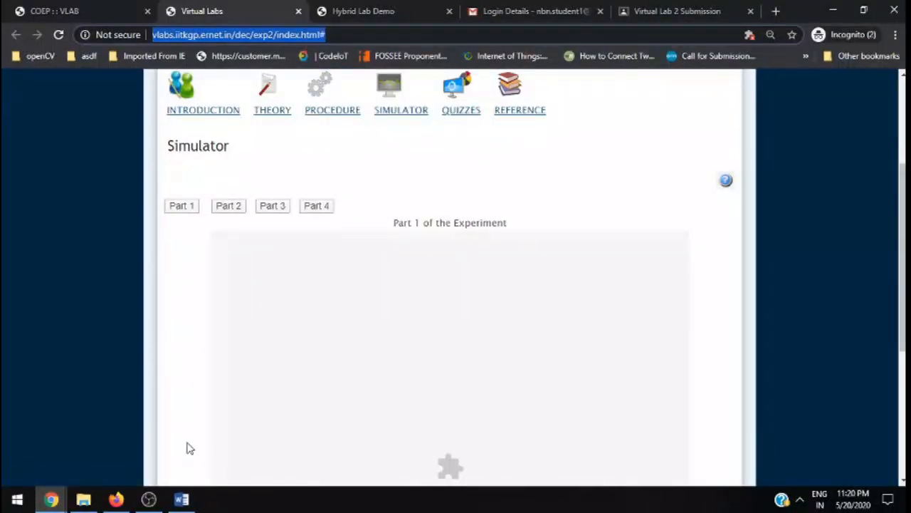
left_click(117, 499)
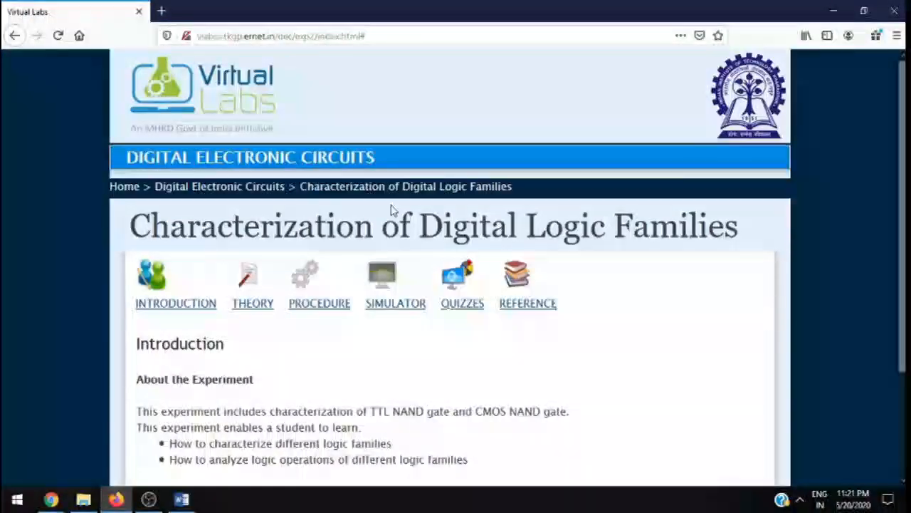
- In Firefox launch the Part 1 JavaScript simulator from the SIMULATOR section
left_click(396, 284)
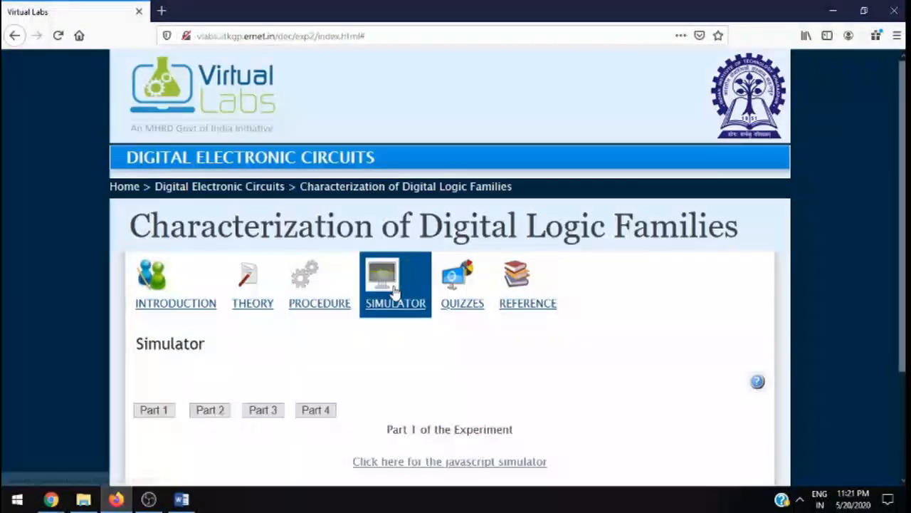
scroll("down", 3)
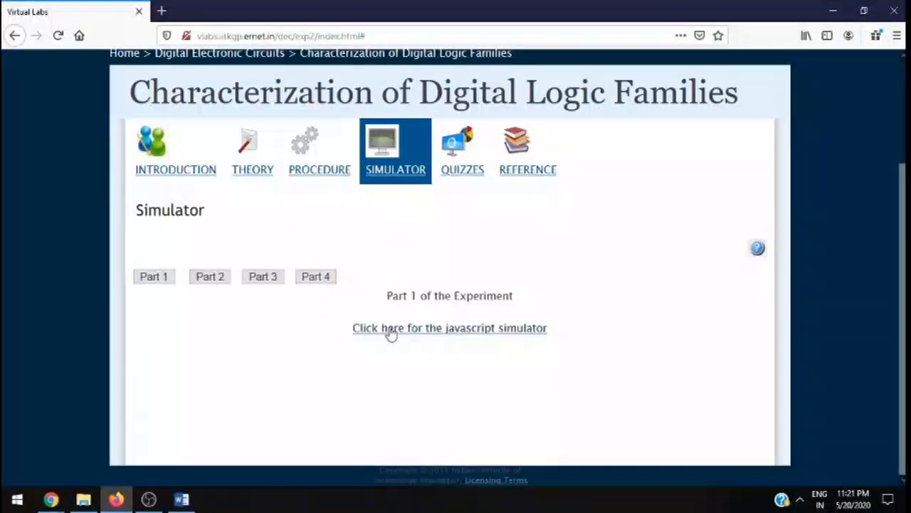
left_click(450, 328)
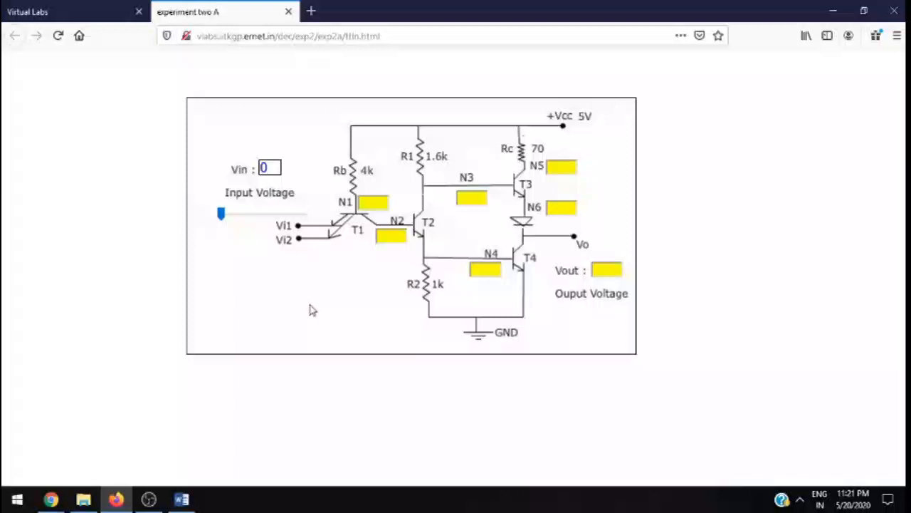
mouse_move(57, 7)
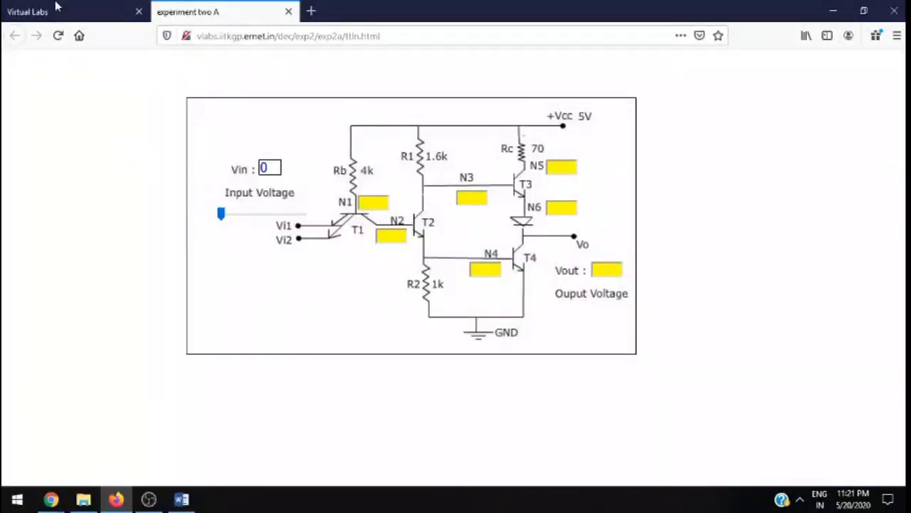
- Return to the experiment page, then back to the transistor circuit with input voltage 0
left_click(14, 36)
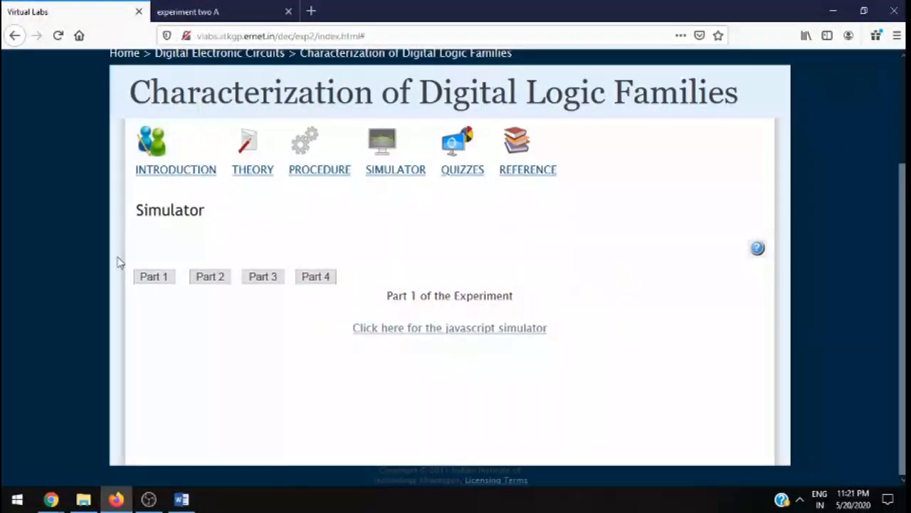
mouse_move(396, 370)
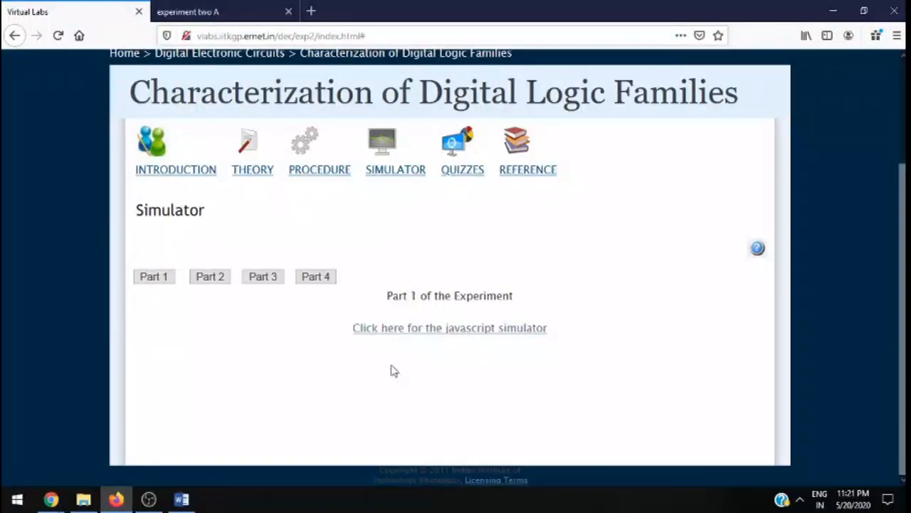
mouse_move(296, 77)
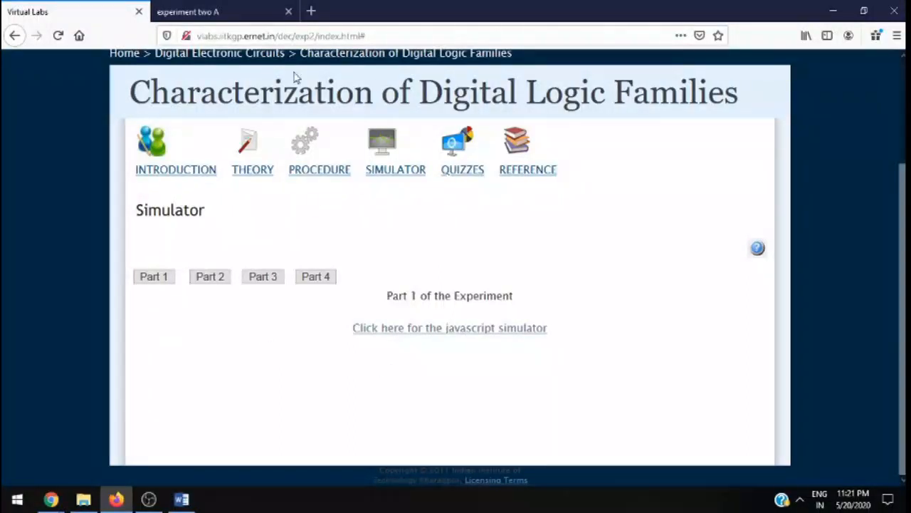
left_click(450, 327)
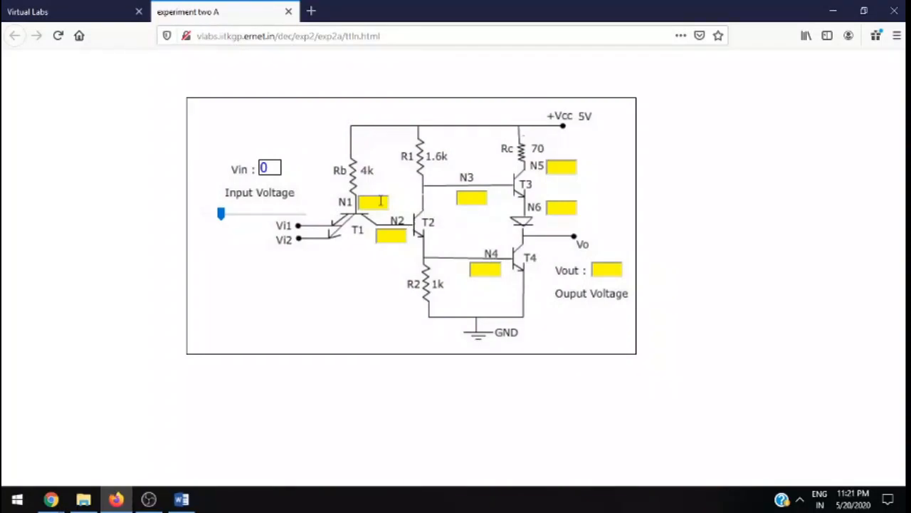
mouse_move(369, 334)
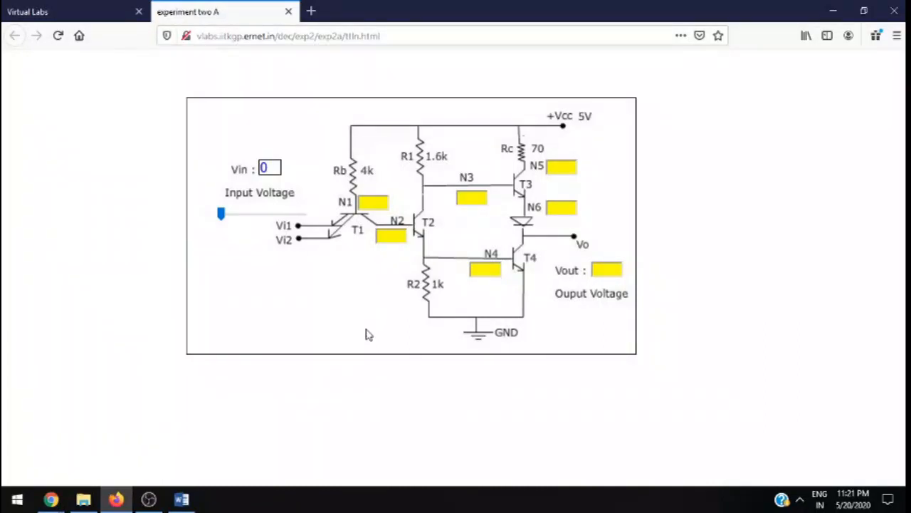
mouse_move(338, 325)
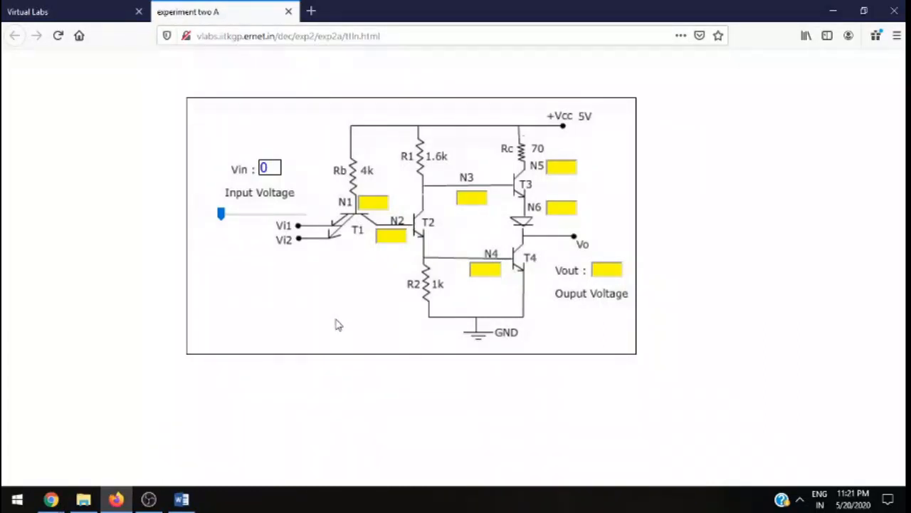
mouse_move(230, 333)
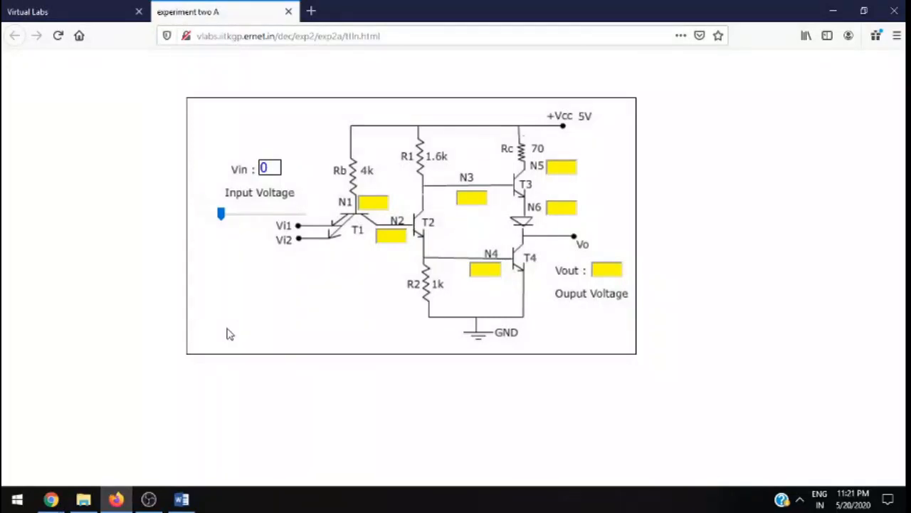